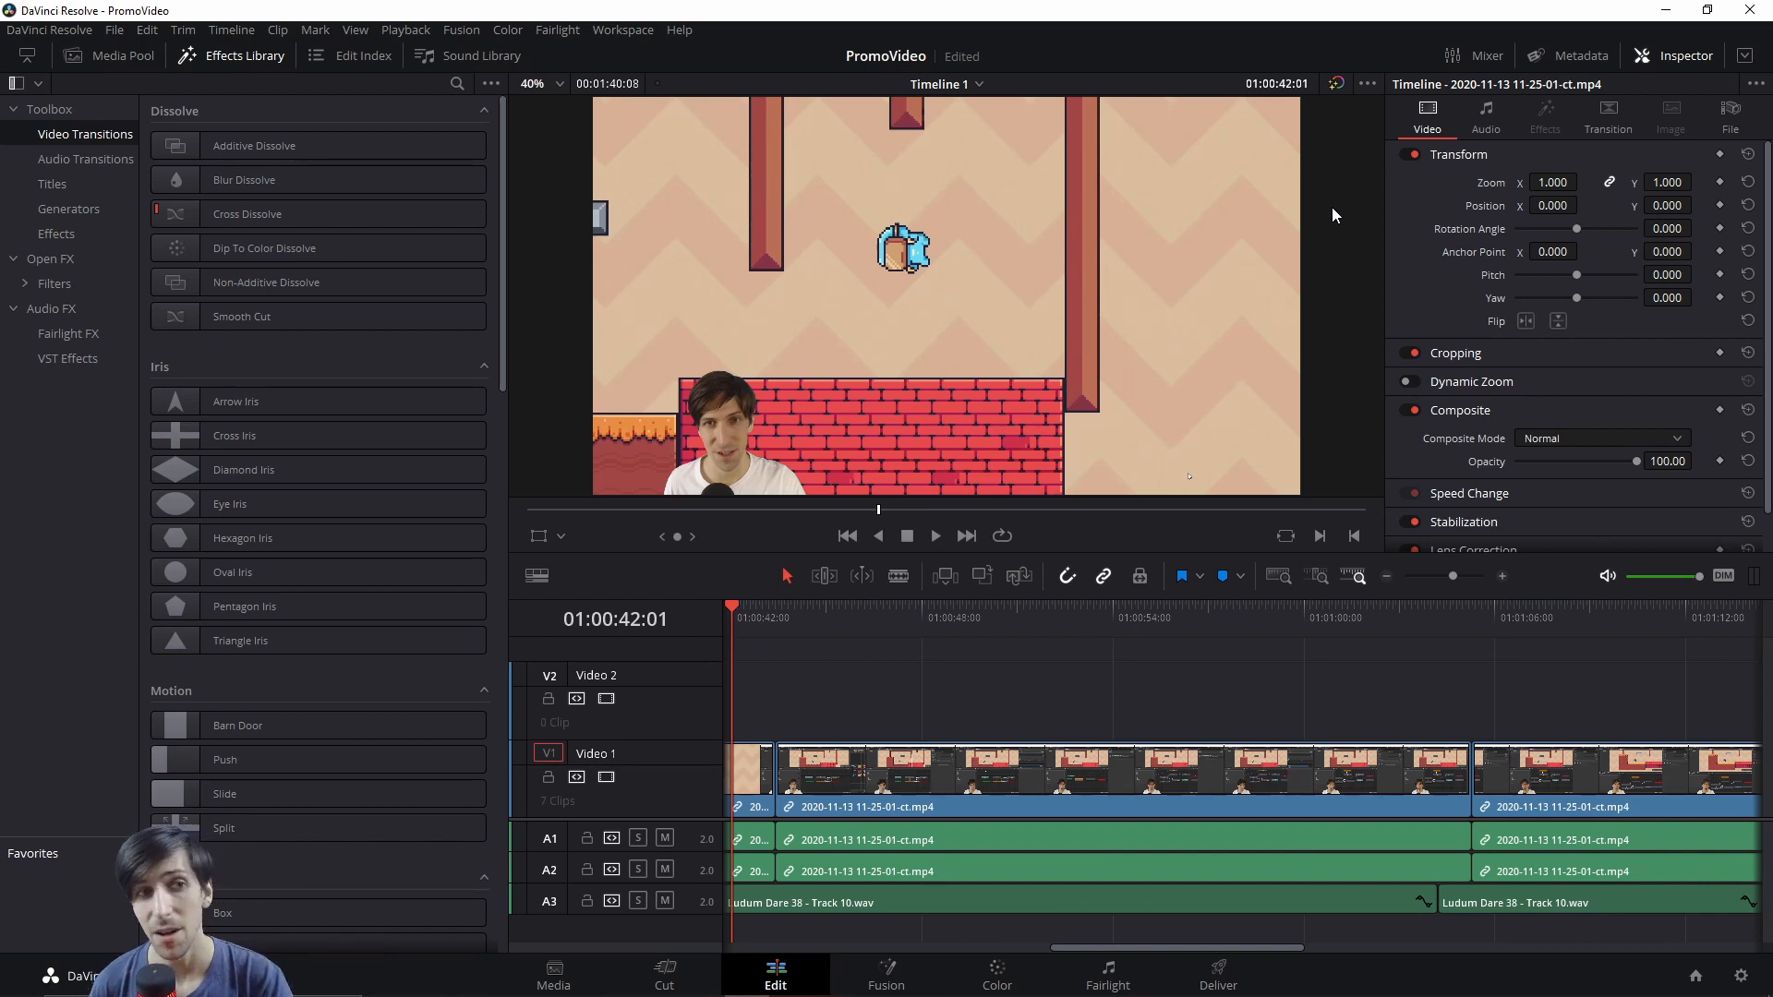
pyautogui.moveTo(238, 66)
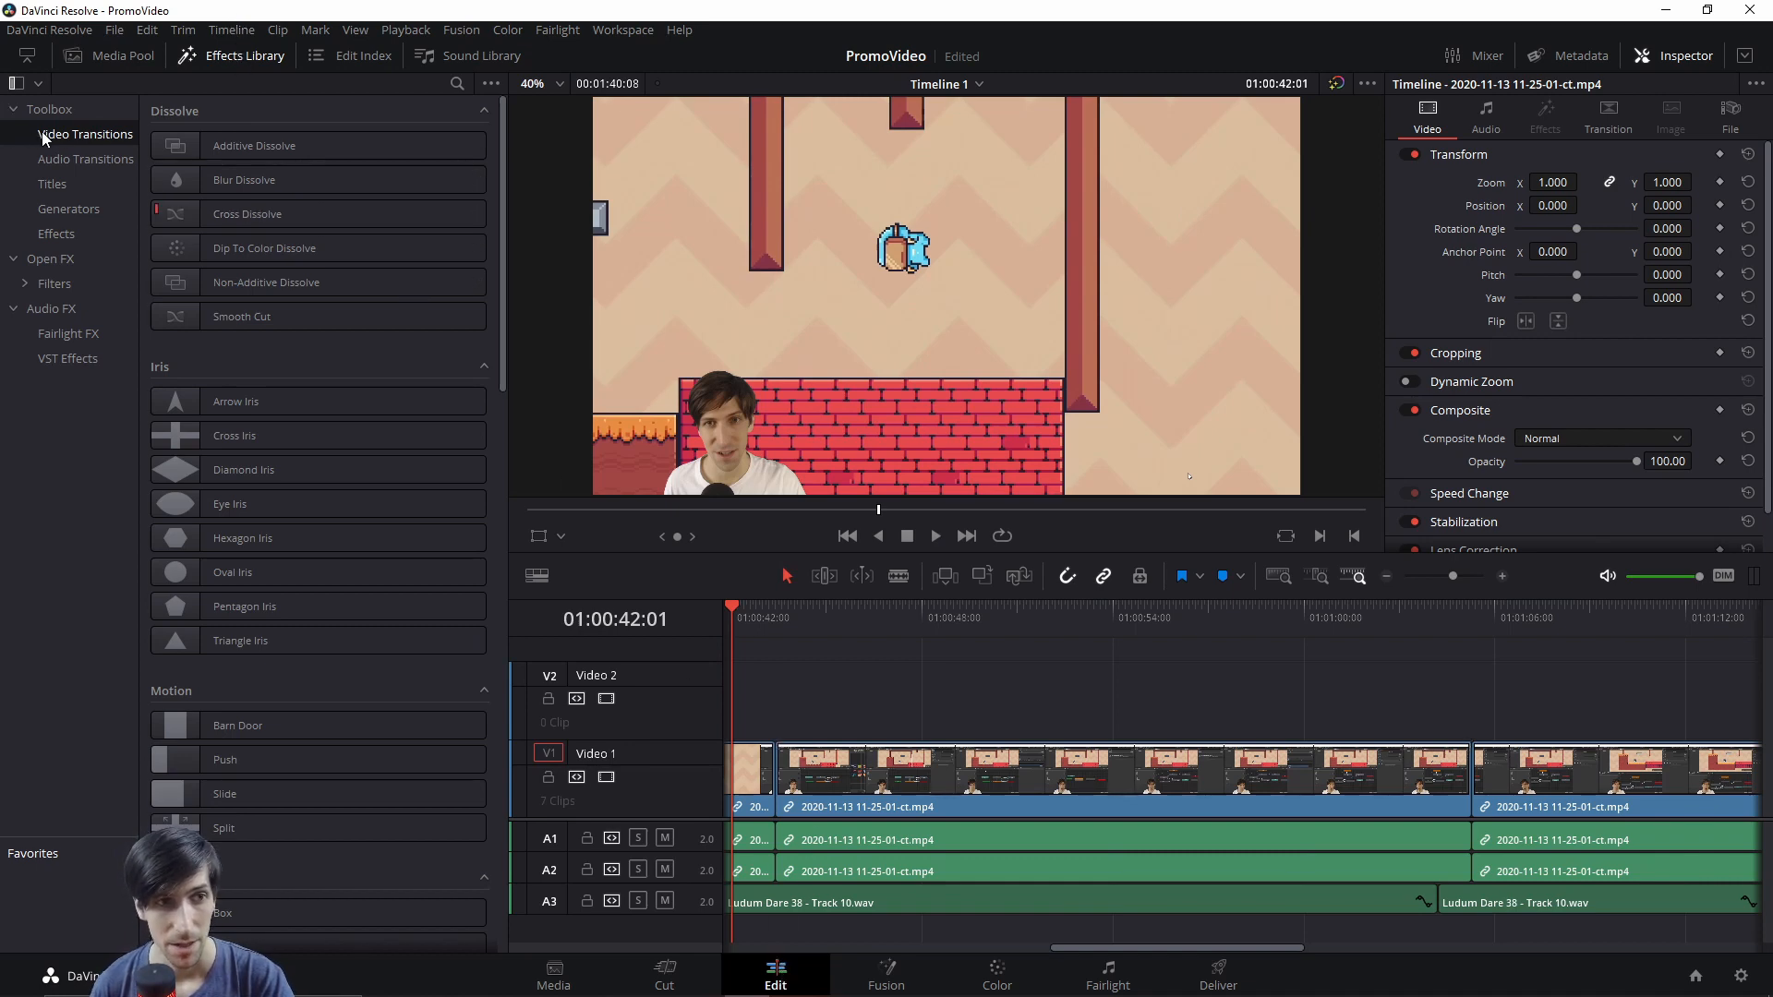
# Browse the Open FX and video effects lists, visiting the Cut page and returning to Edit
pyautogui.click(50, 258)
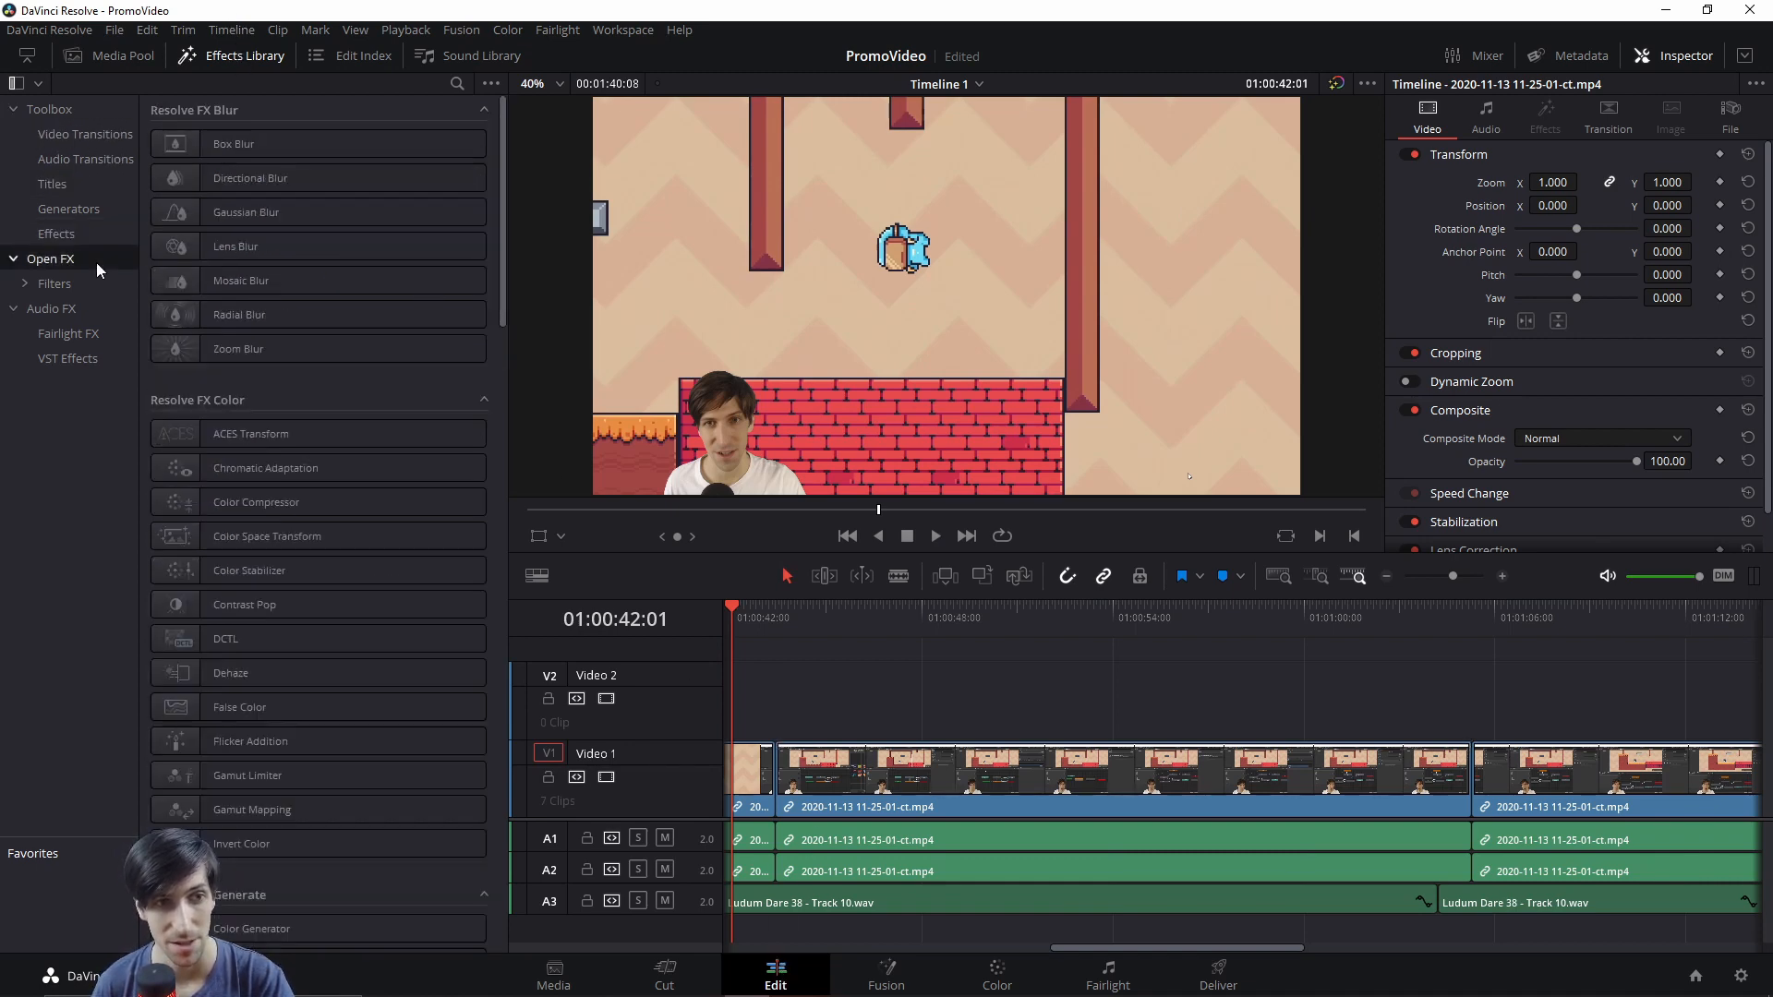
pyautogui.click(85, 133)
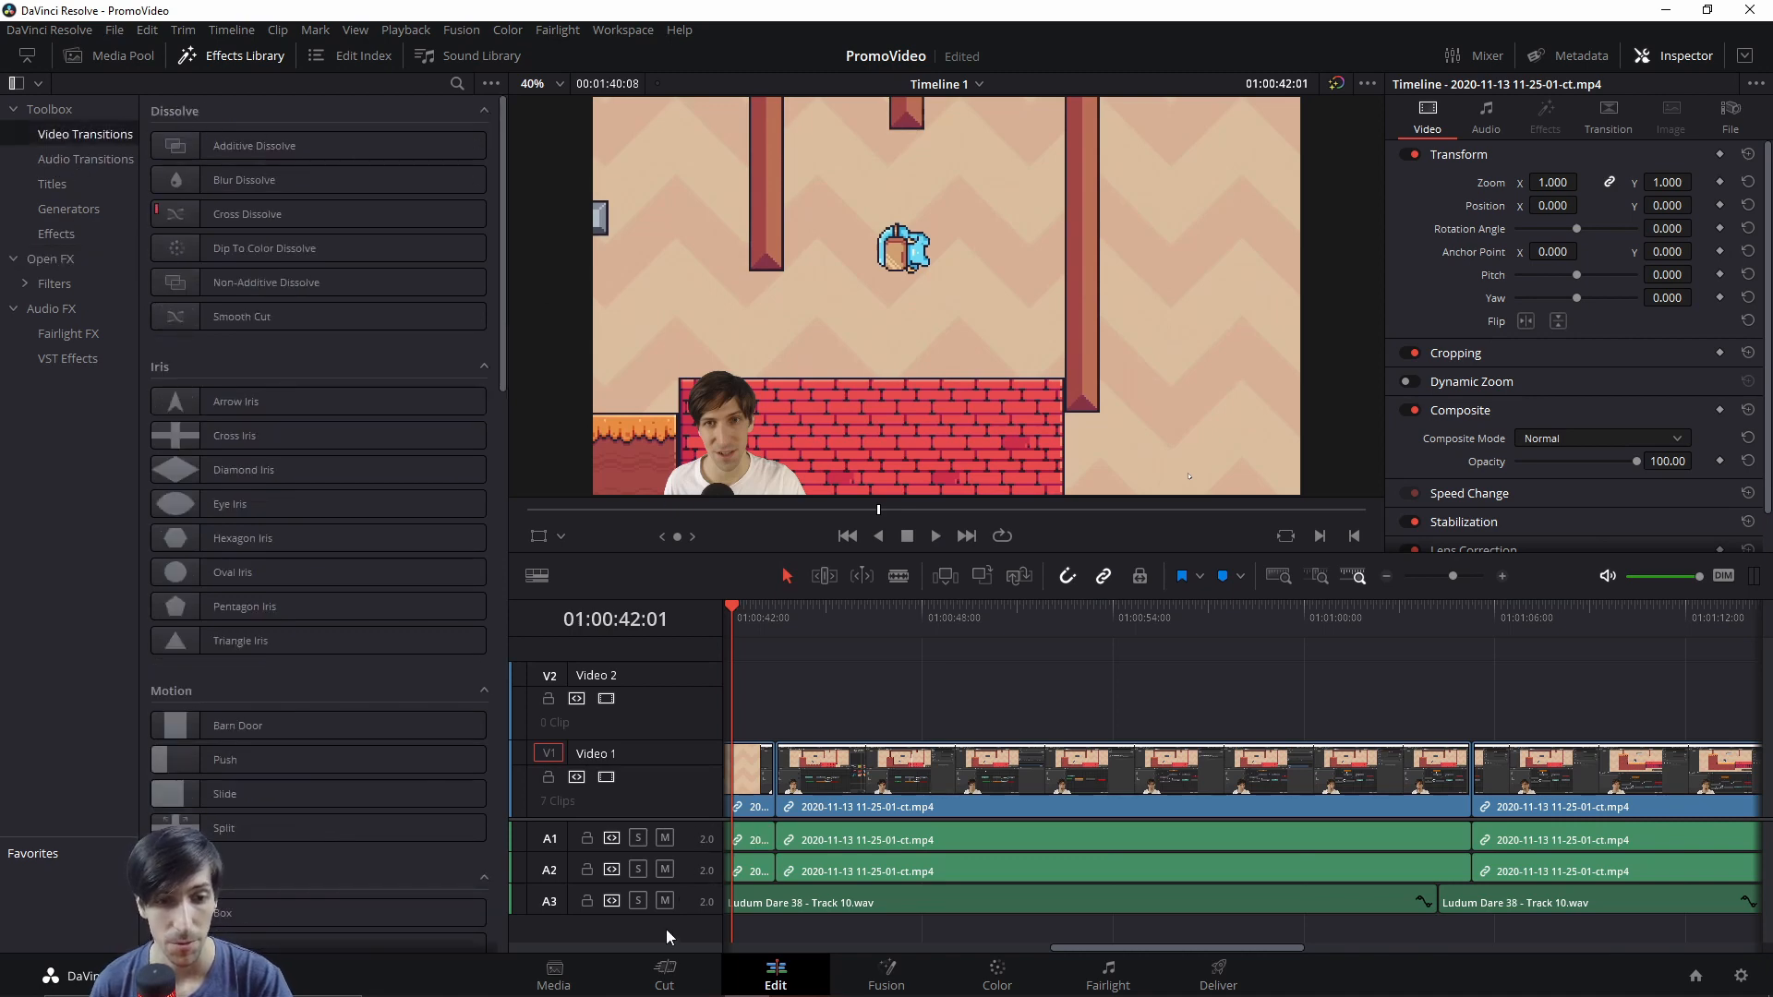
pyautogui.click(663, 973)
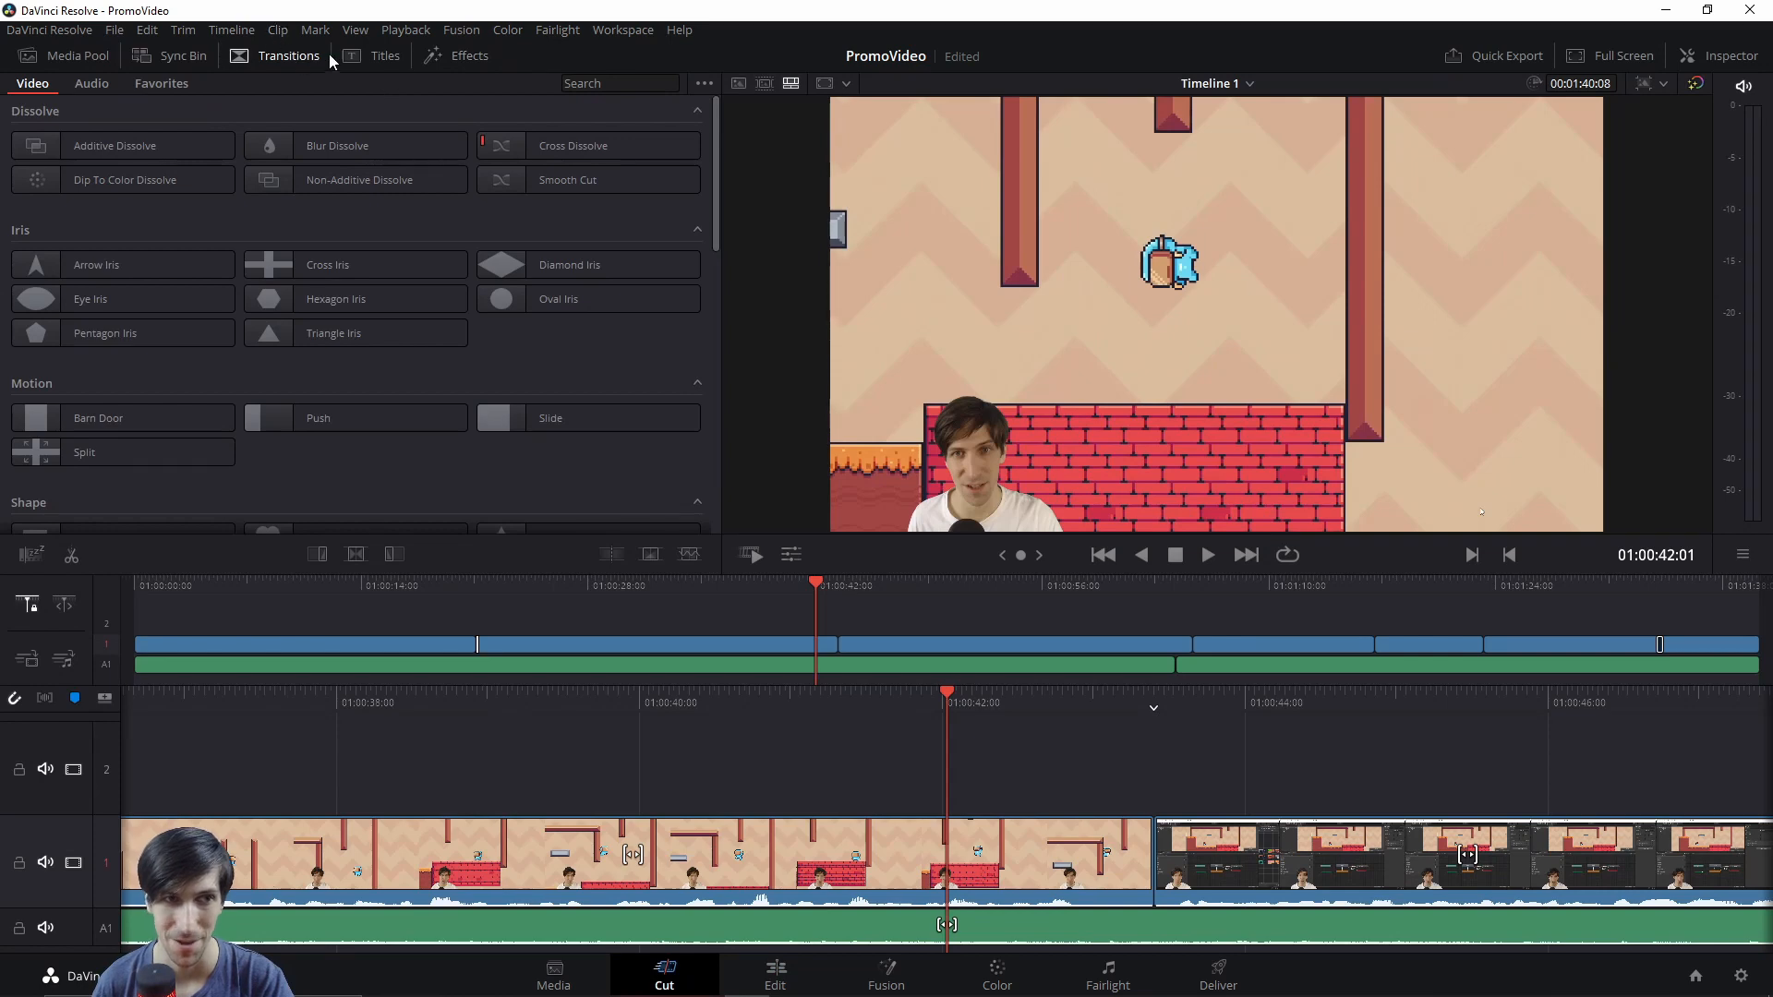
pyautogui.moveTo(229, 79)
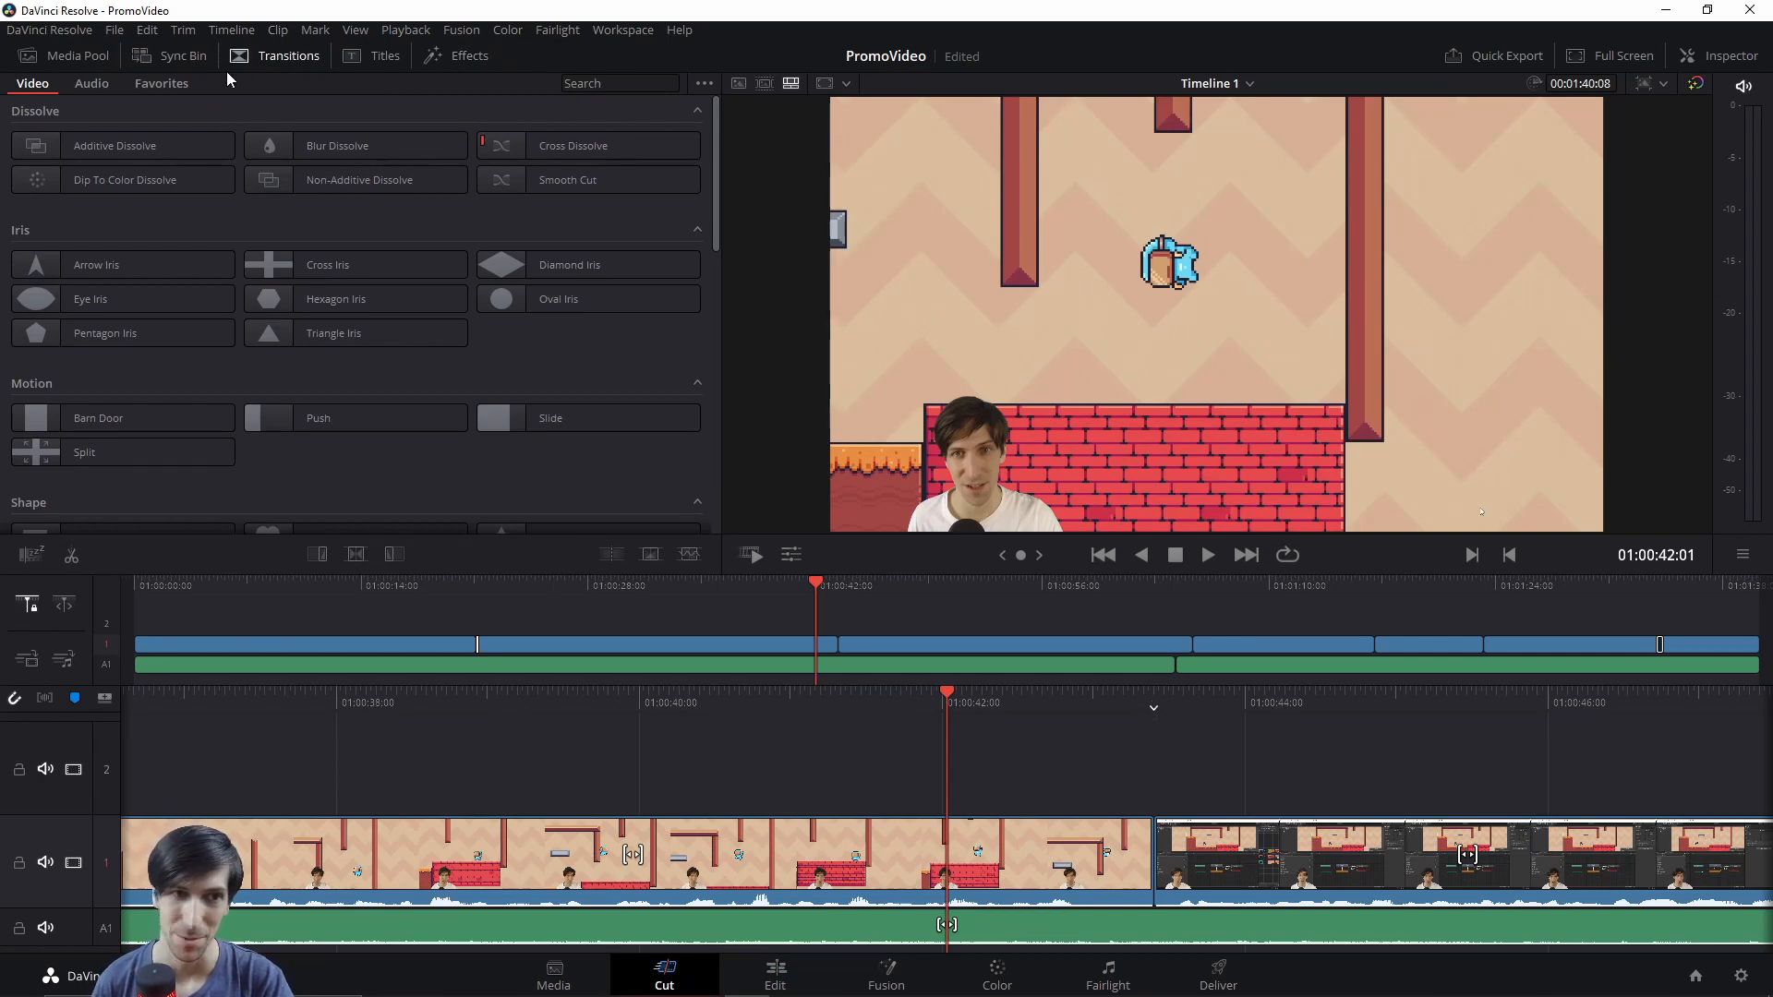
pyautogui.click(467, 55)
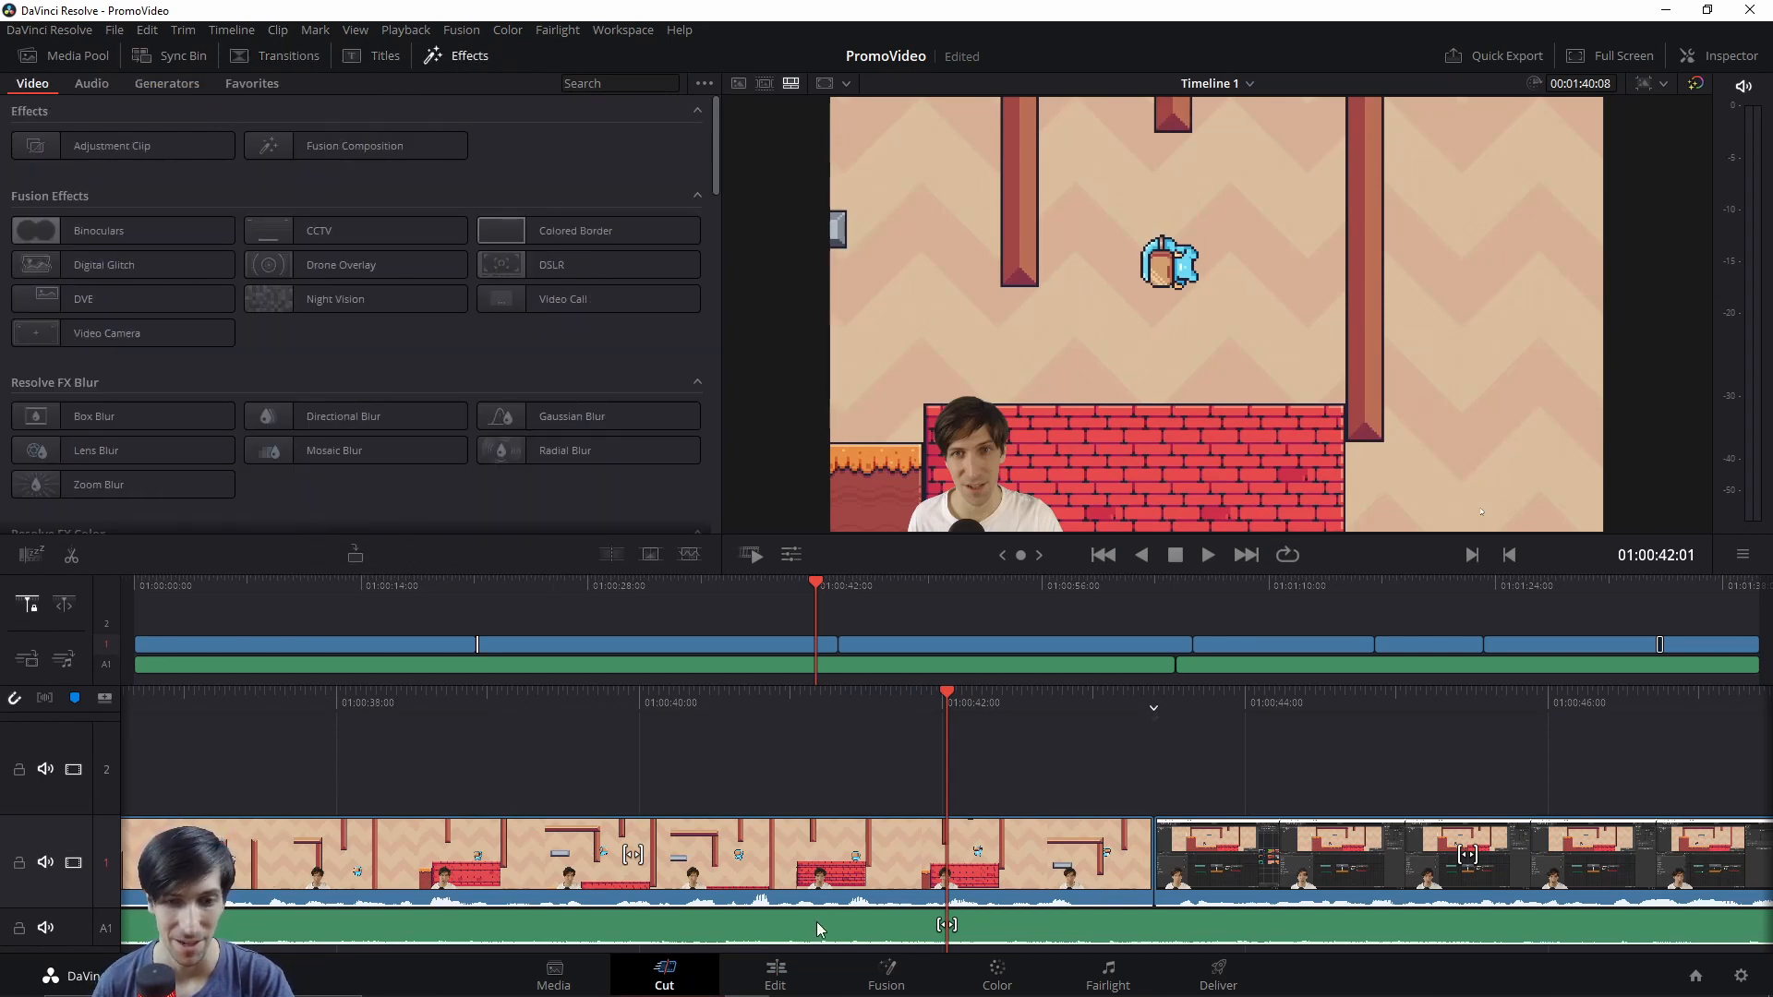
pyautogui.click(774, 975)
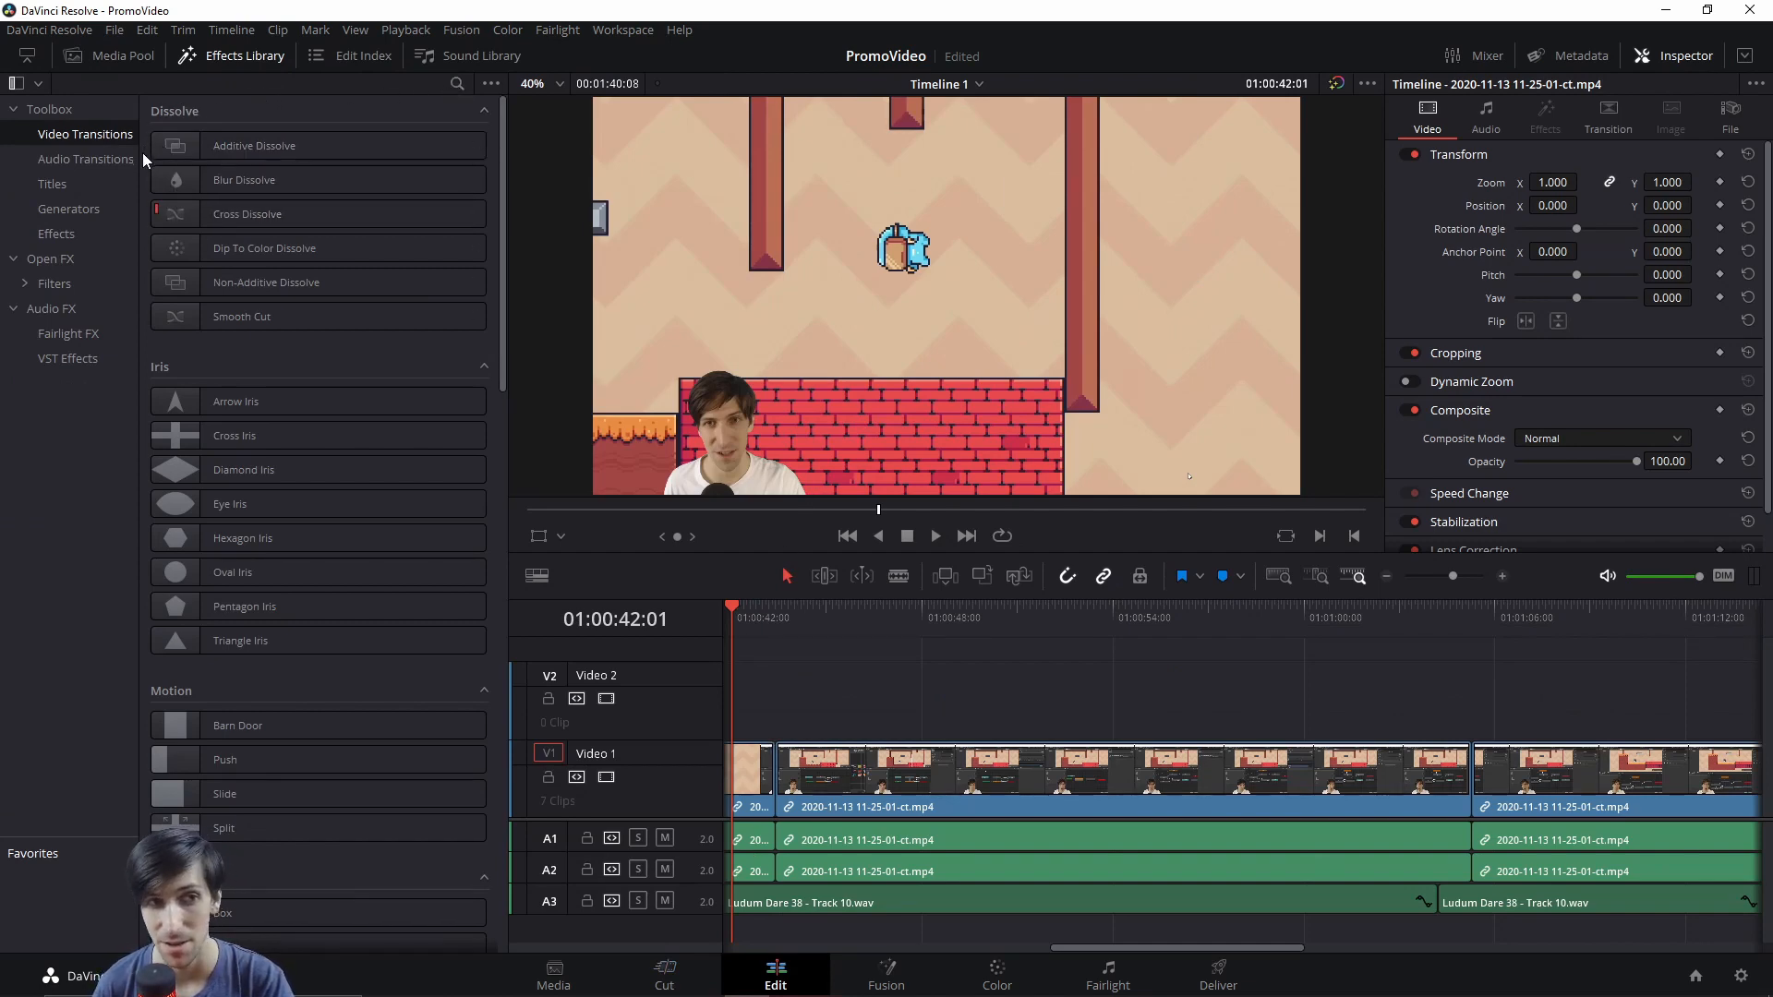
pyautogui.moveTo(140, 200)
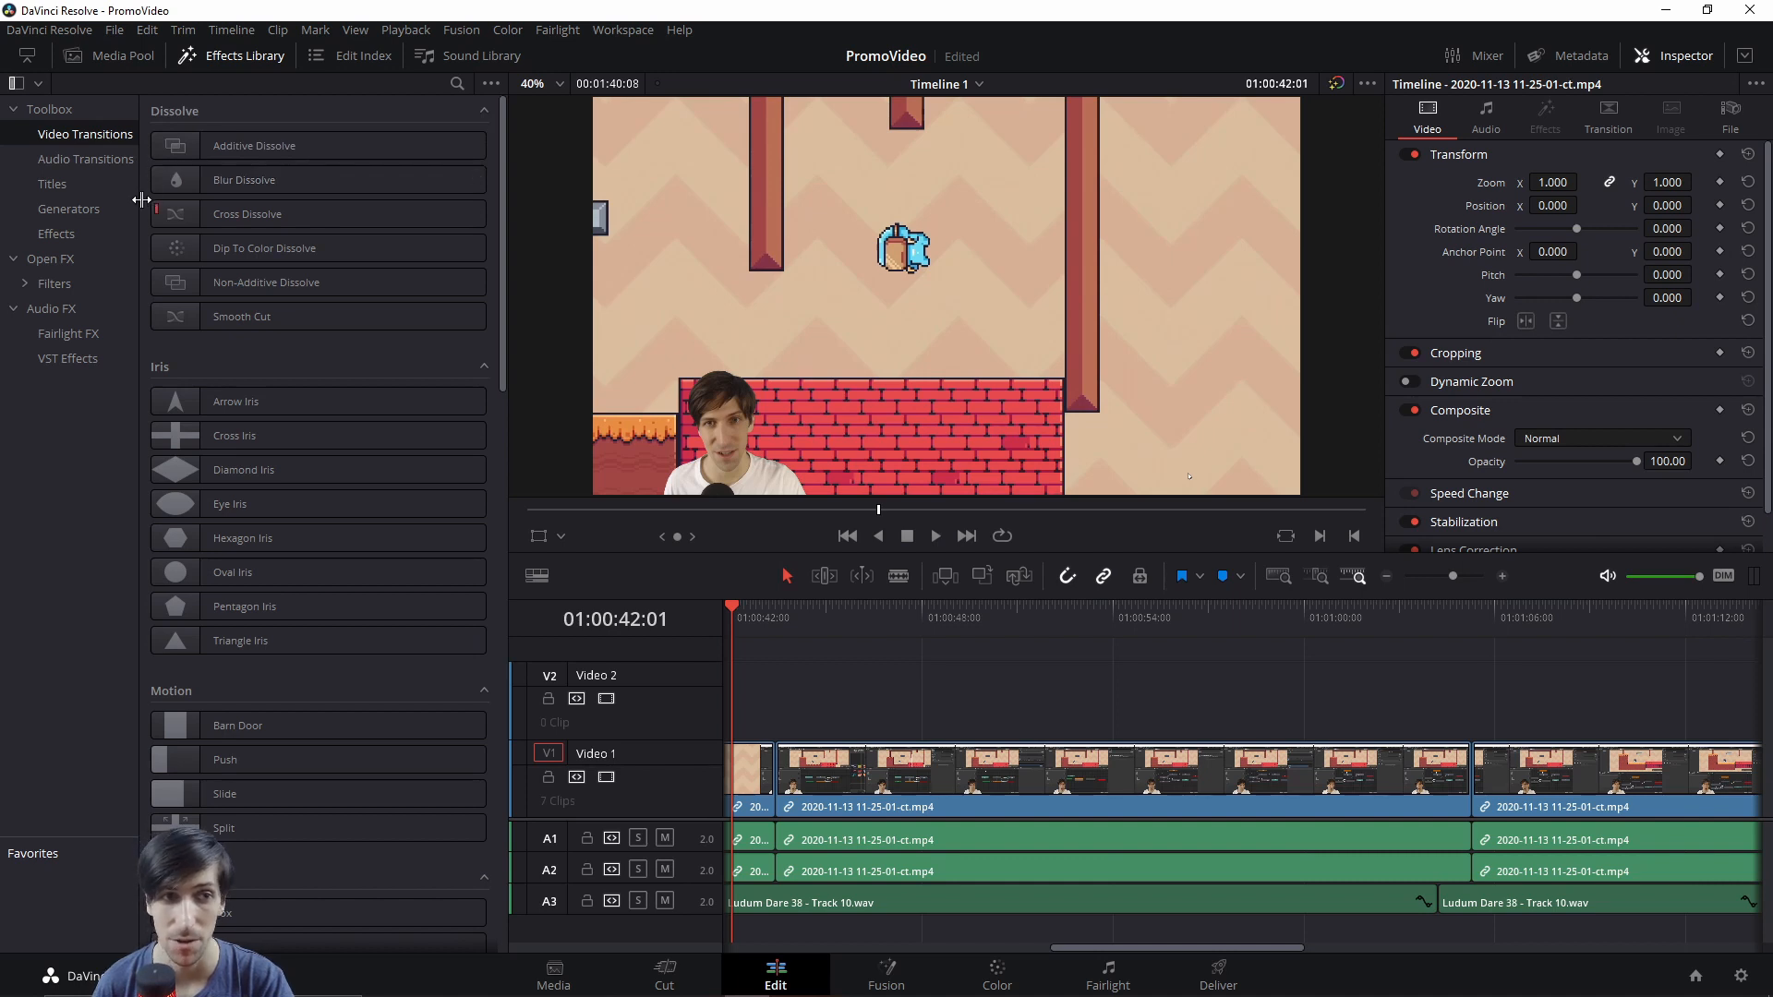
pyautogui.moveTo(147, 262)
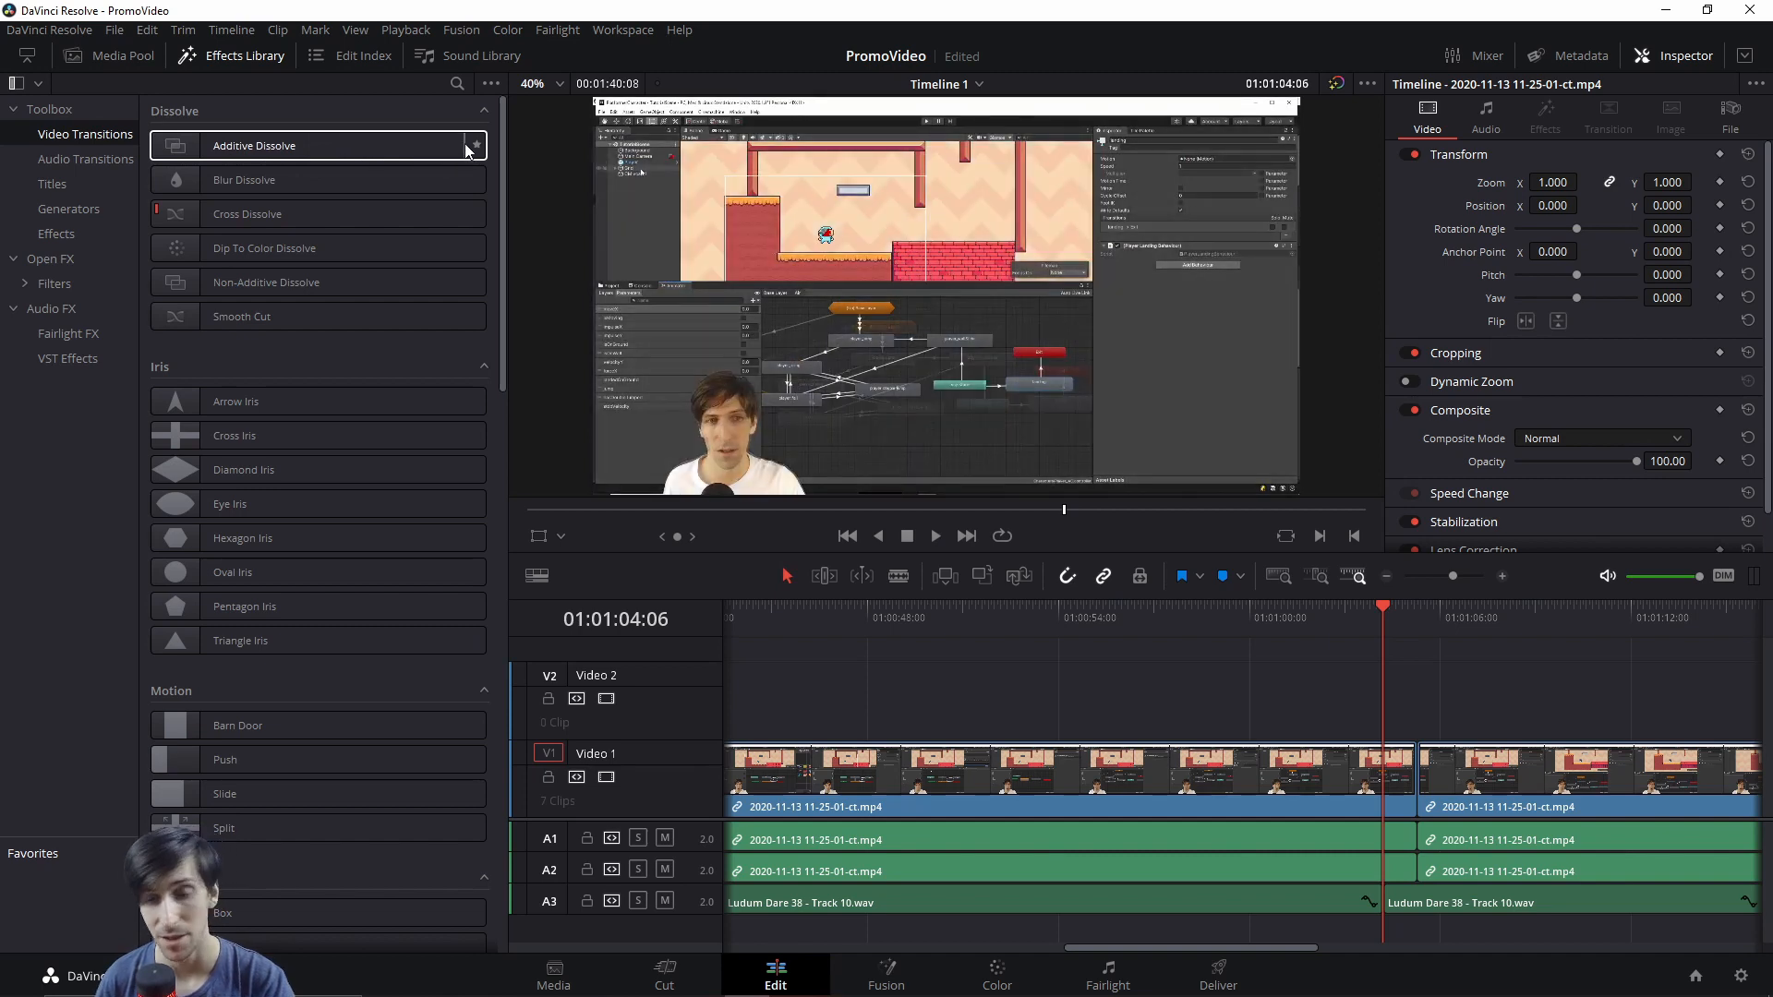
pyautogui.moveTo(430, 149)
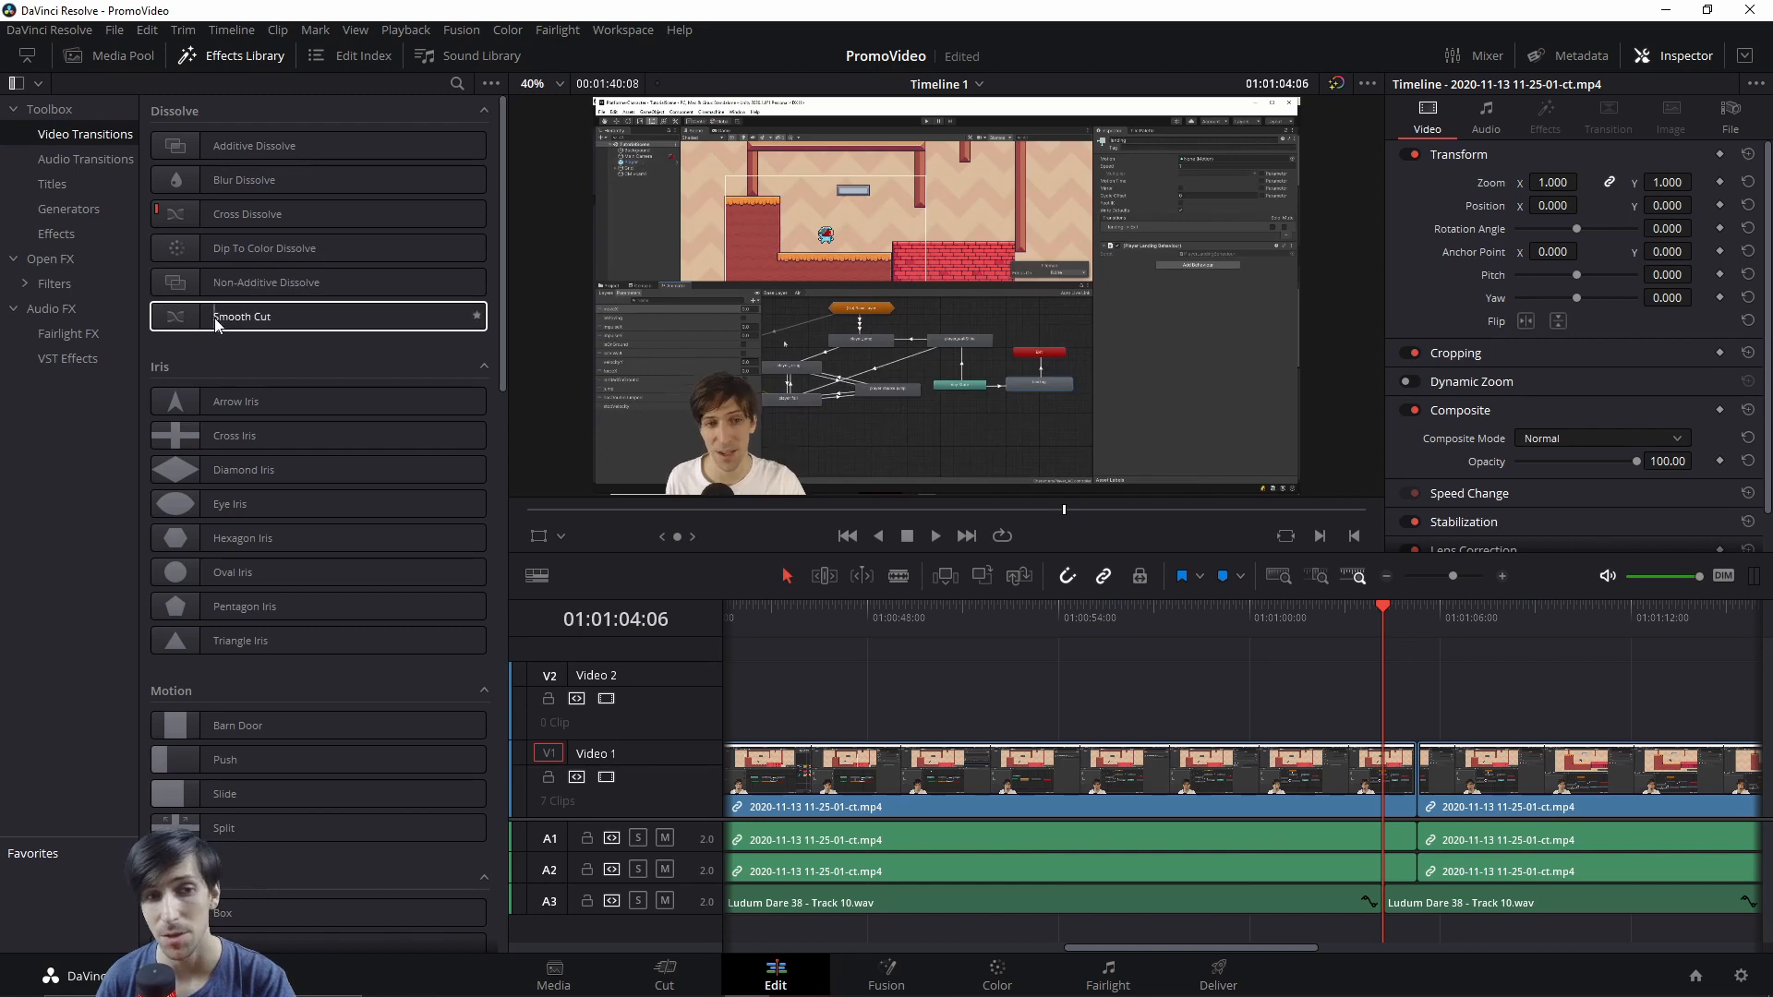
pyautogui.moveTo(294, 340)
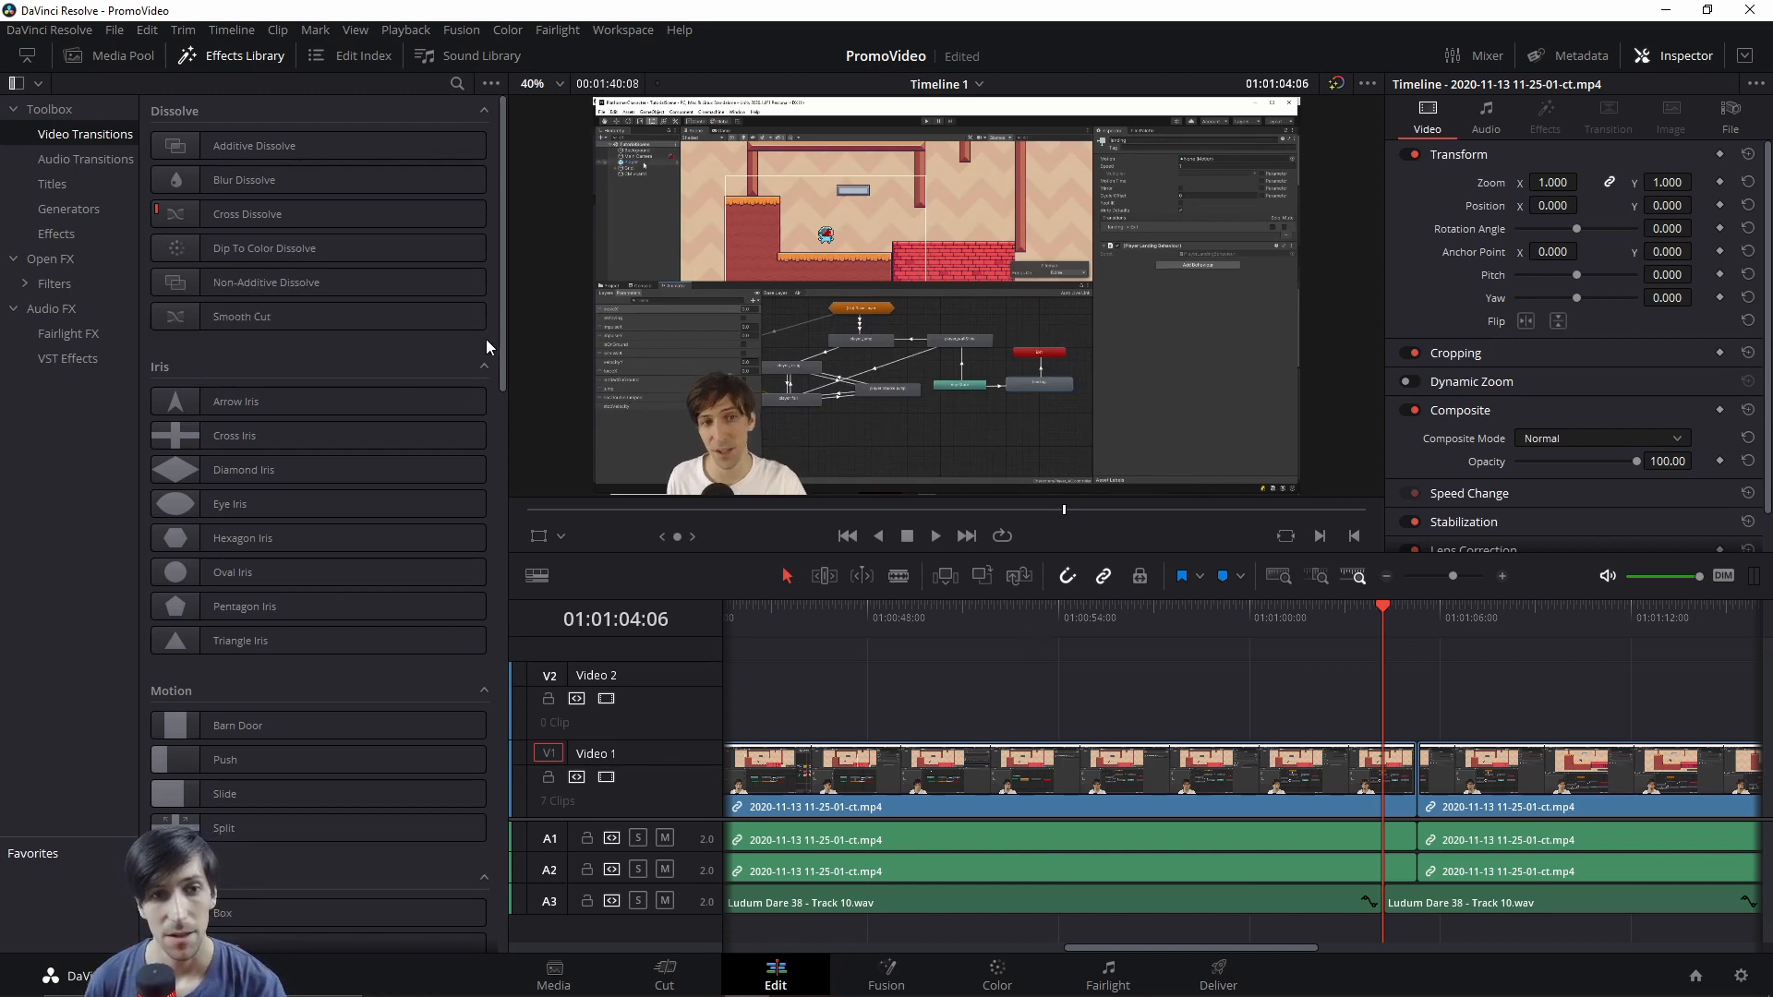
# Bring the Fusion Transitions into view and preview one such as Rotate 90
pyautogui.scroll(-3)
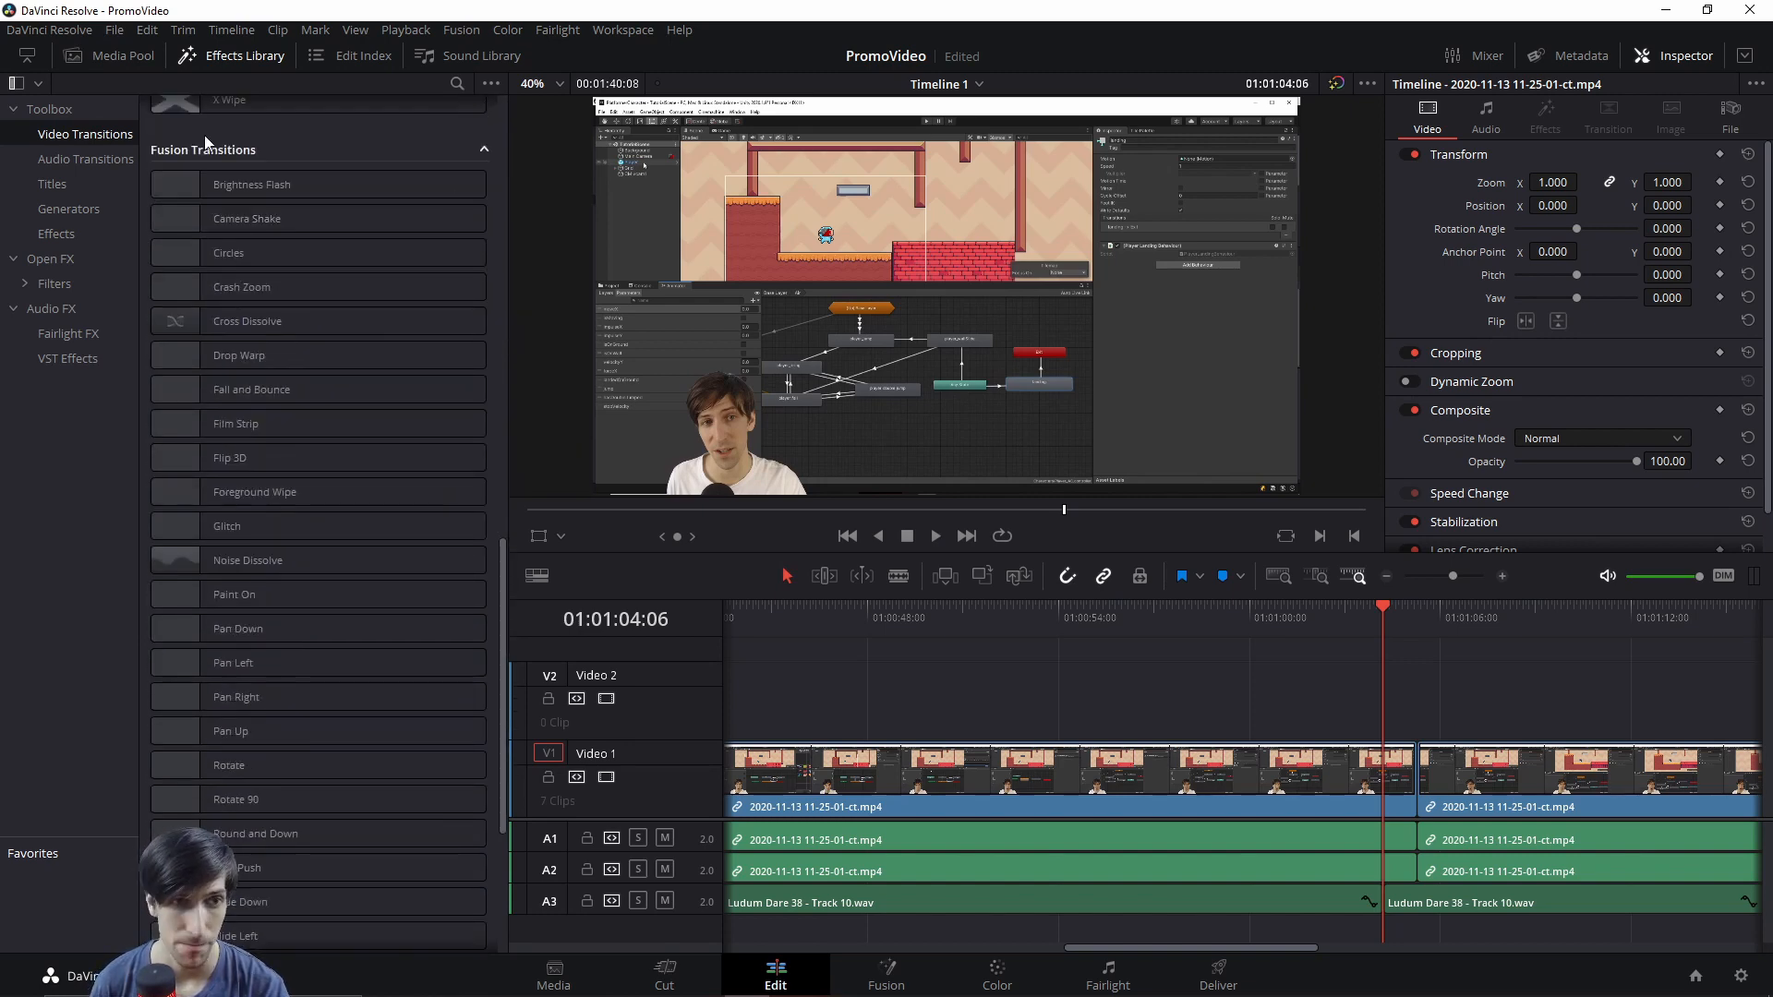
pyautogui.click(316, 217)
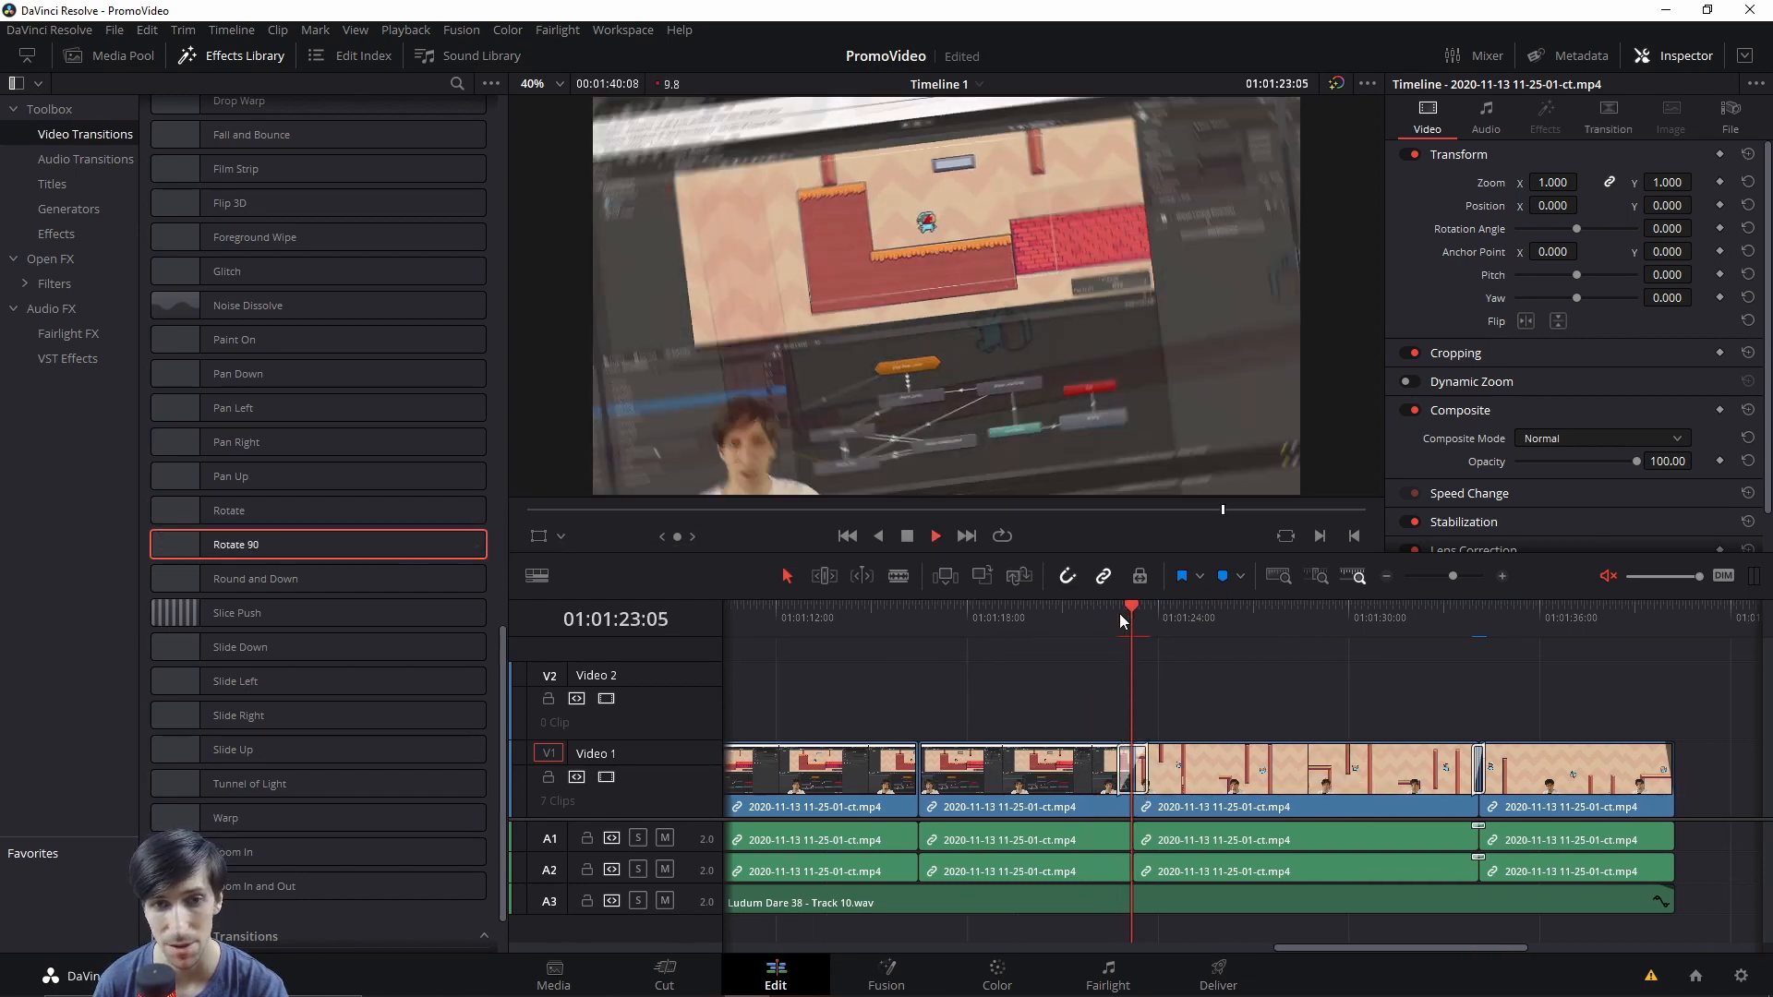
# Show the Titles collection in the Effects Library and browse down to presets like Jitter
pyautogui.click(52, 183)
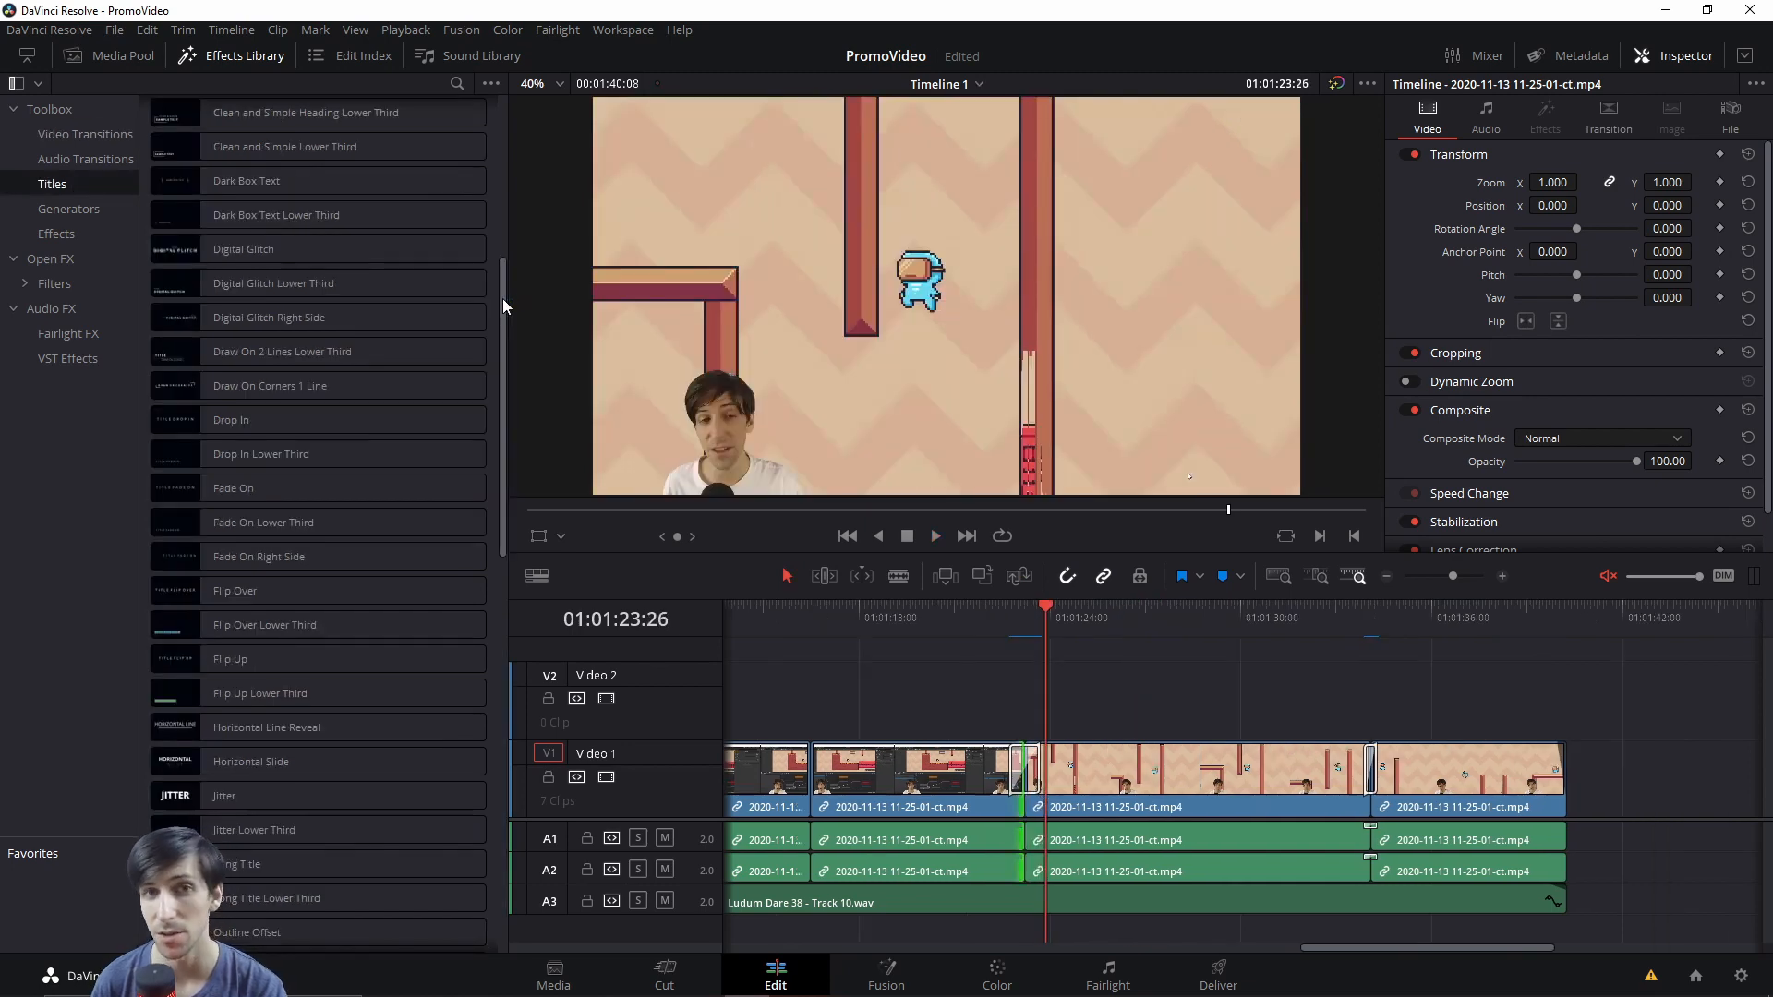
pyautogui.scroll(-3)
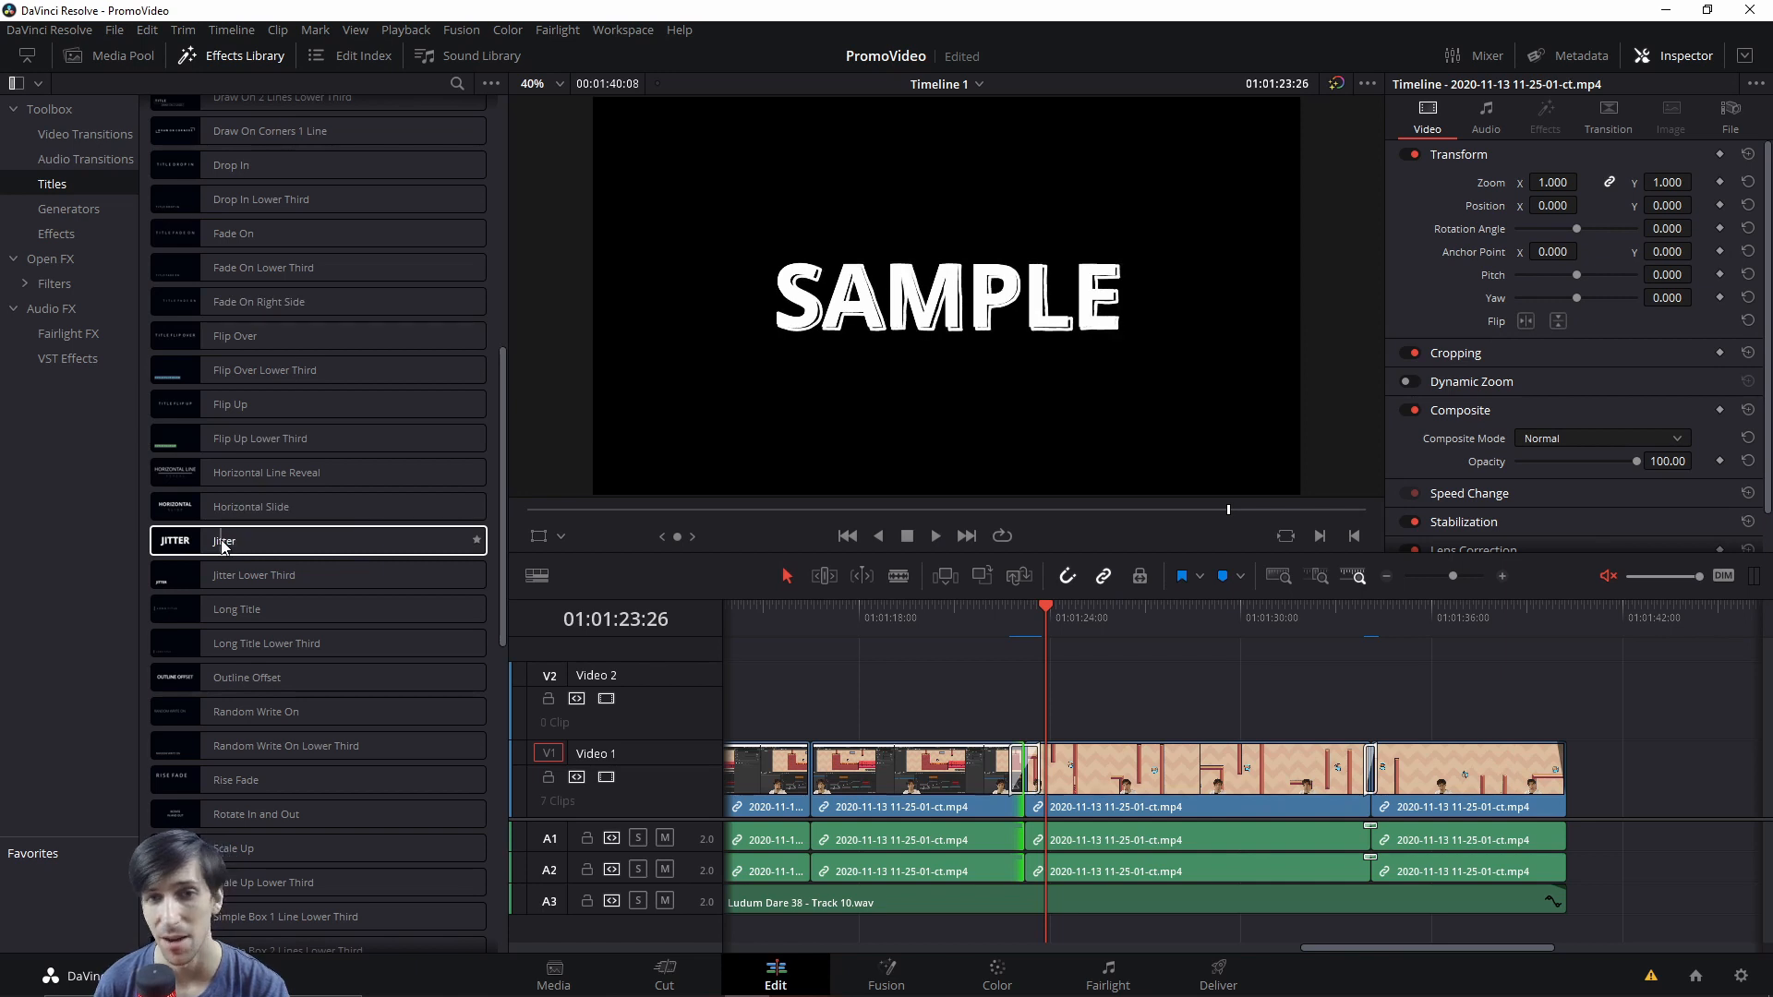
pyautogui.moveTo(255, 547)
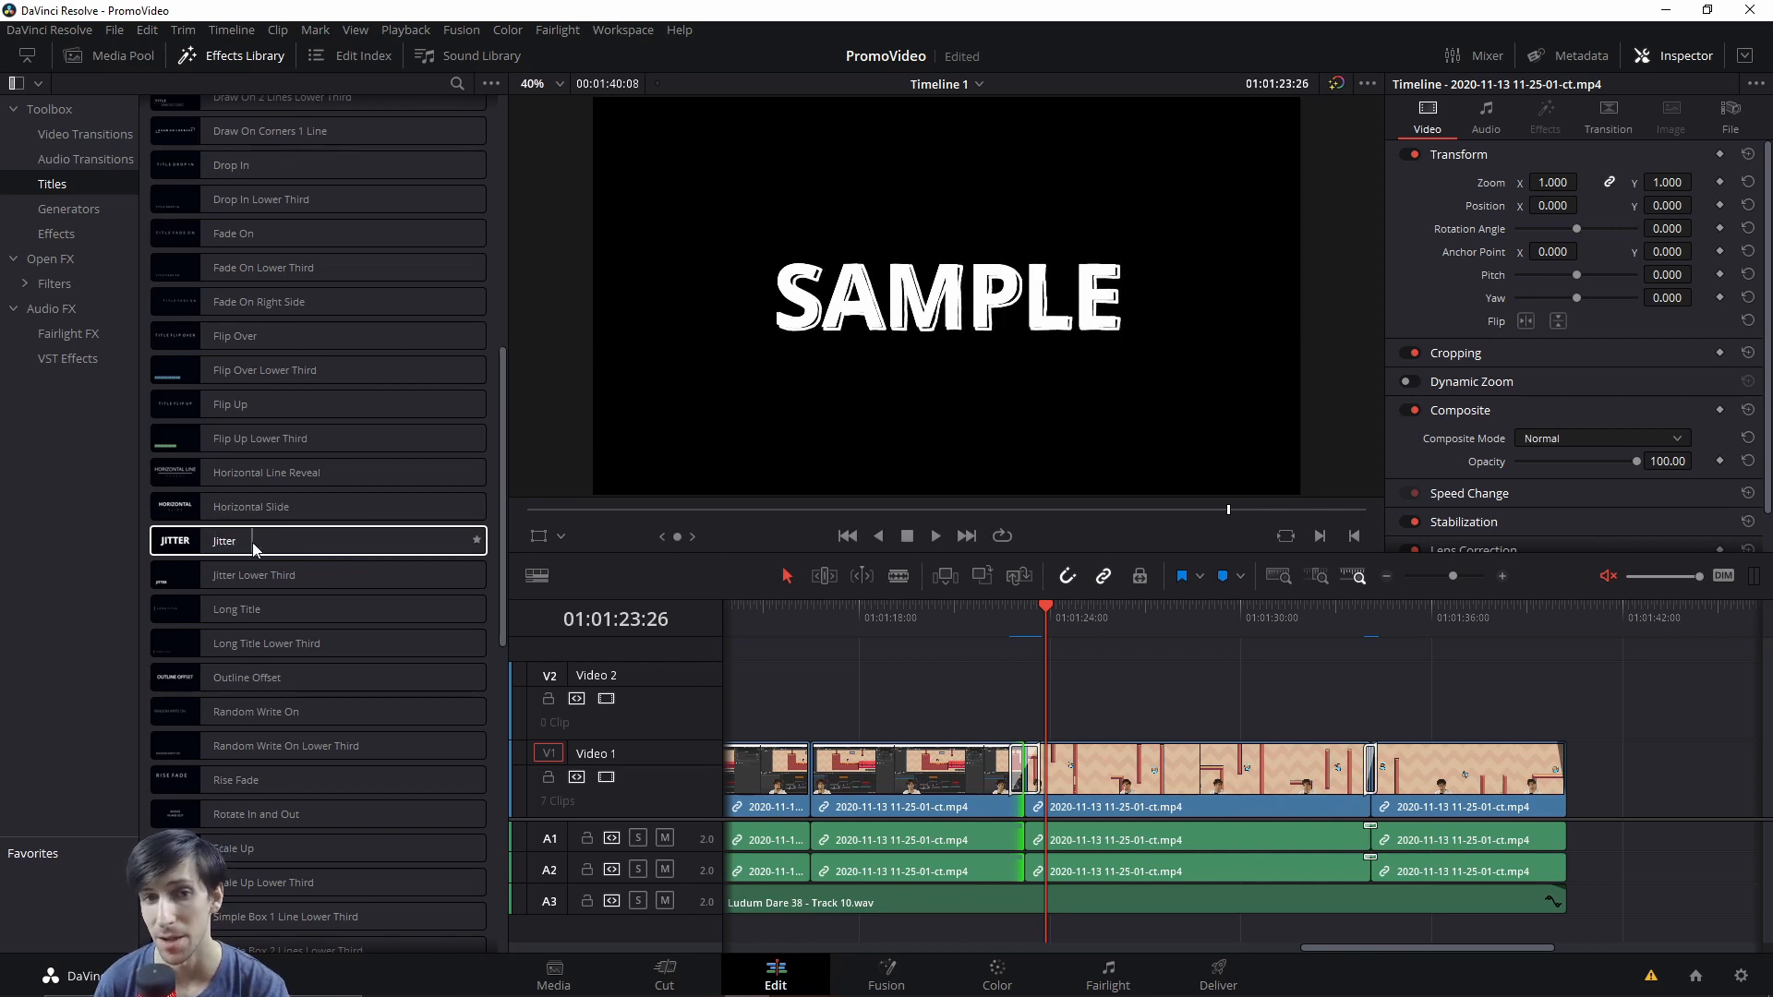
pyautogui.moveTo(351, 548)
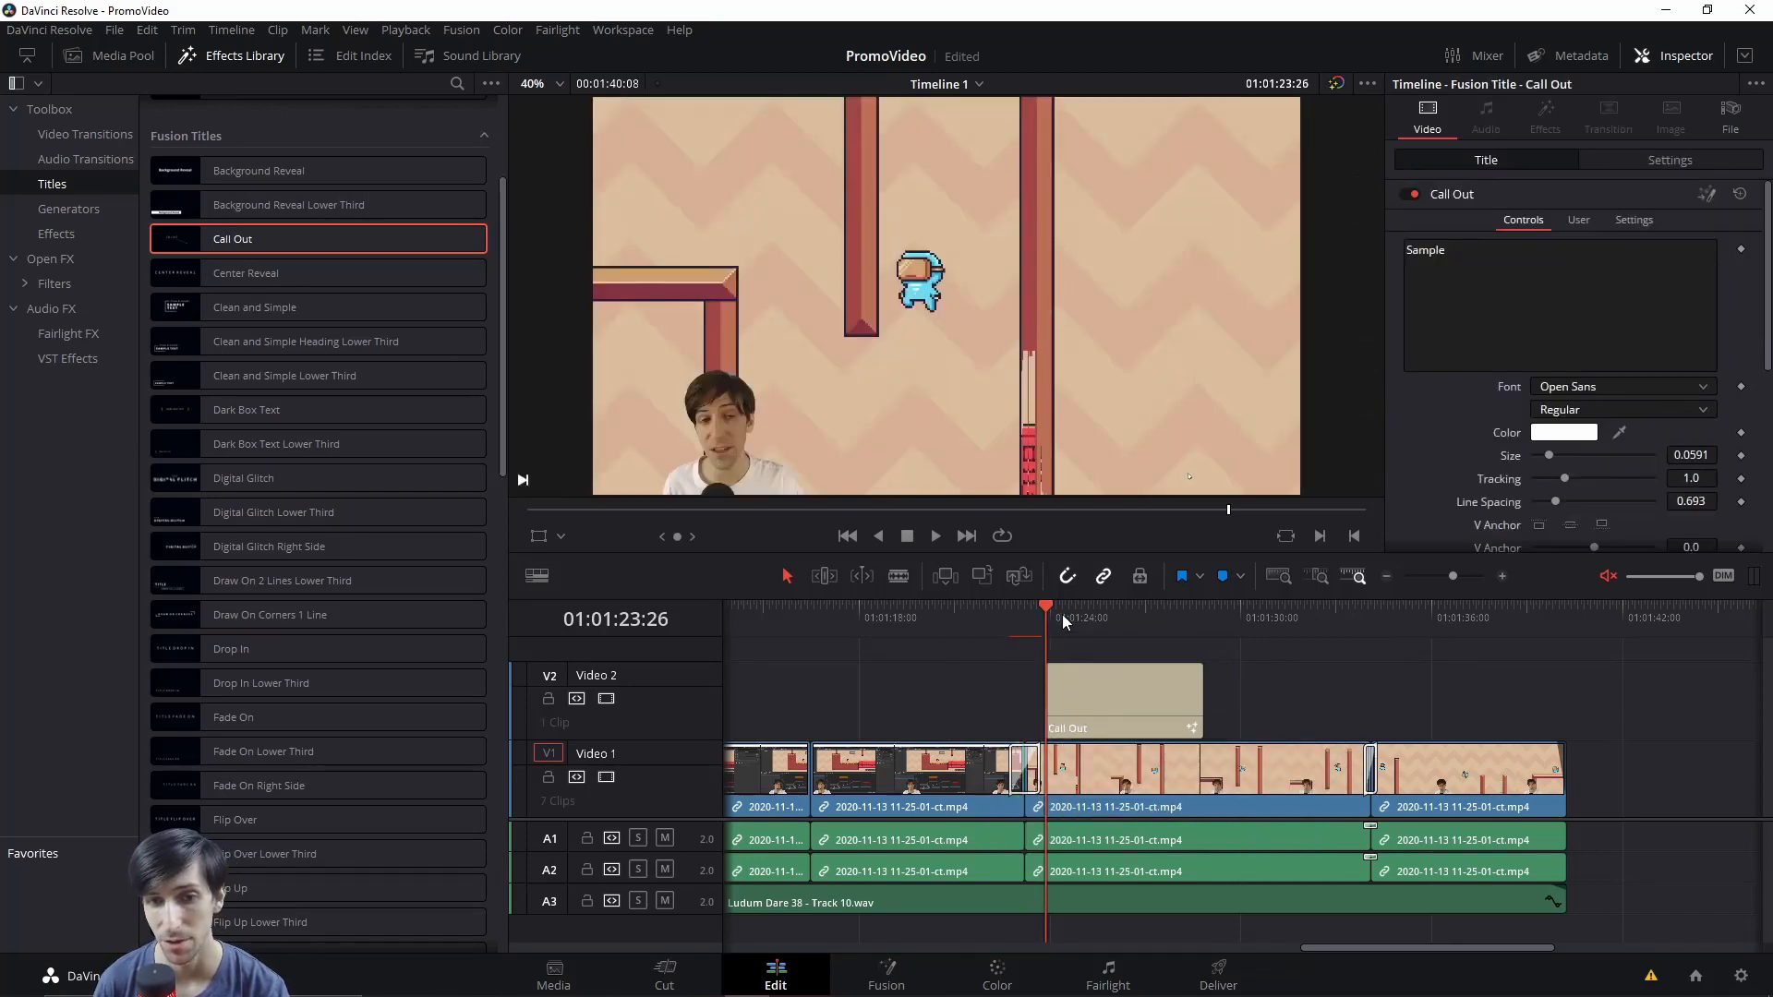
pyautogui.moveTo(1091, 623)
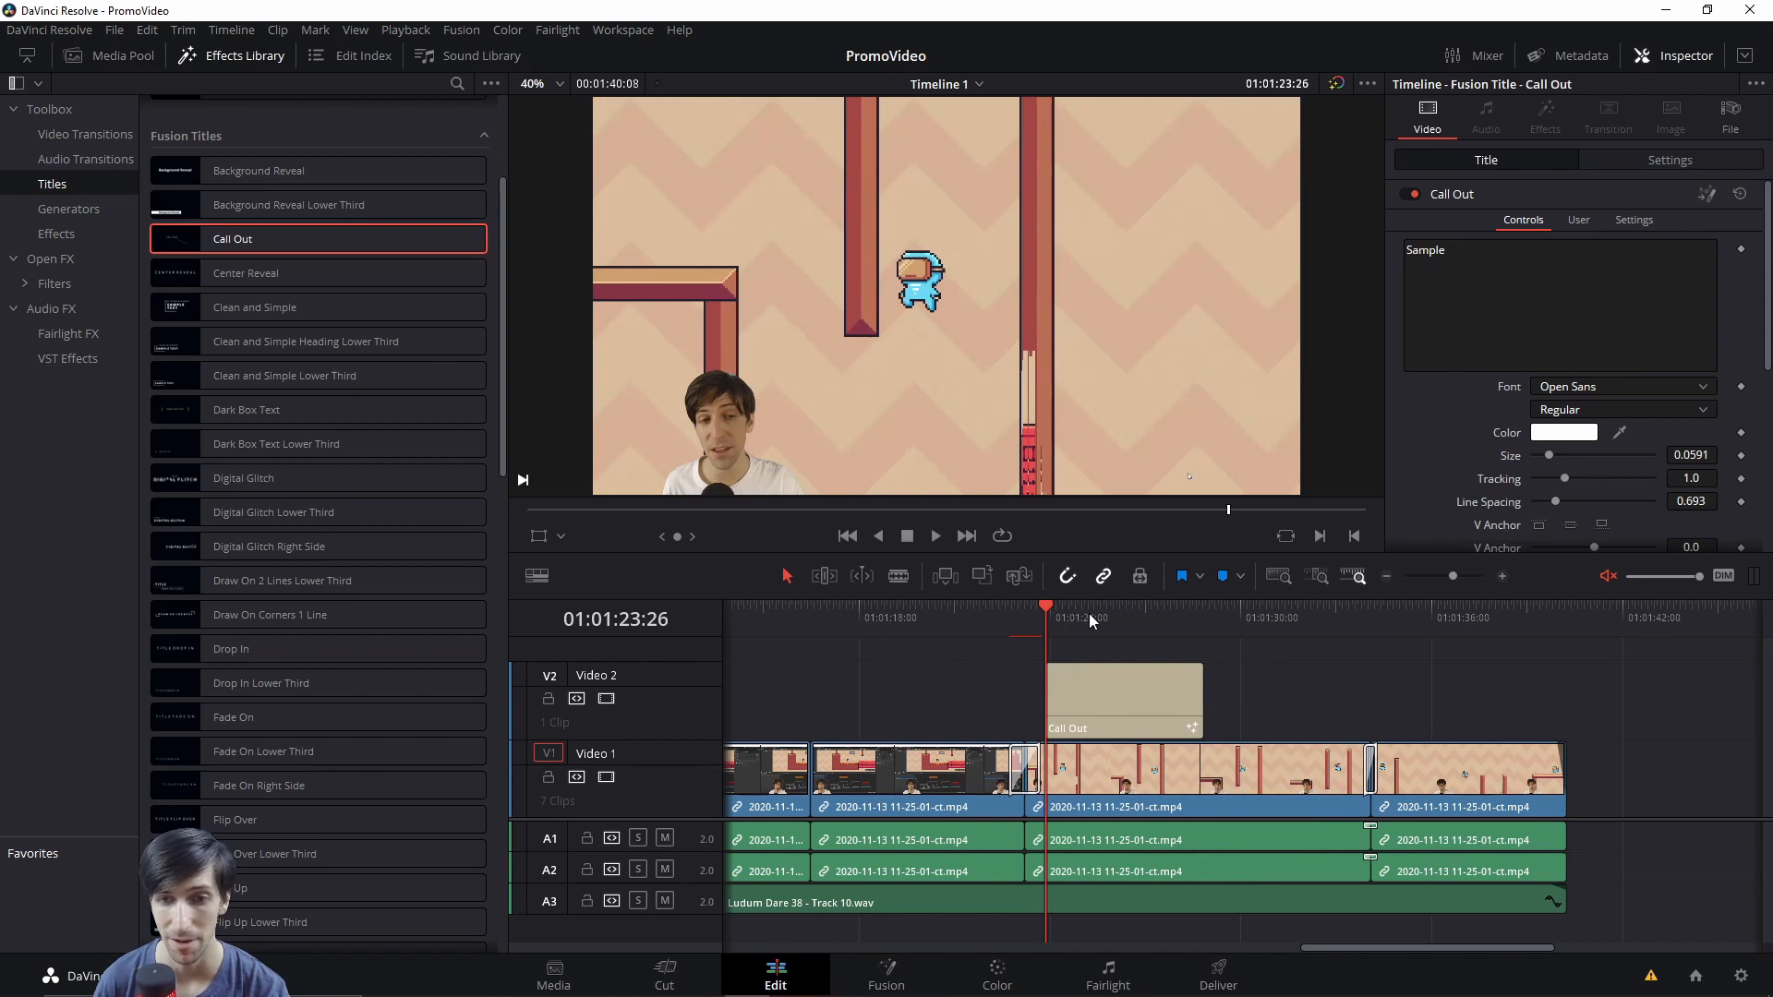
# Park the playhead on the Call Out title on Video 2 so the Sample callout shows
pyautogui.click(1085, 607)
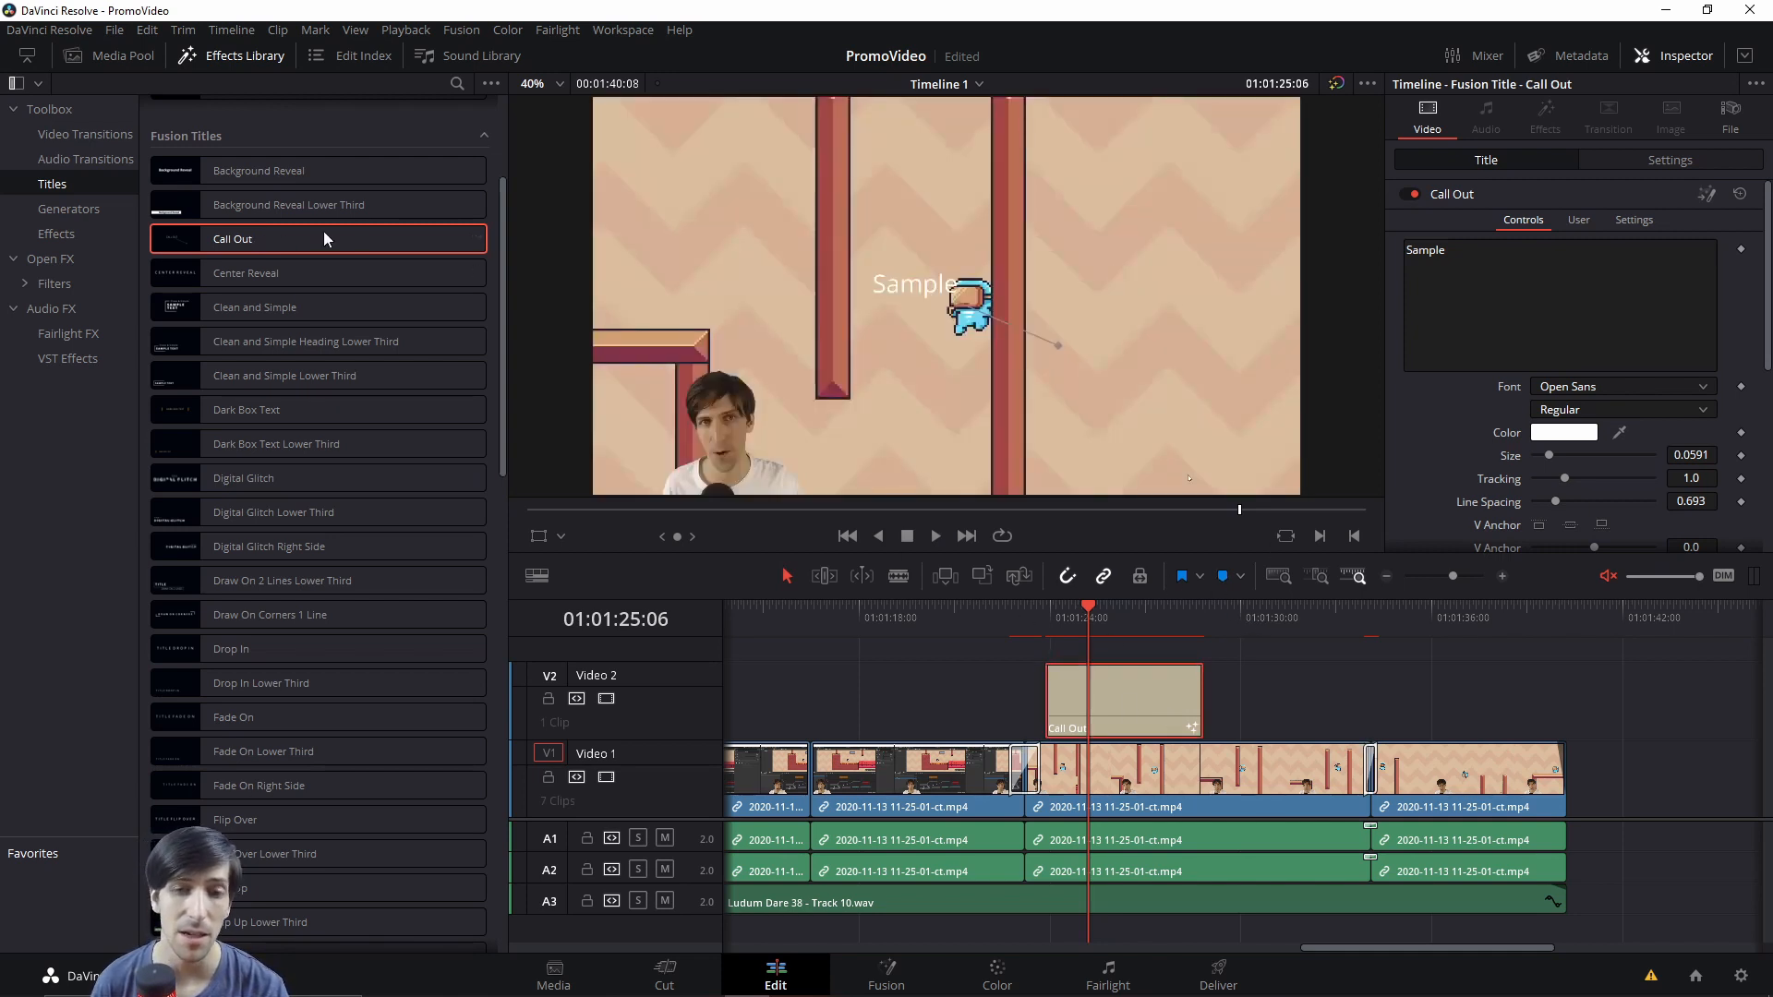
pyautogui.moveTo(1374, 142)
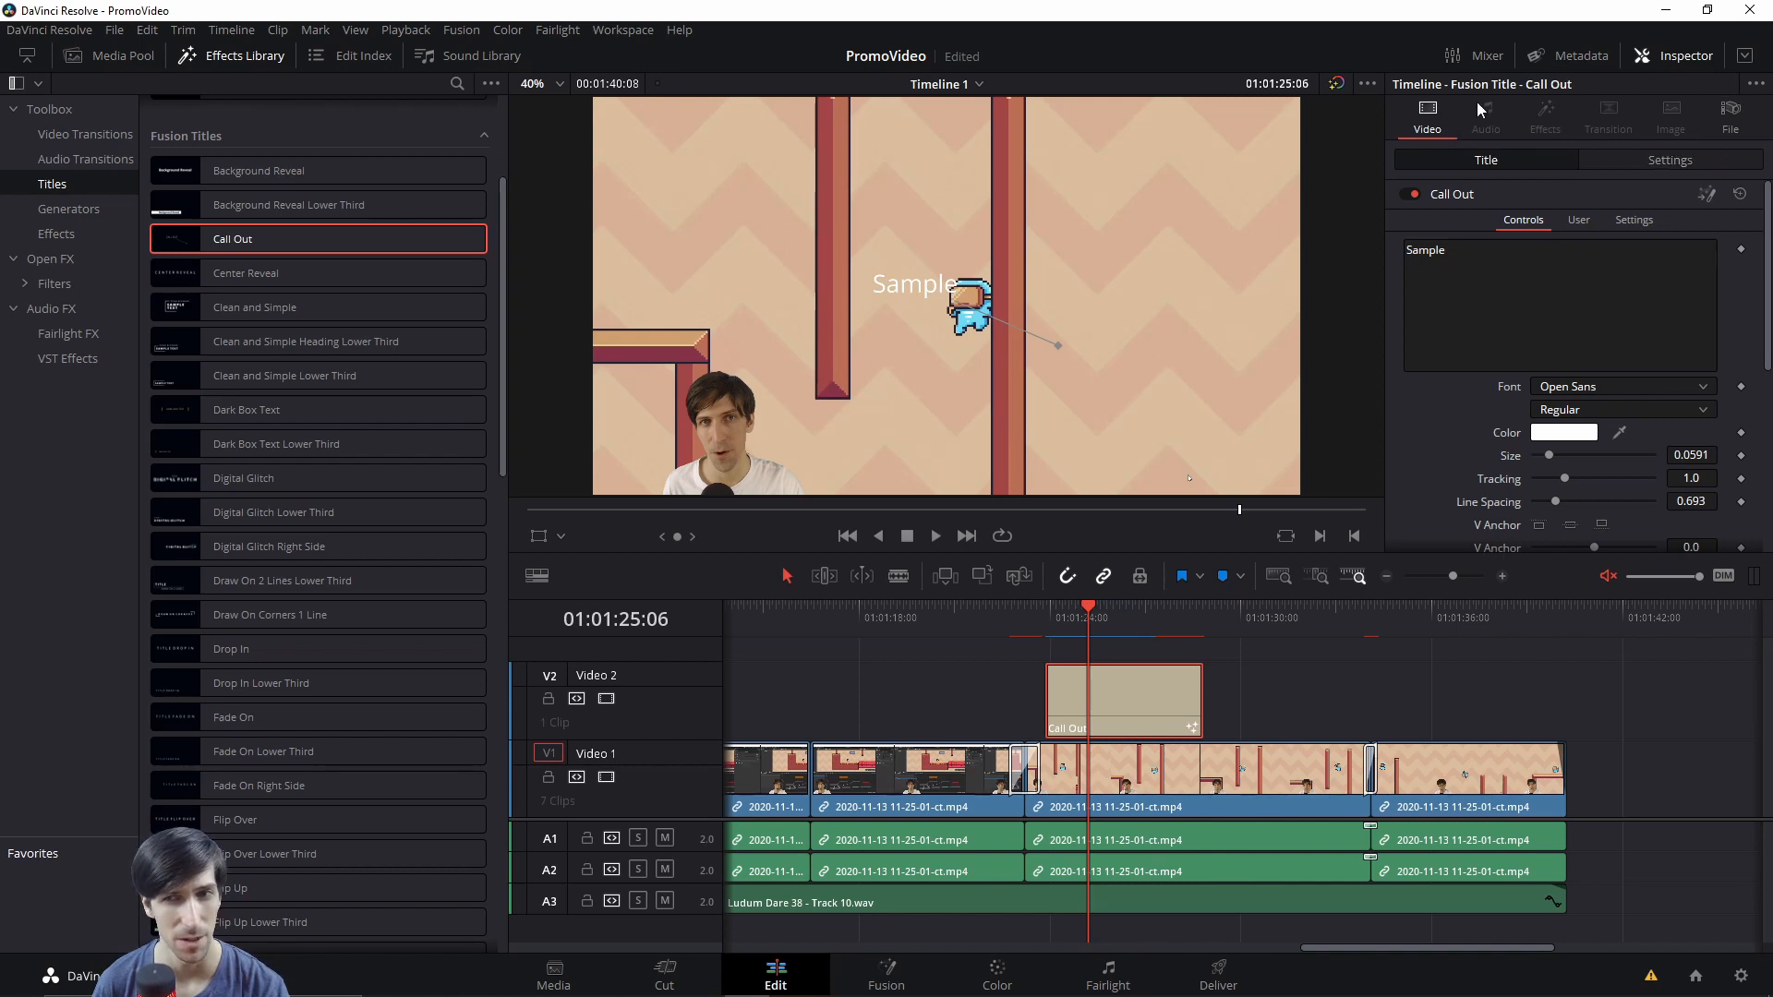
pyautogui.moveTo(1617, 107)
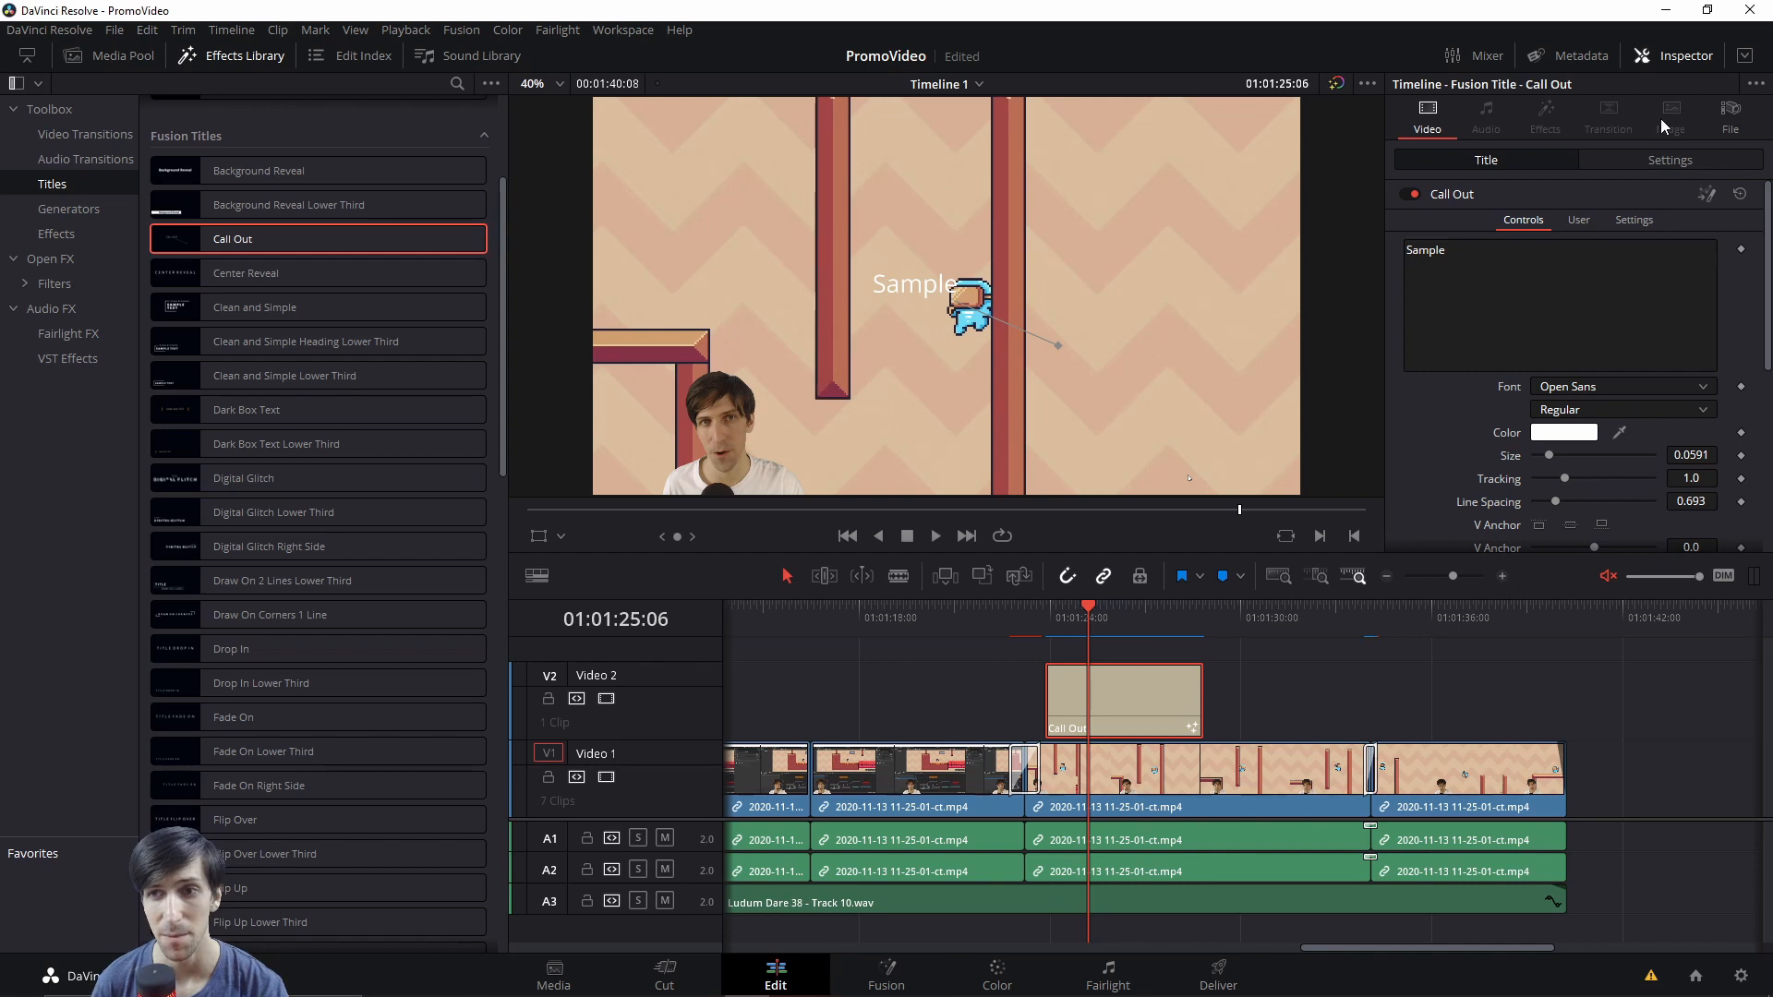
pyautogui.moveTo(1662, 127)
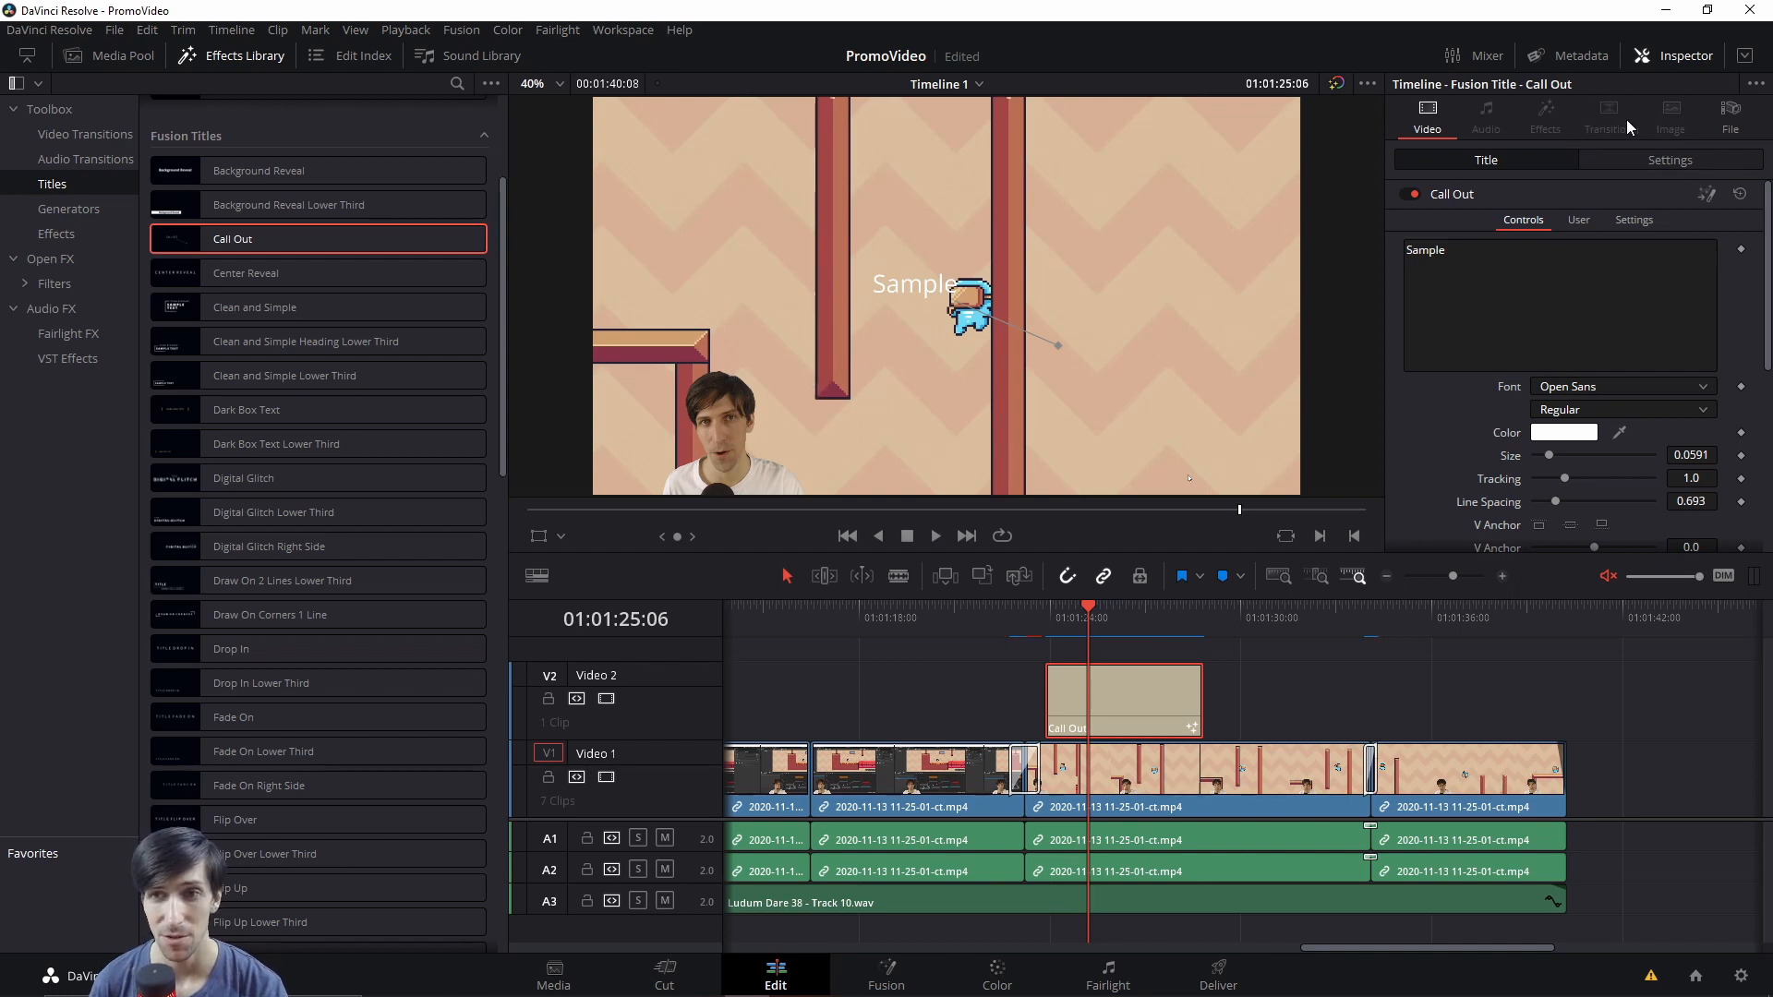
pyautogui.moveTo(1559, 143)
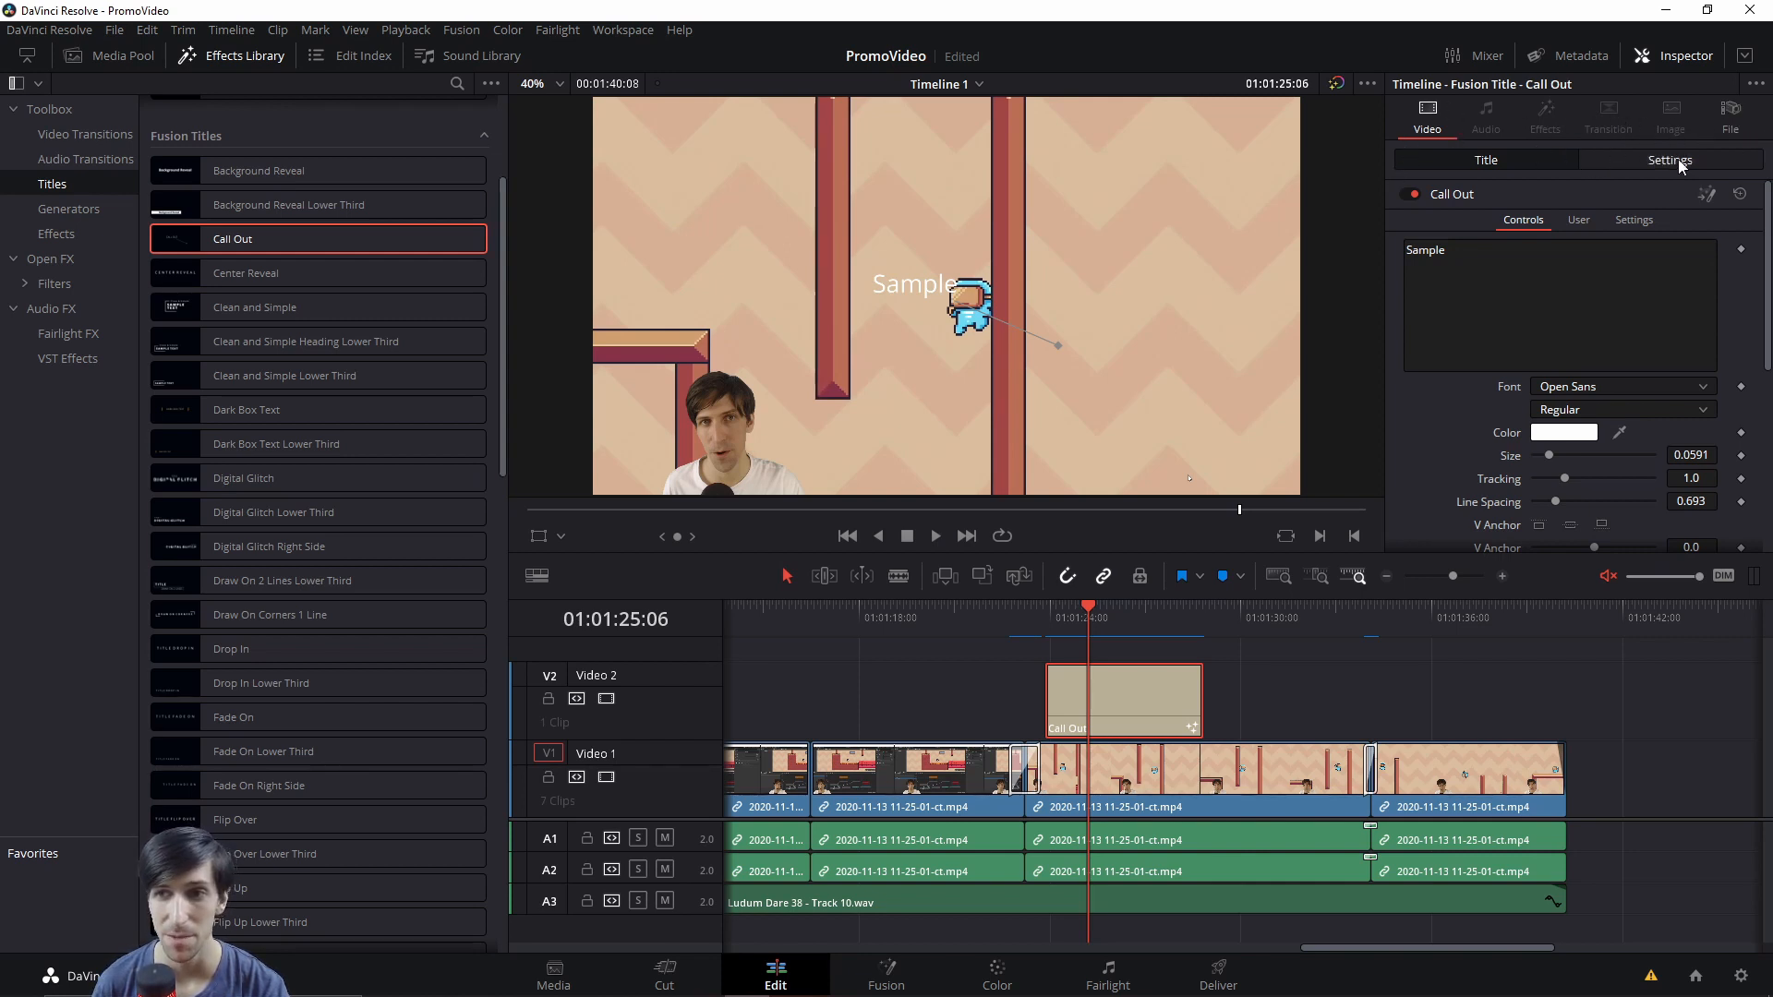
pyautogui.moveTo(1727, 236)
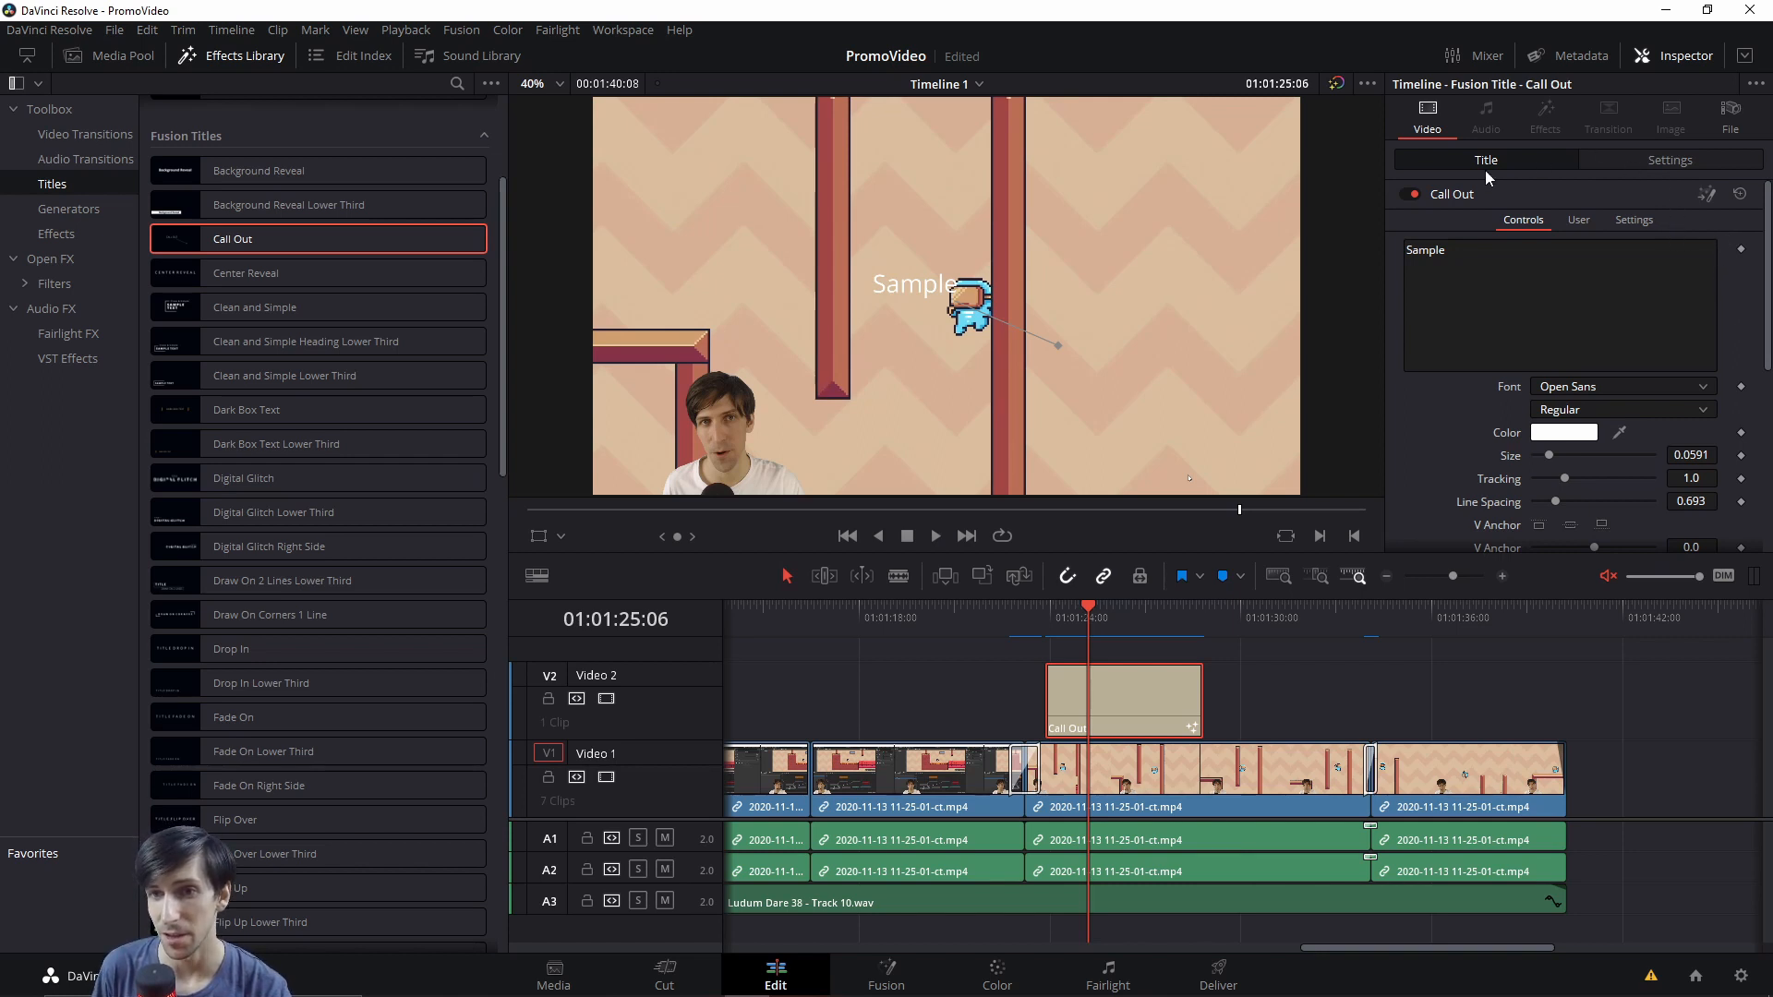
pyautogui.moveTo(1523, 181)
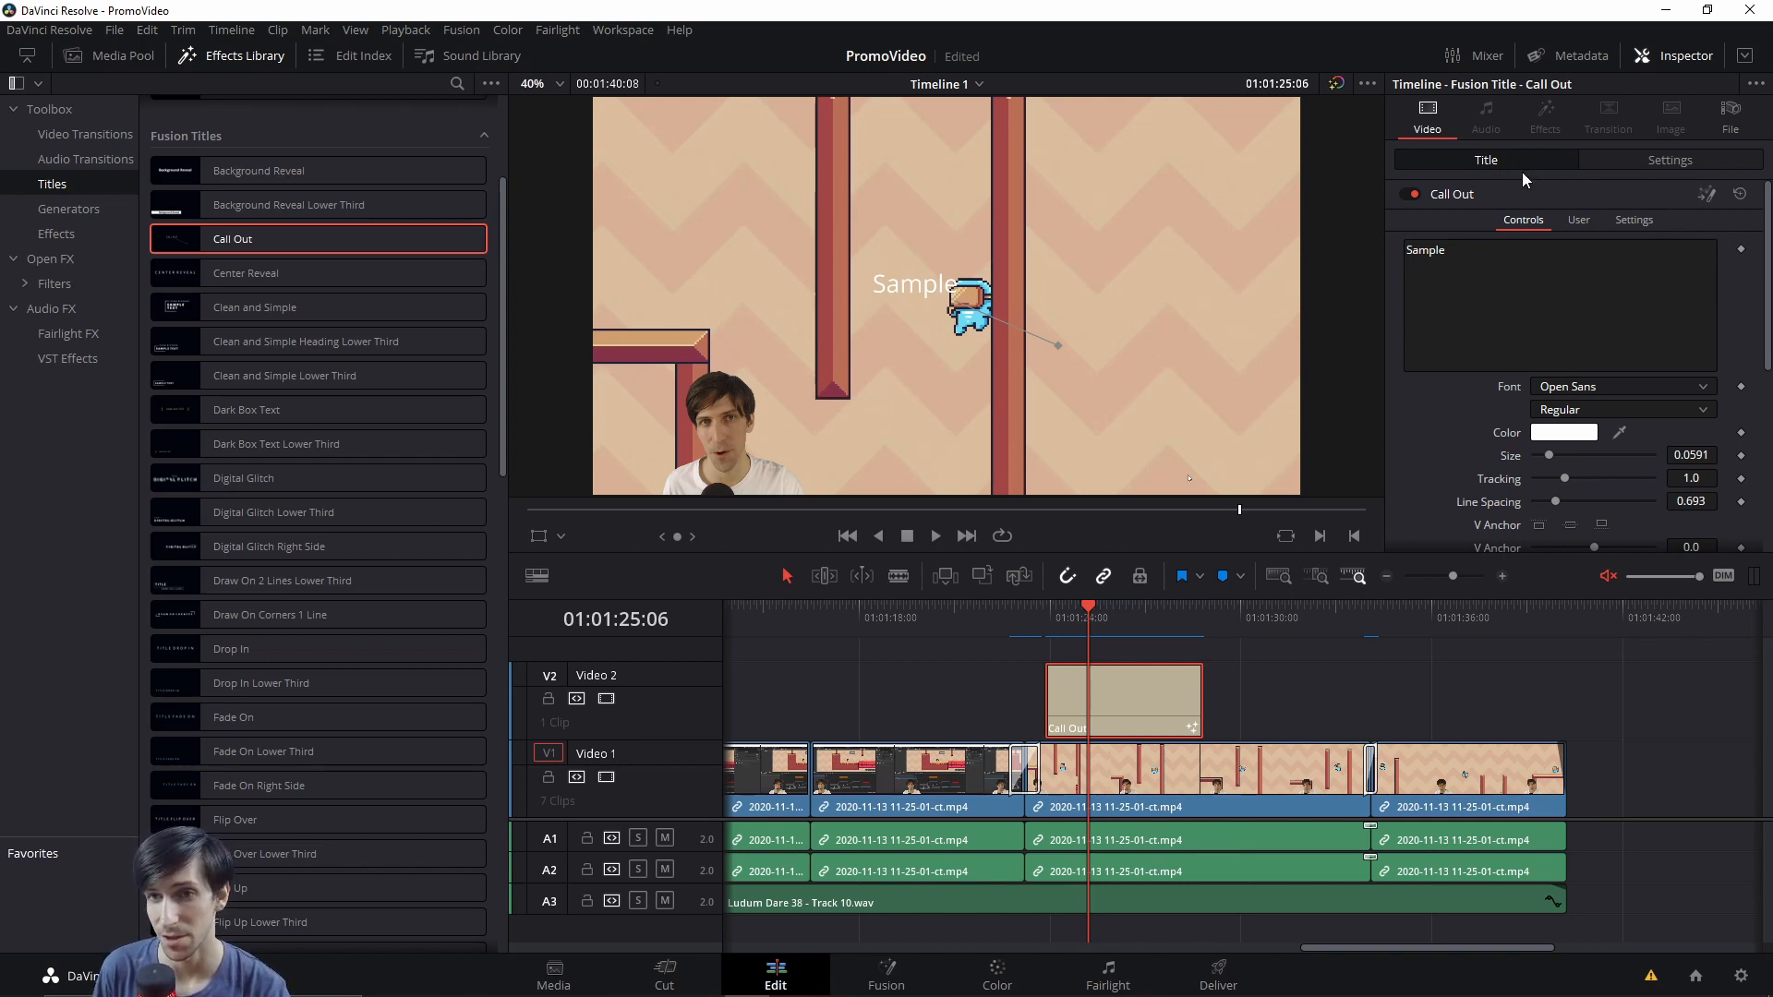
pyautogui.moveTo(1588, 188)
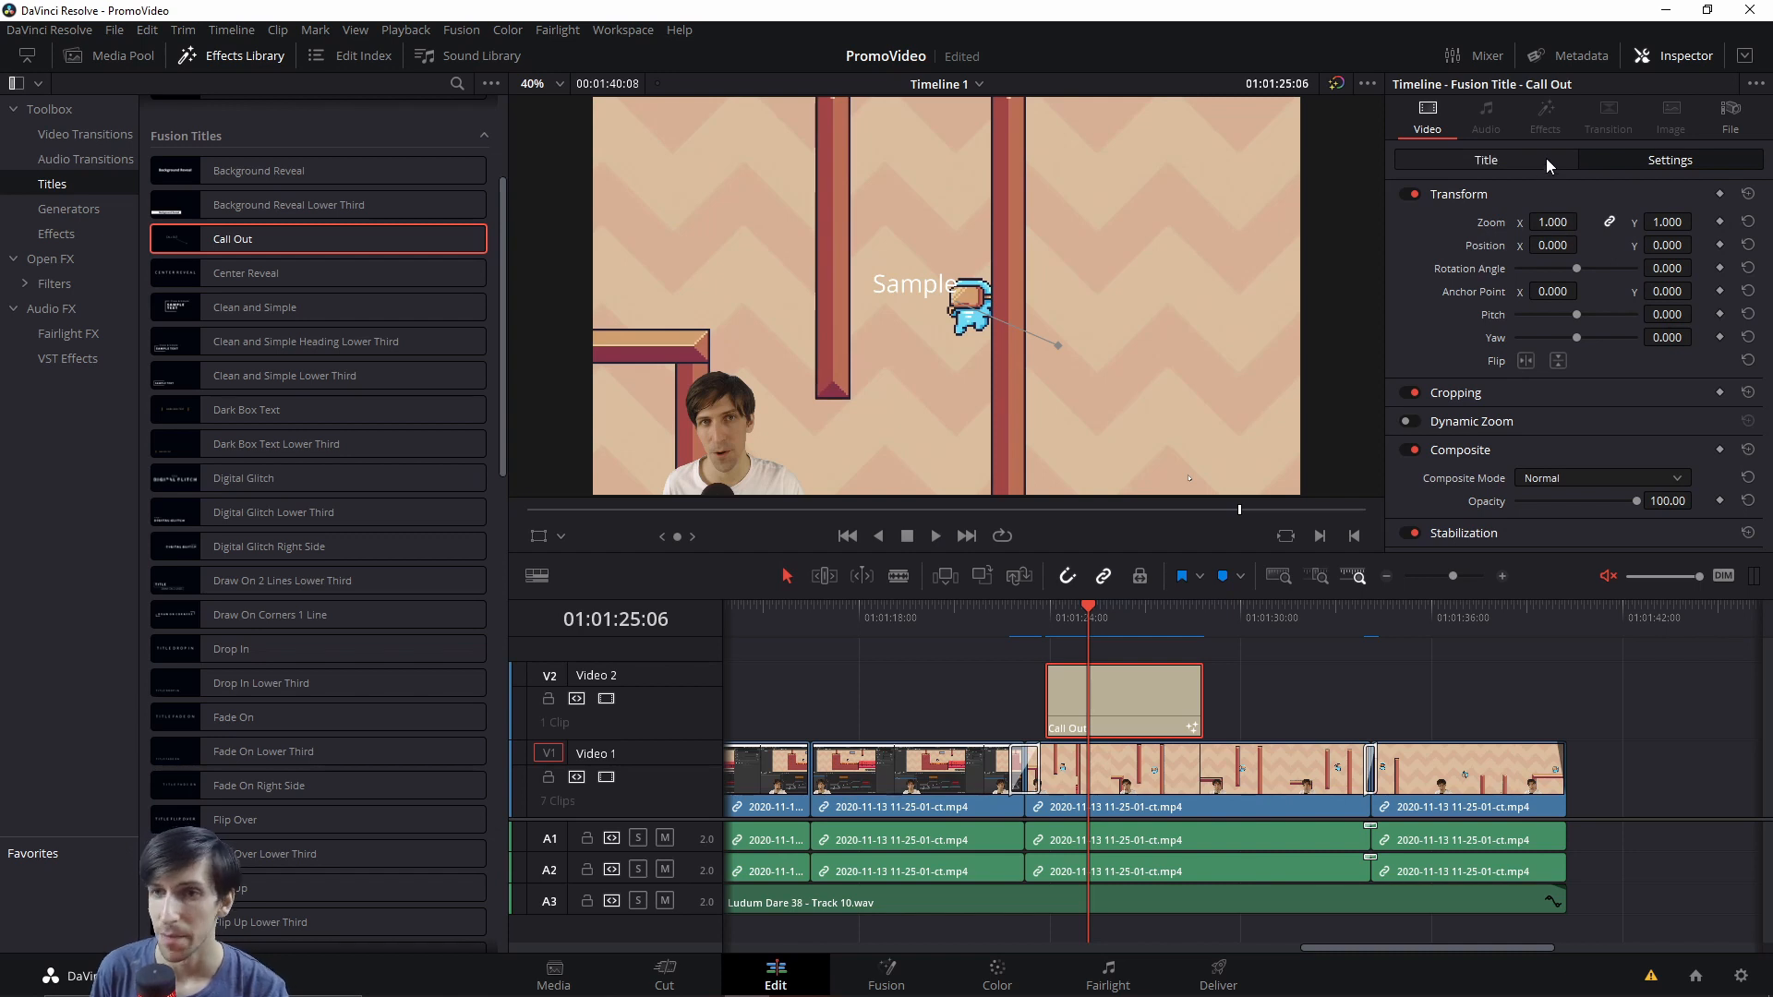
pyautogui.click(1484, 158)
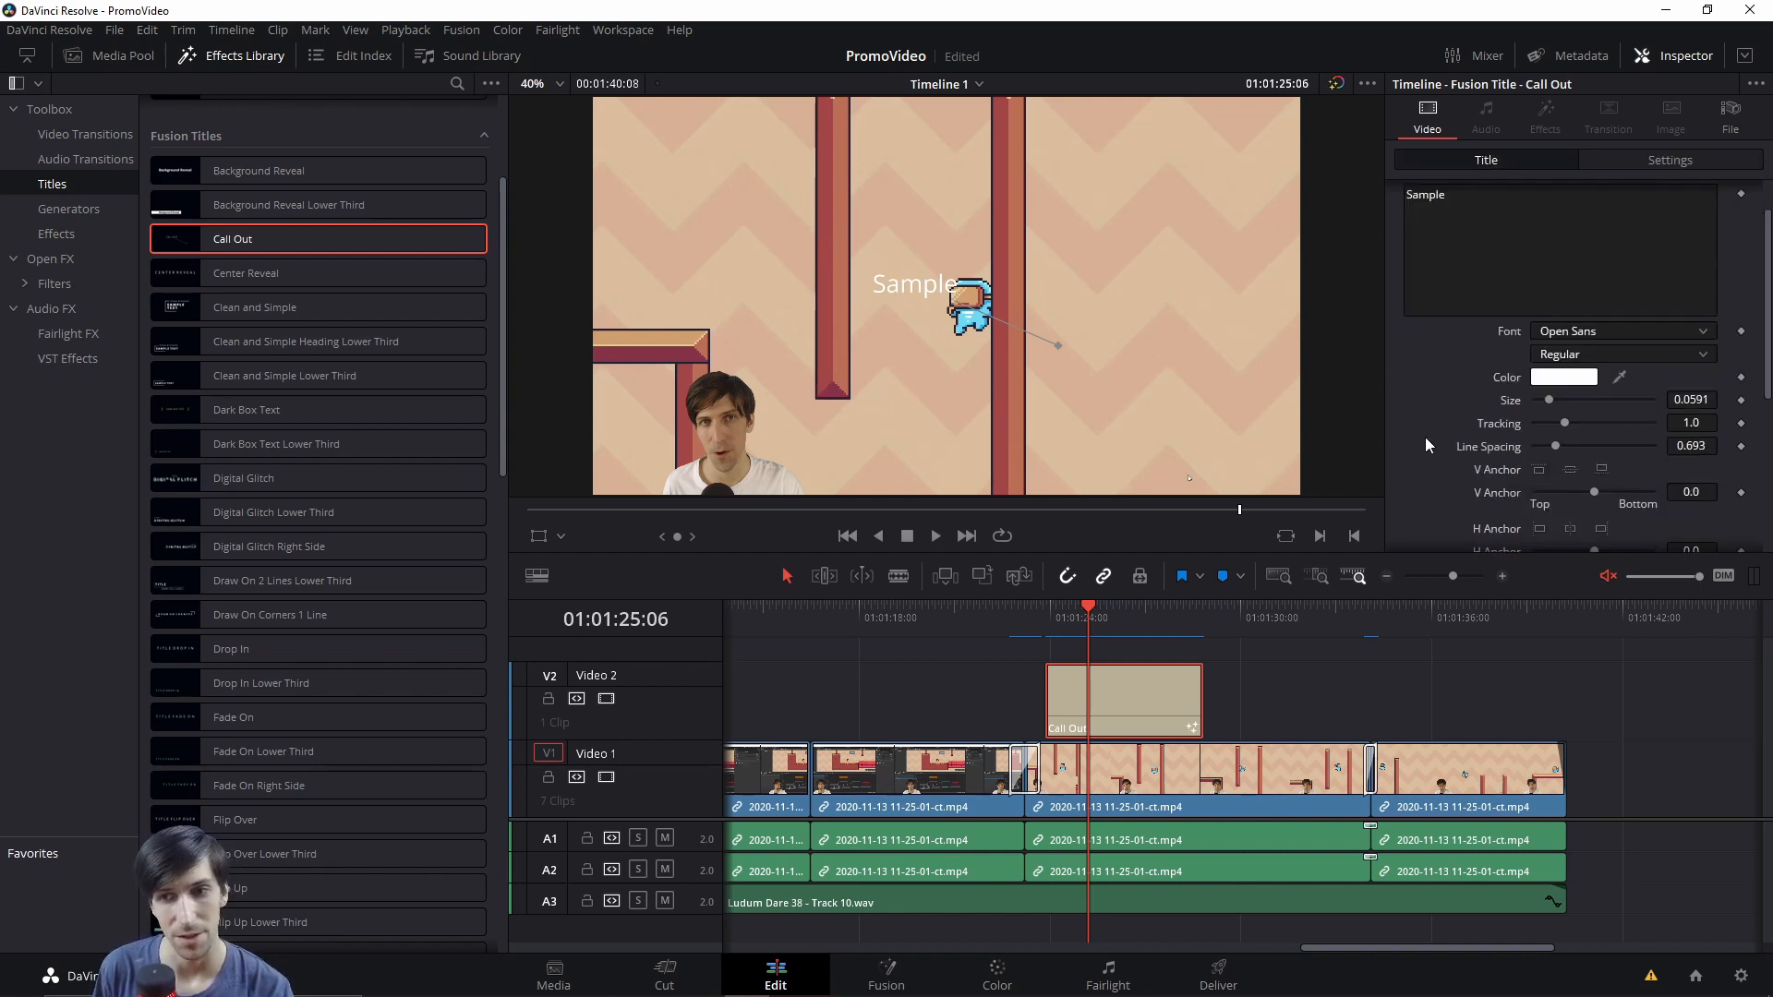
pyautogui.scroll(-3)
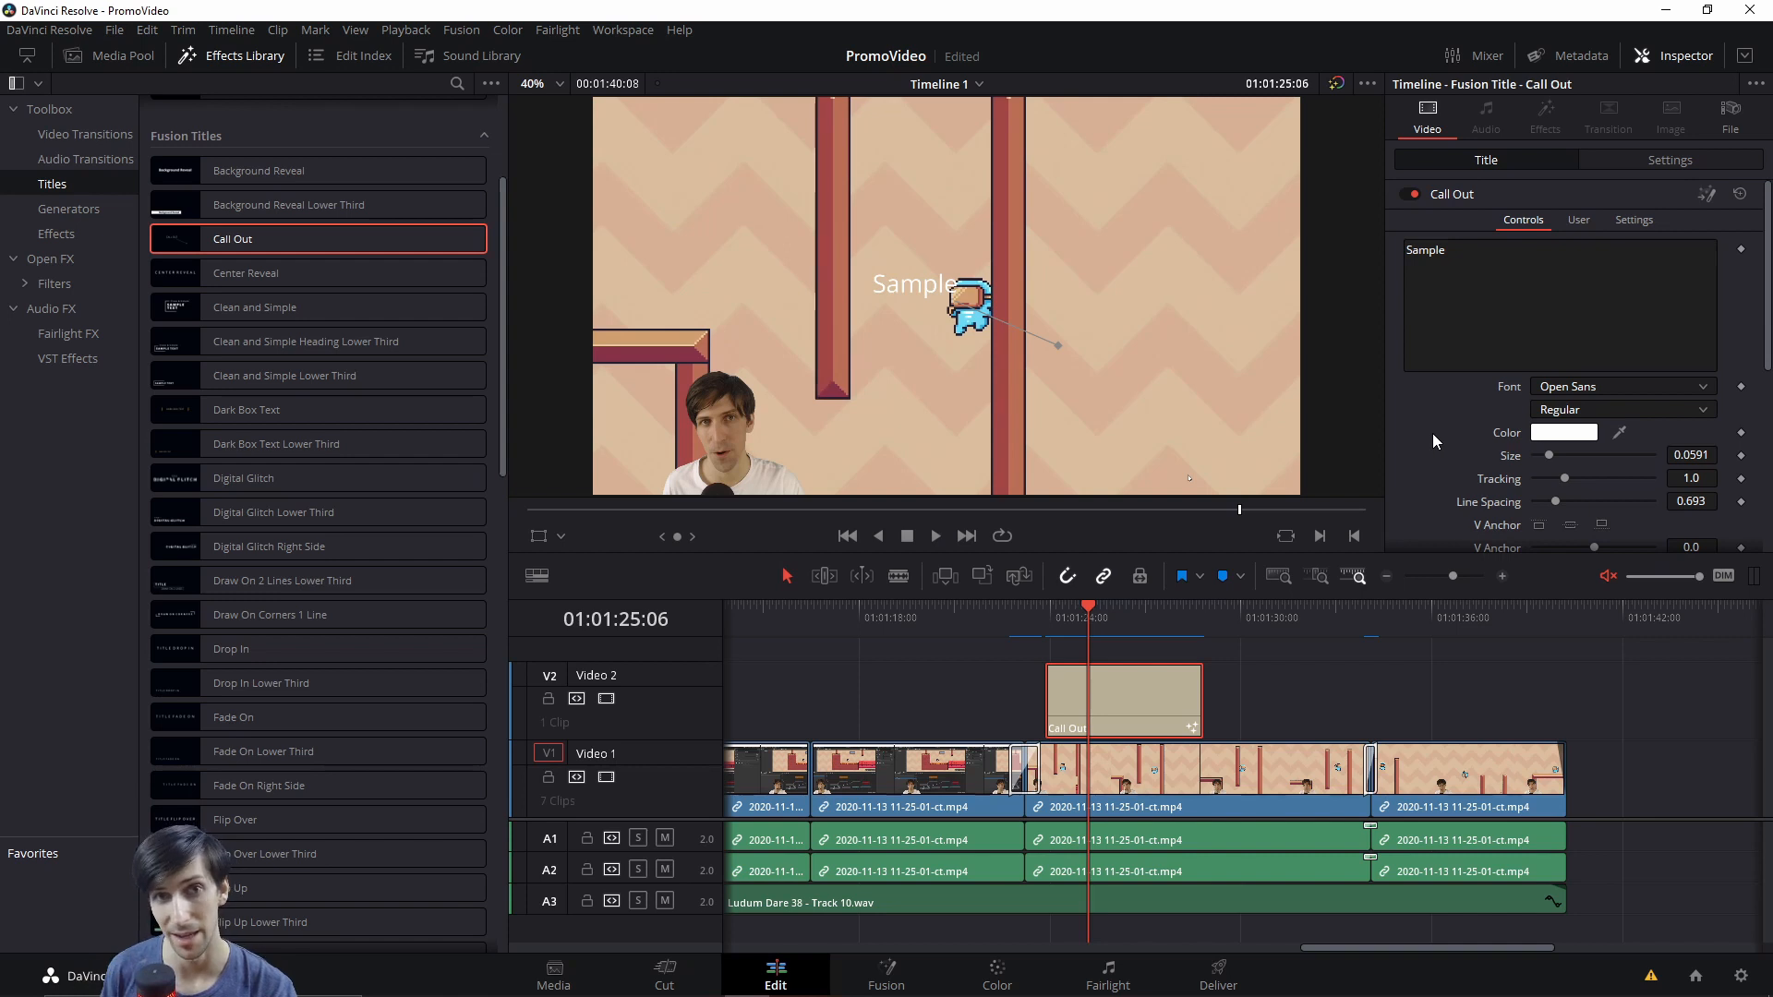
pyautogui.moveTo(1437, 463)
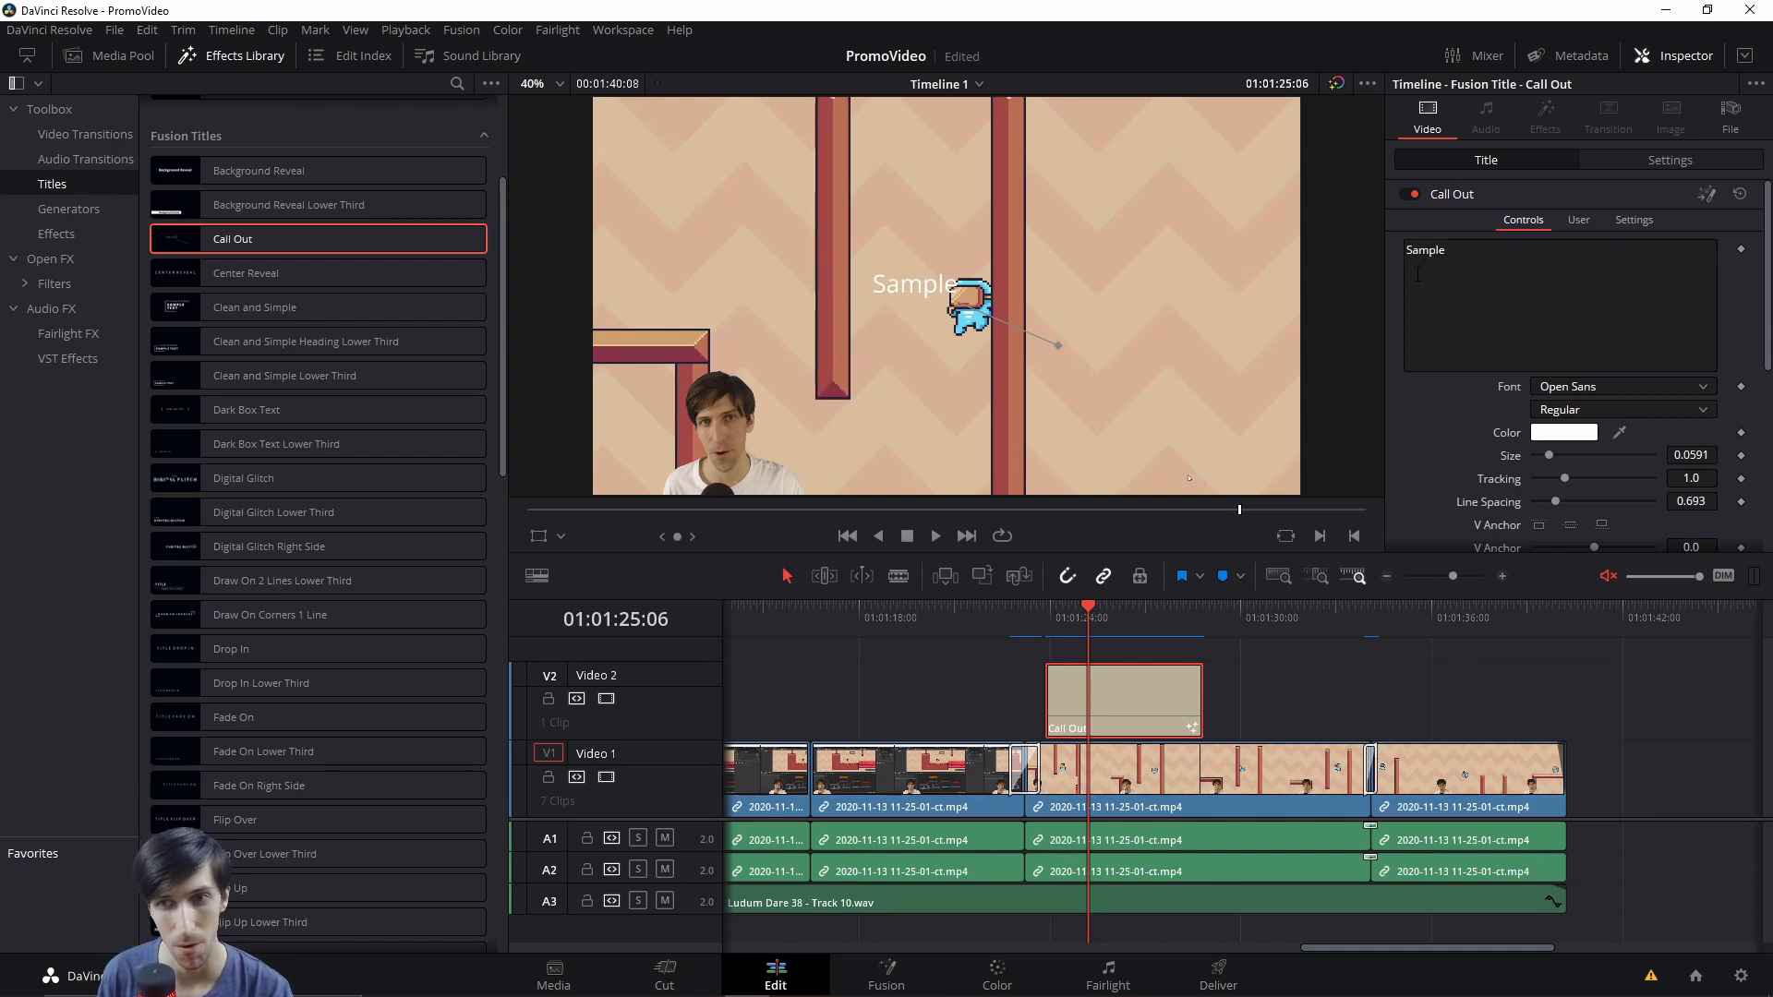
pyautogui.moveTo(902, 301)
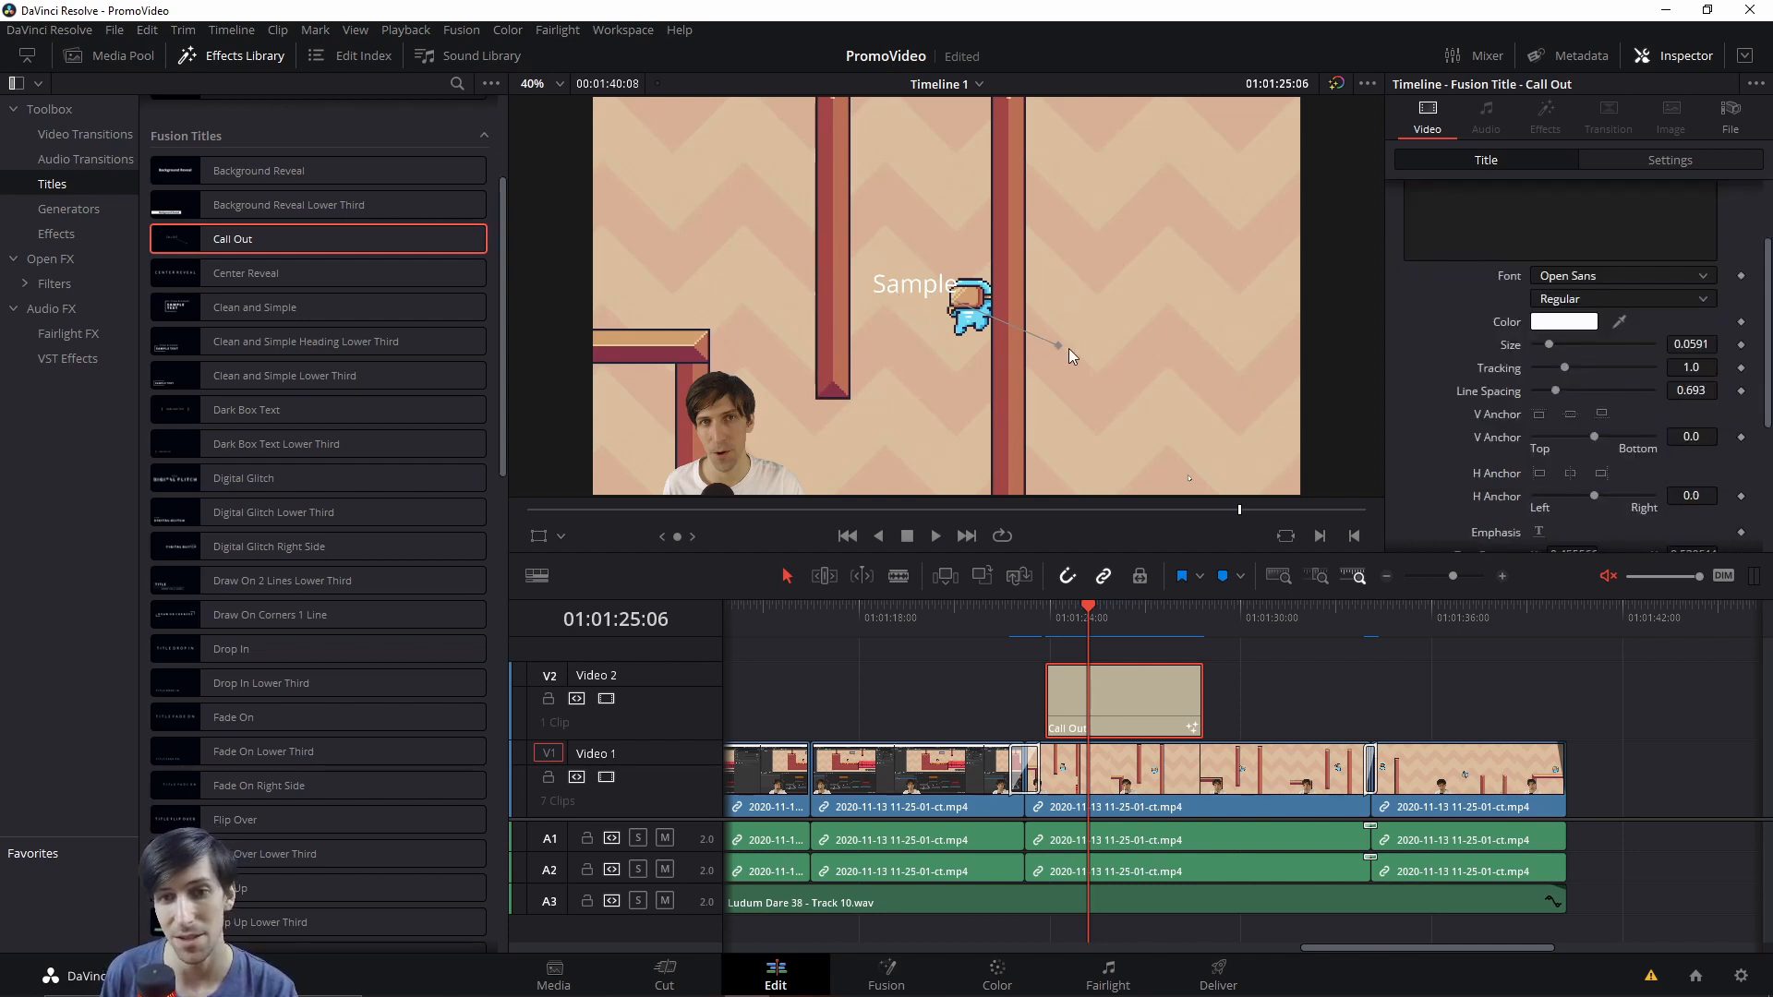
pyautogui.moveTo(1477, 371)
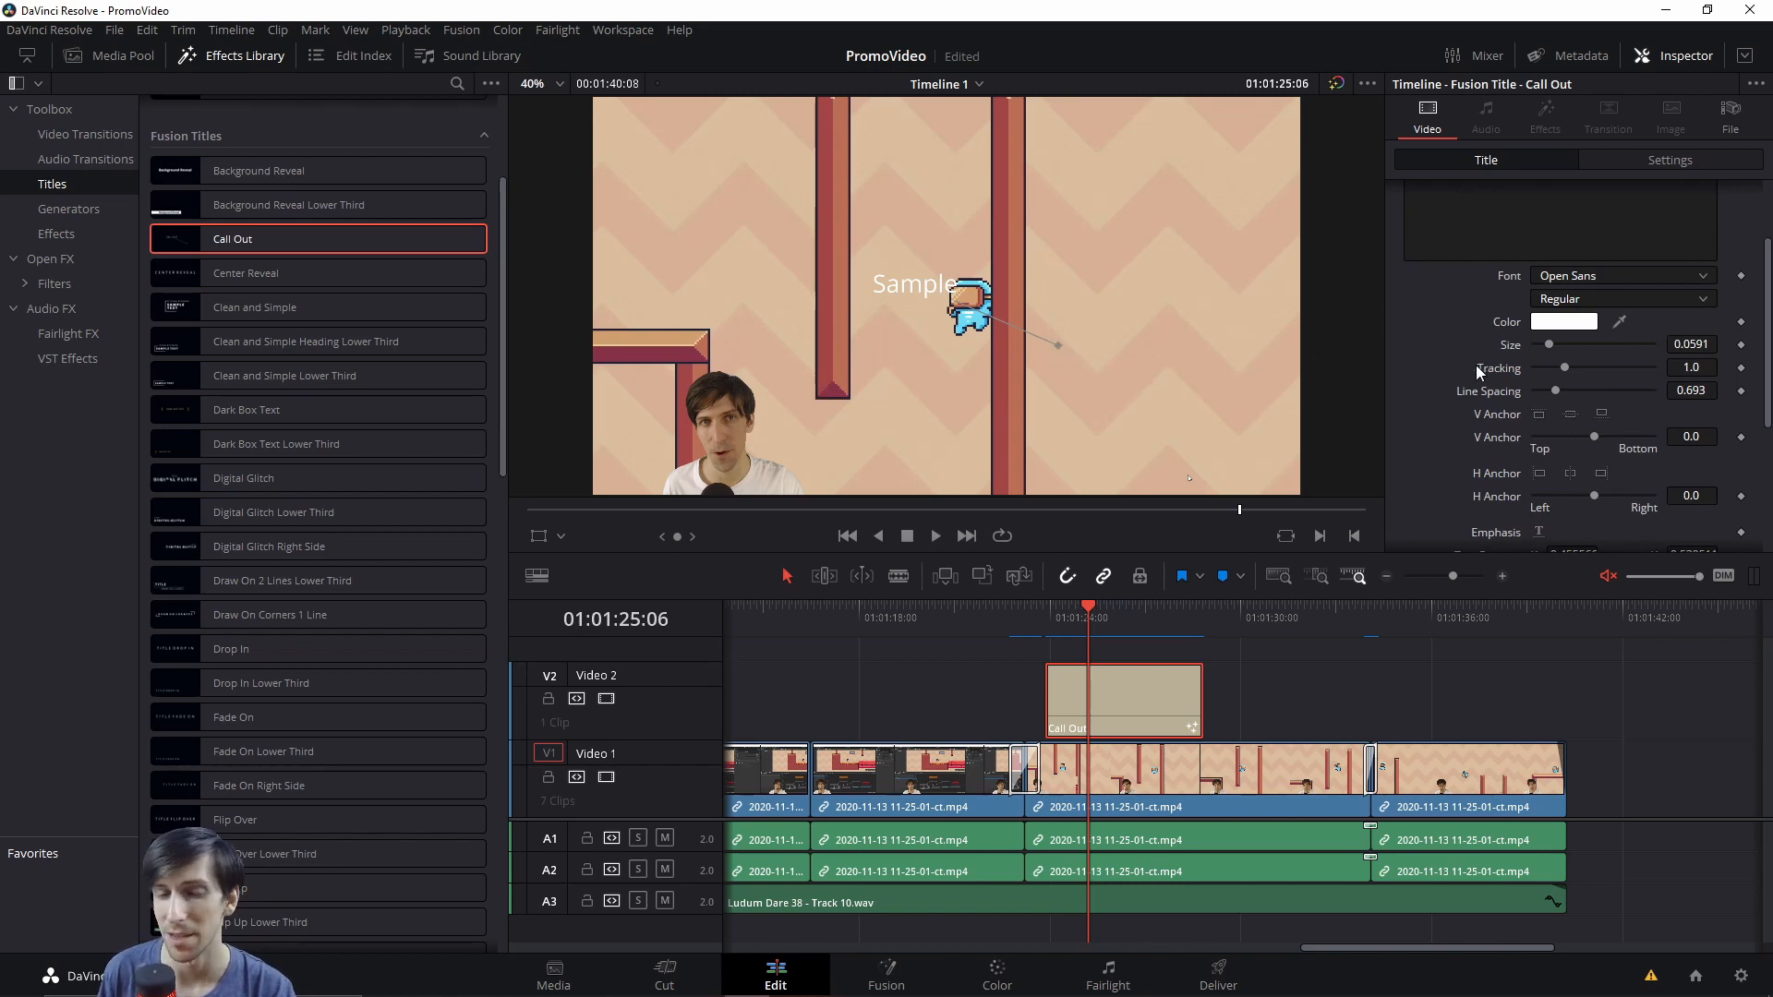
pyautogui.scroll(-3)
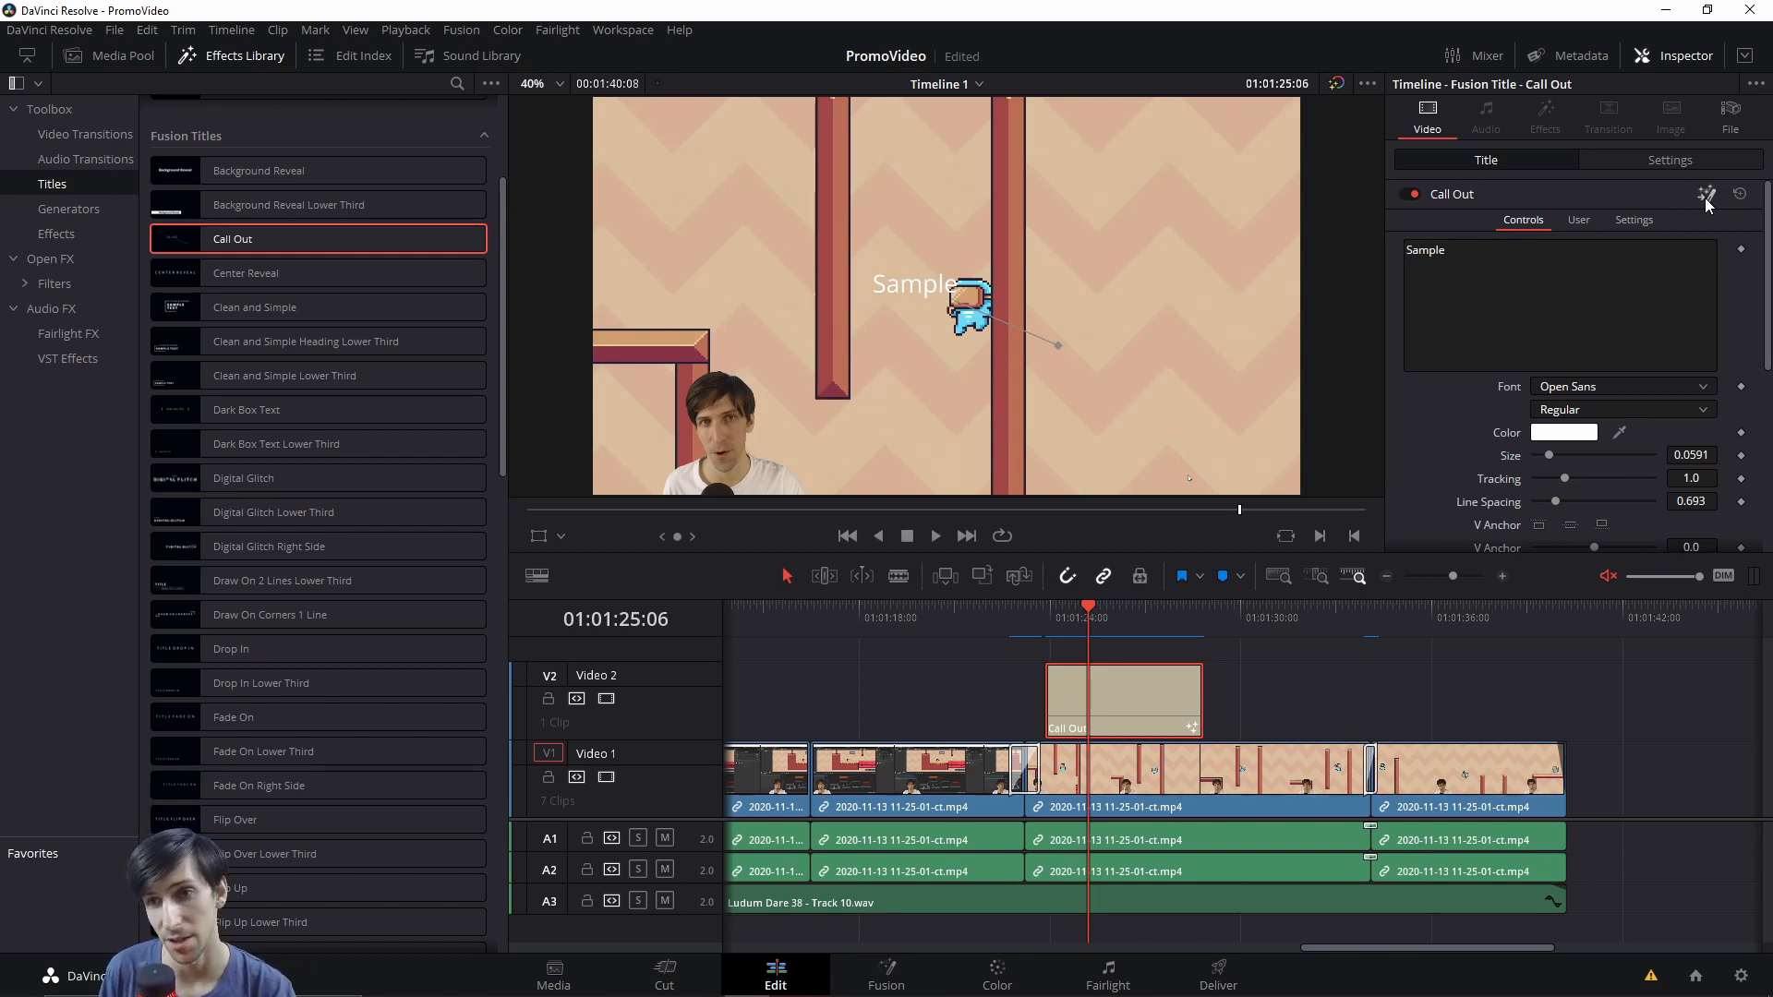
pyautogui.moveTo(1714, 220)
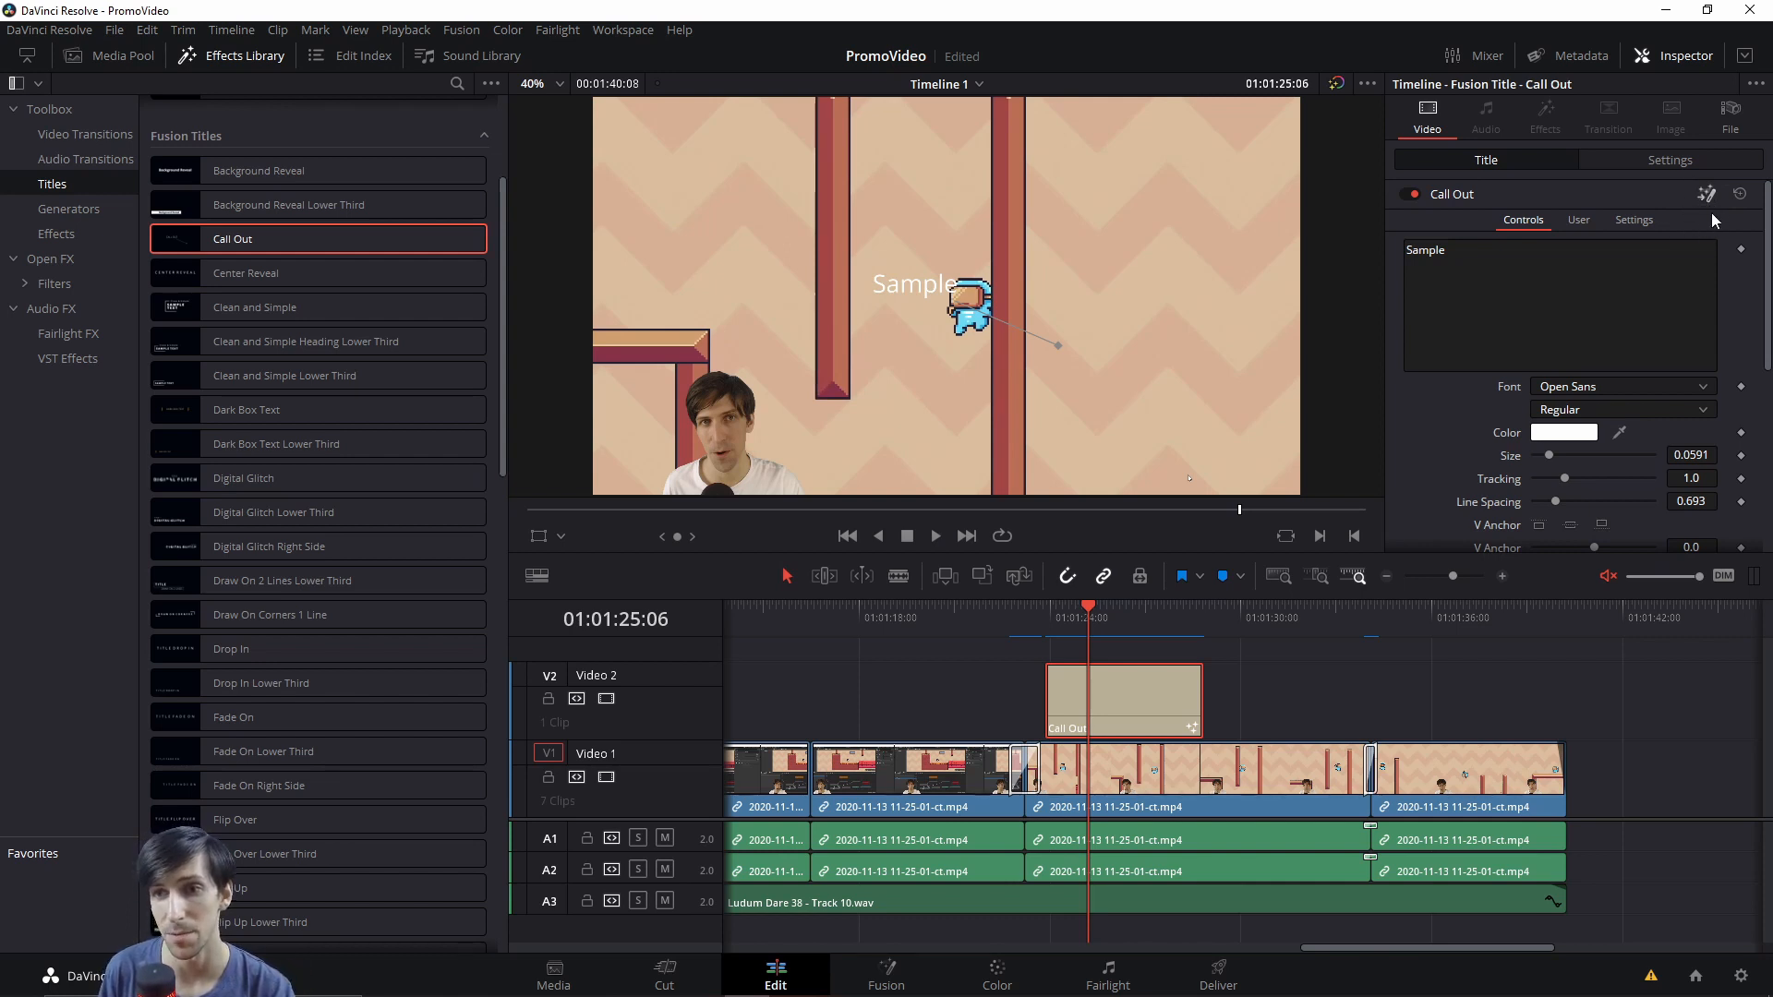
pyautogui.moveTo(1684, 192)
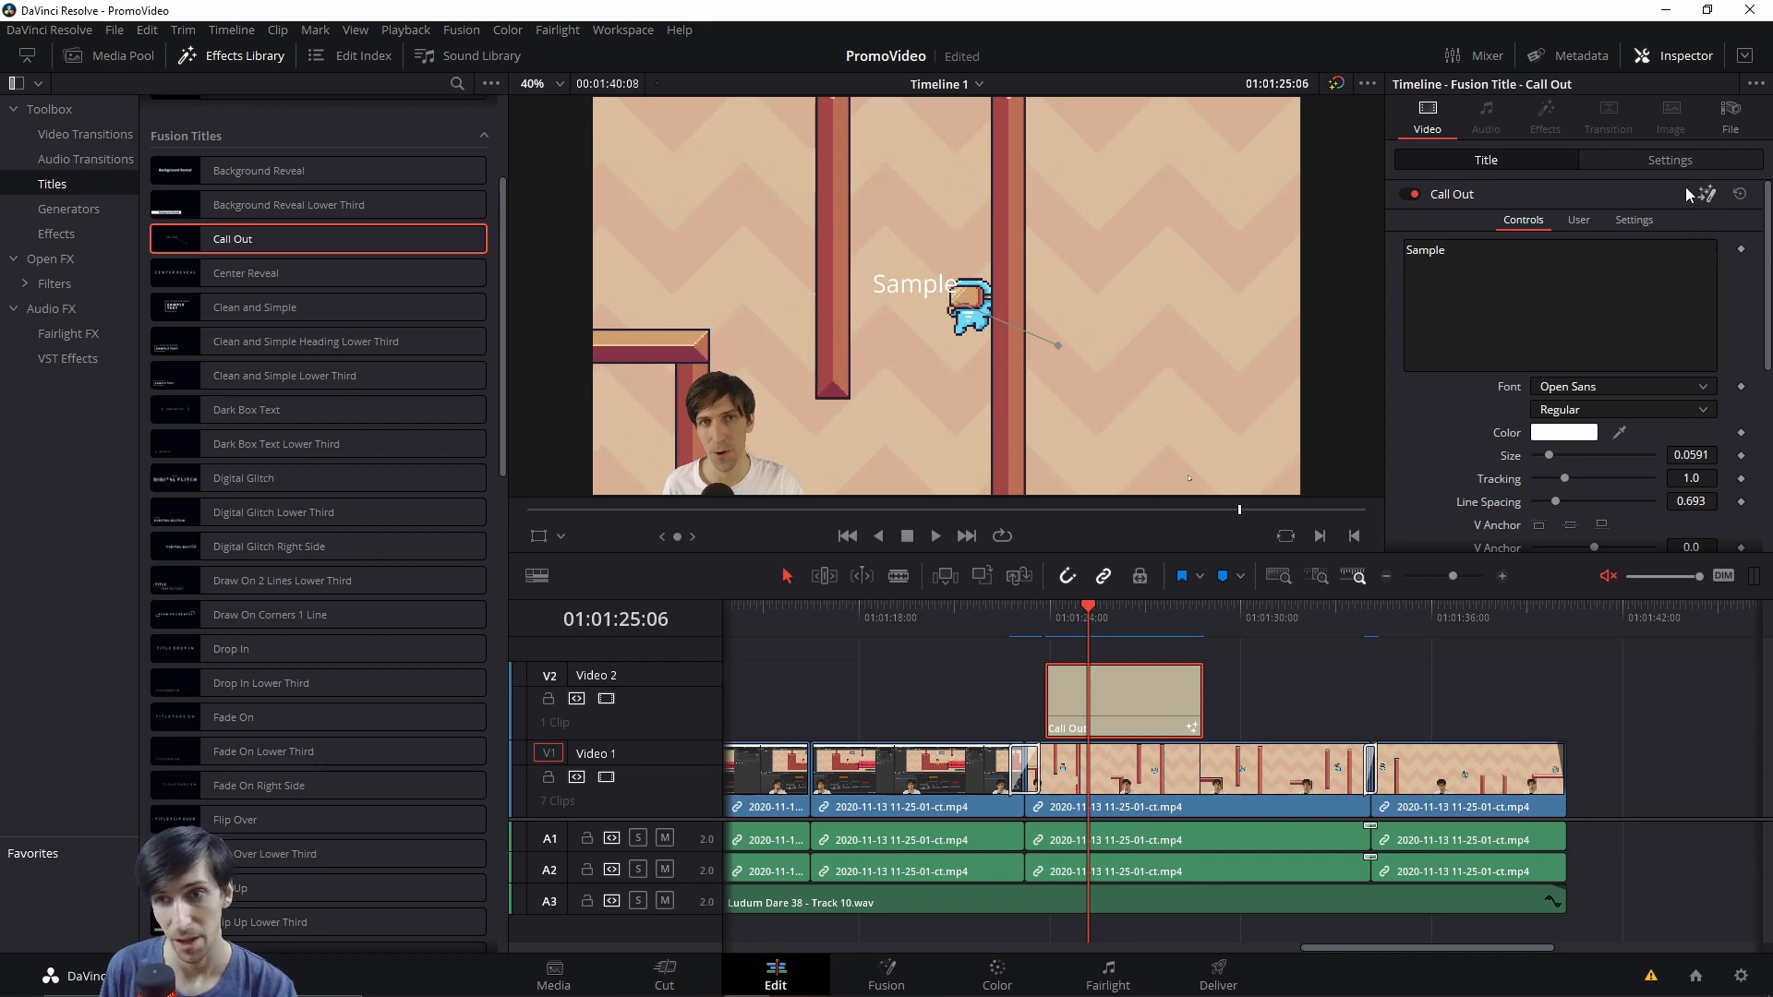
# Open the Call Out title on the Fusion page and expand the CallOut group's node tree
pyautogui.click(884, 975)
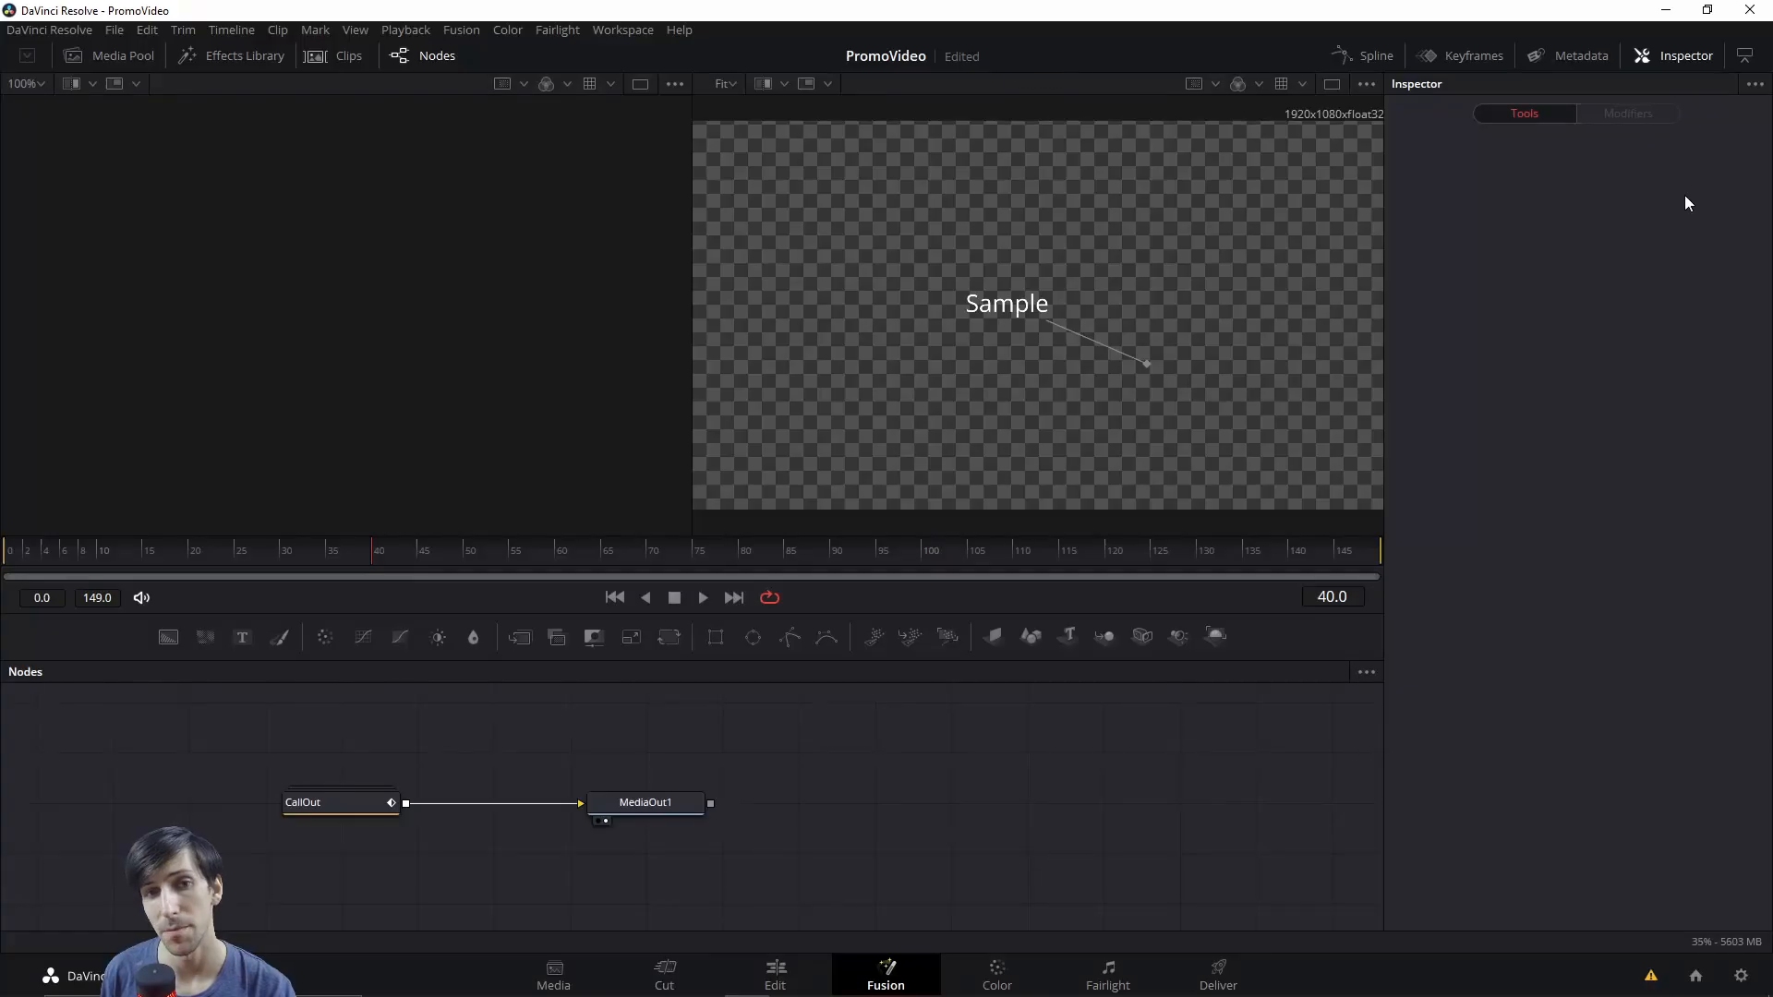
pyautogui.click(339, 801)
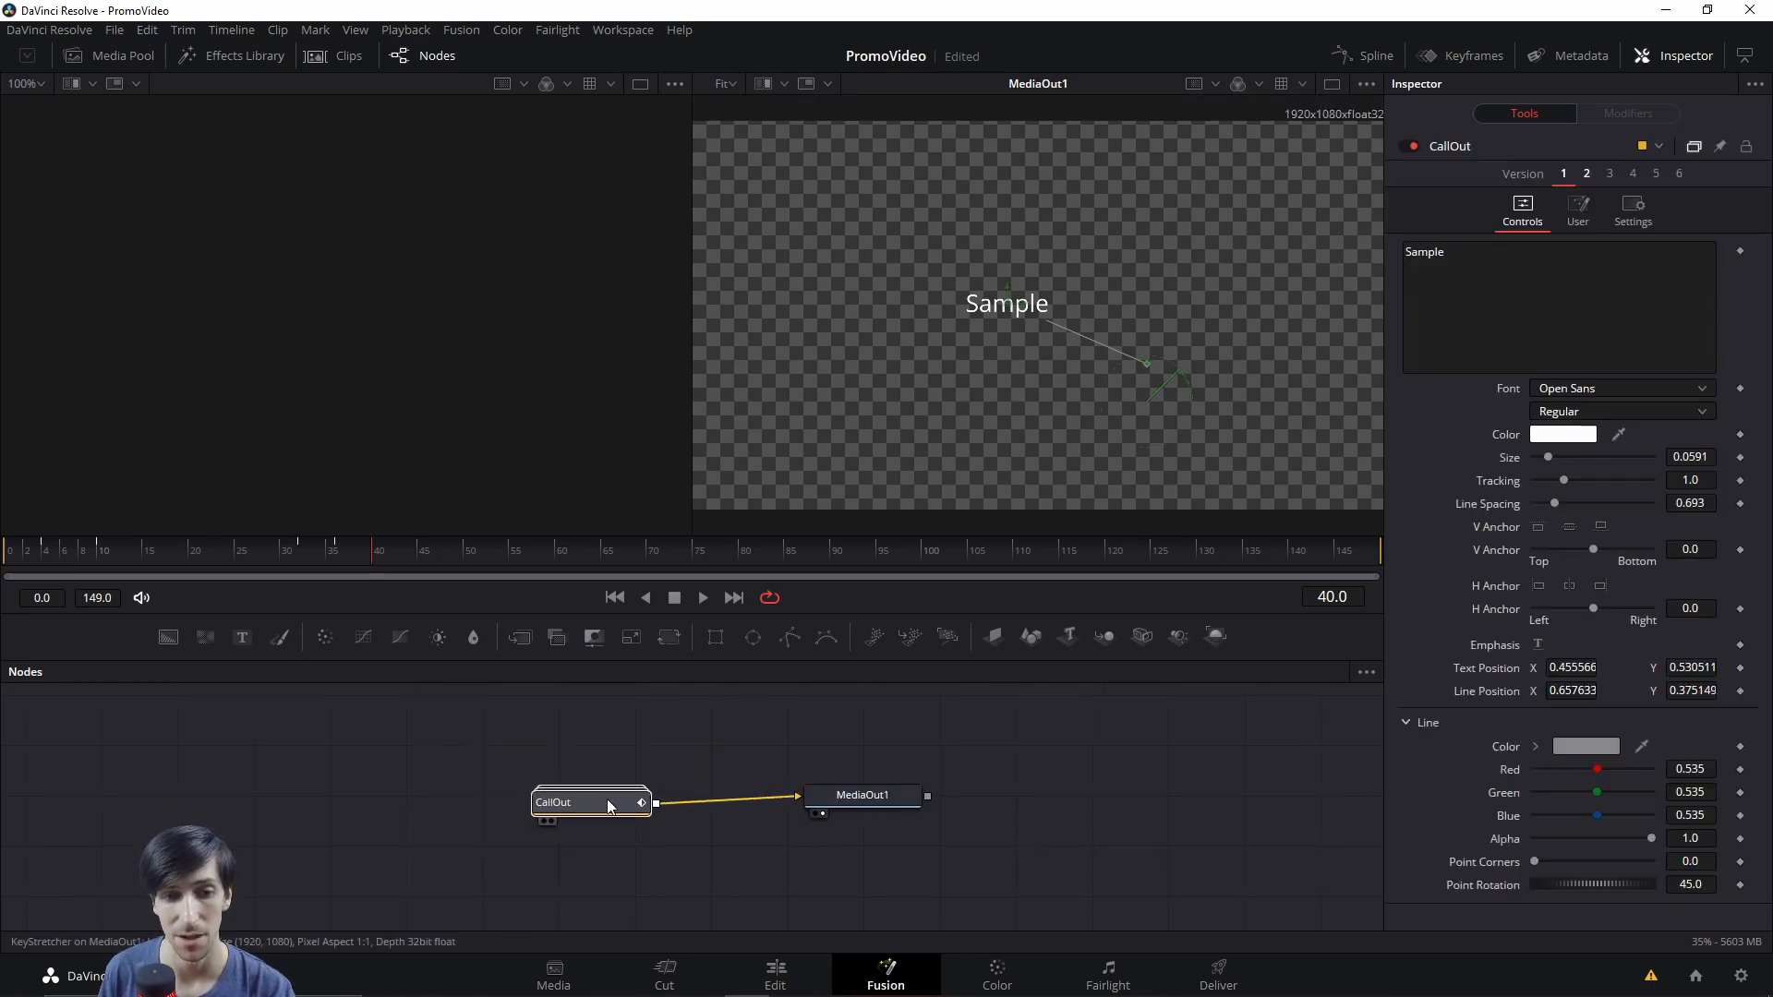
pyautogui.doubleClick(587, 801)
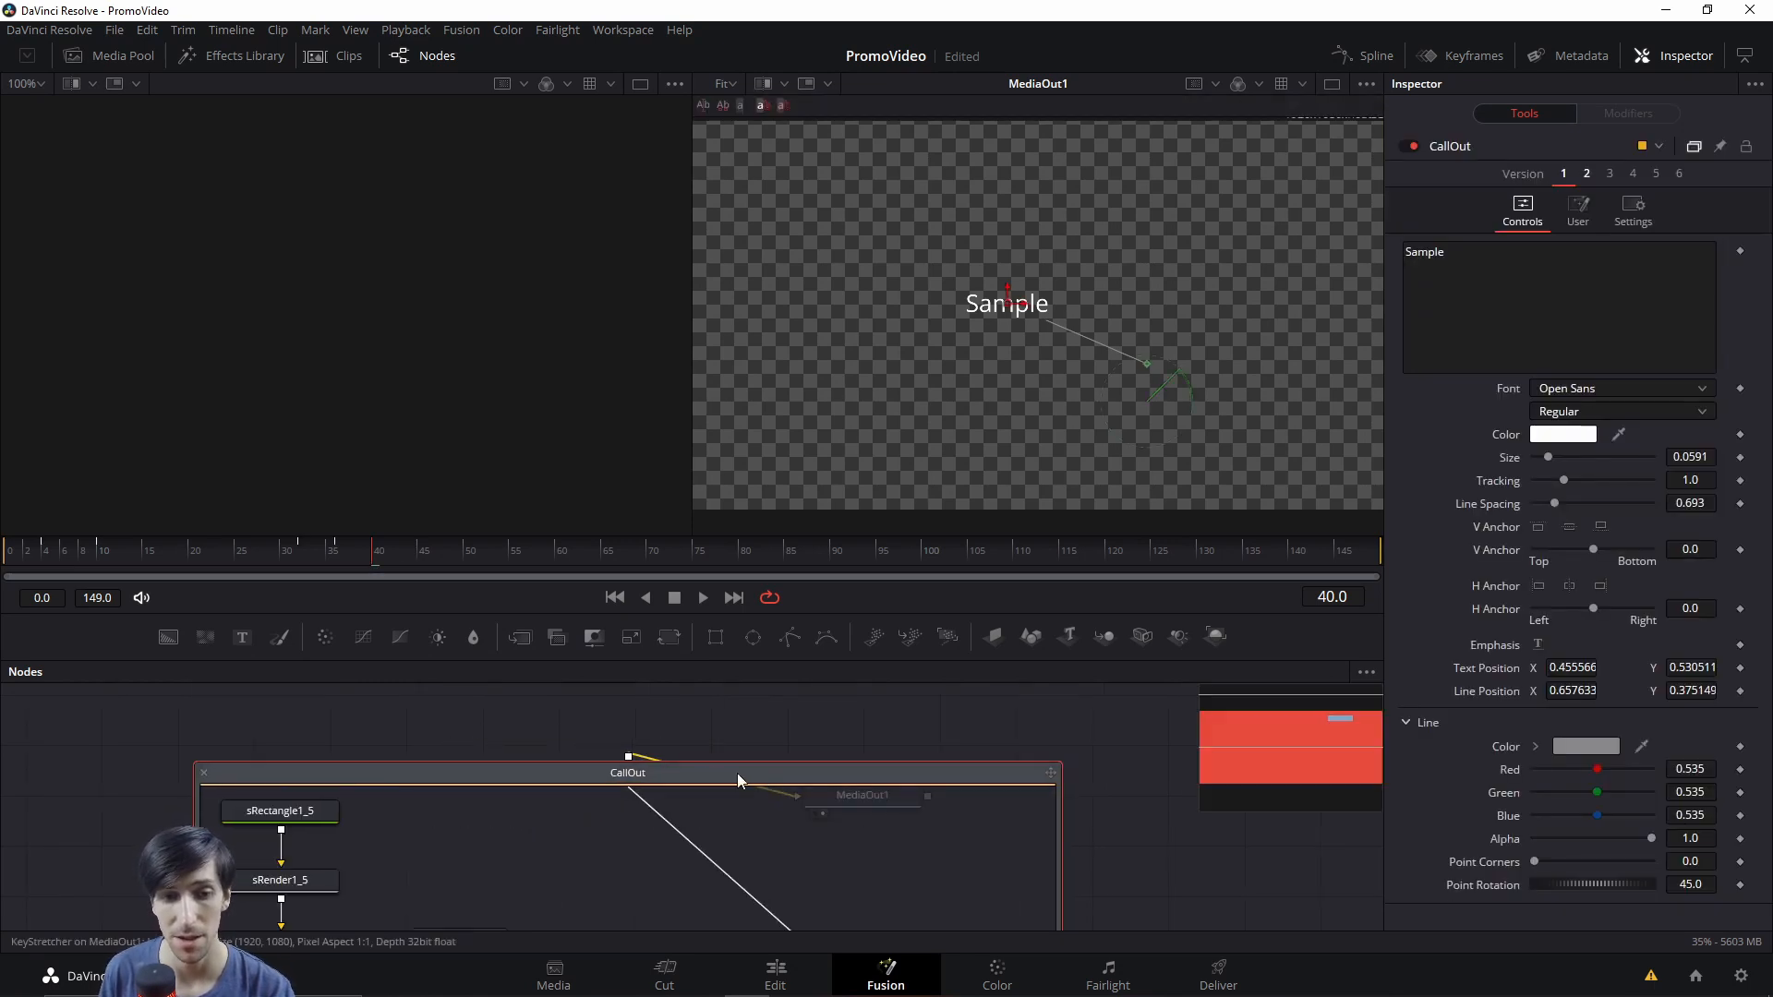
pyautogui.click(1121, 764)
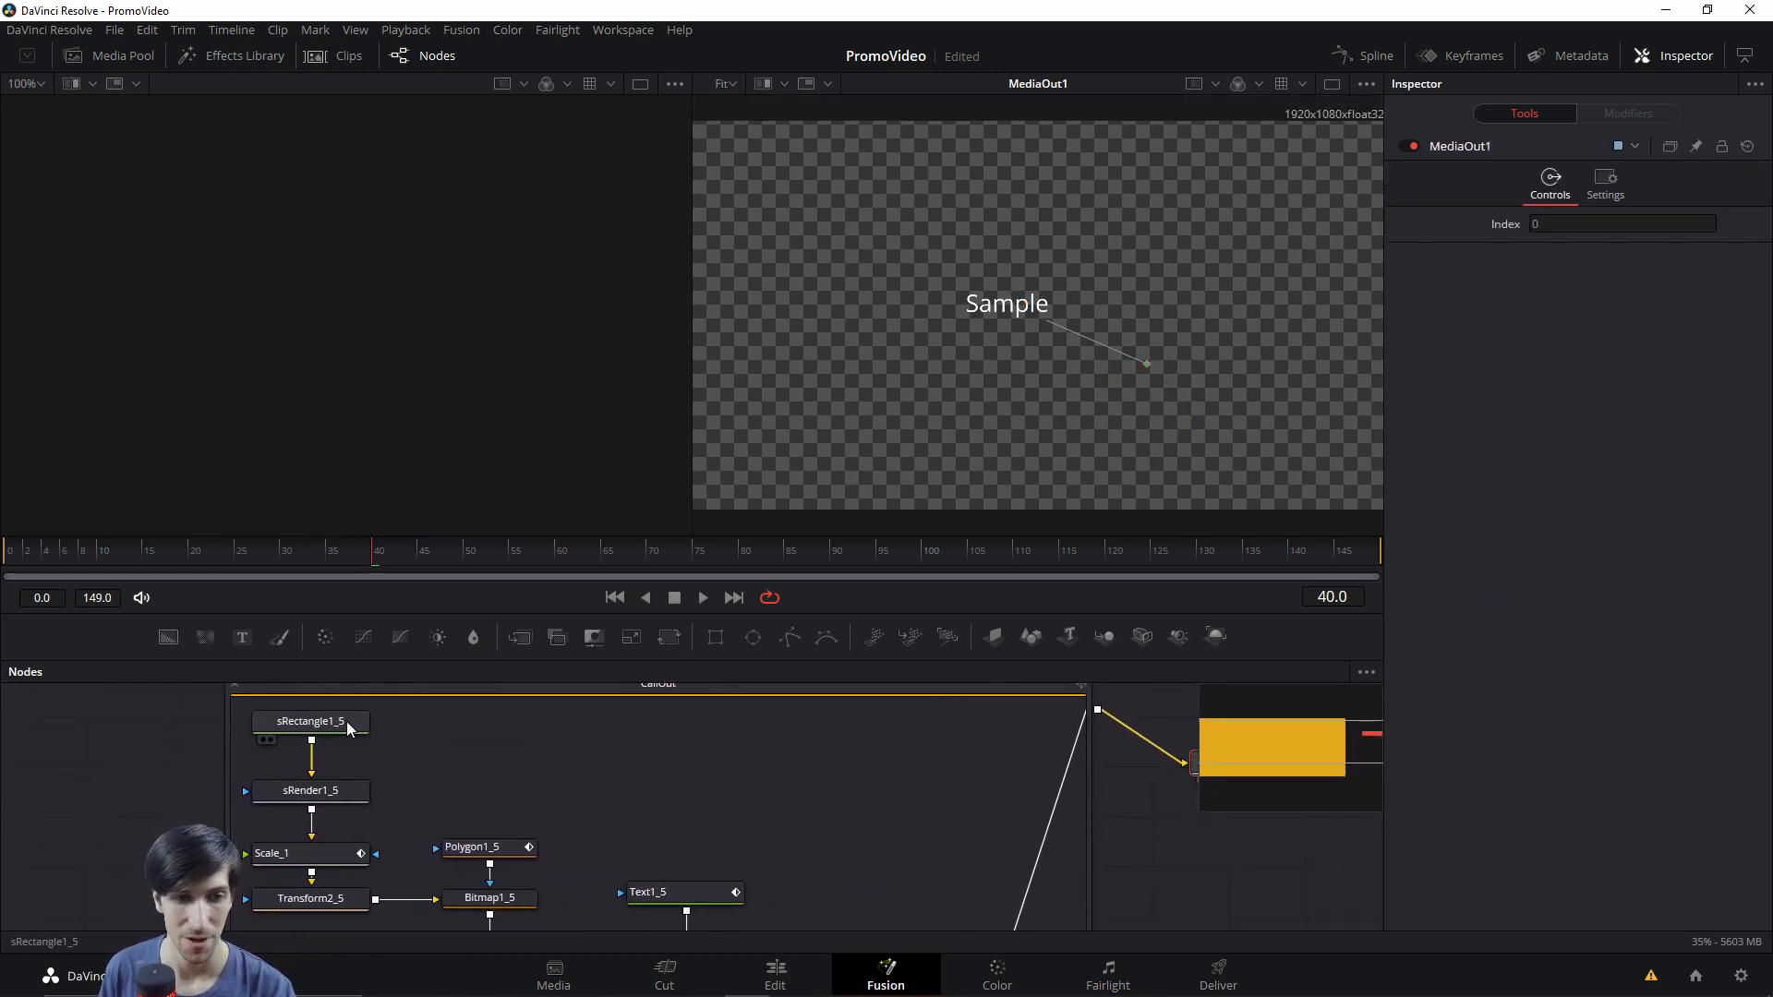
# Select the marker's sRectangle node for its larger rounded shape, then return to the Edit page
pyautogui.click(308, 722)
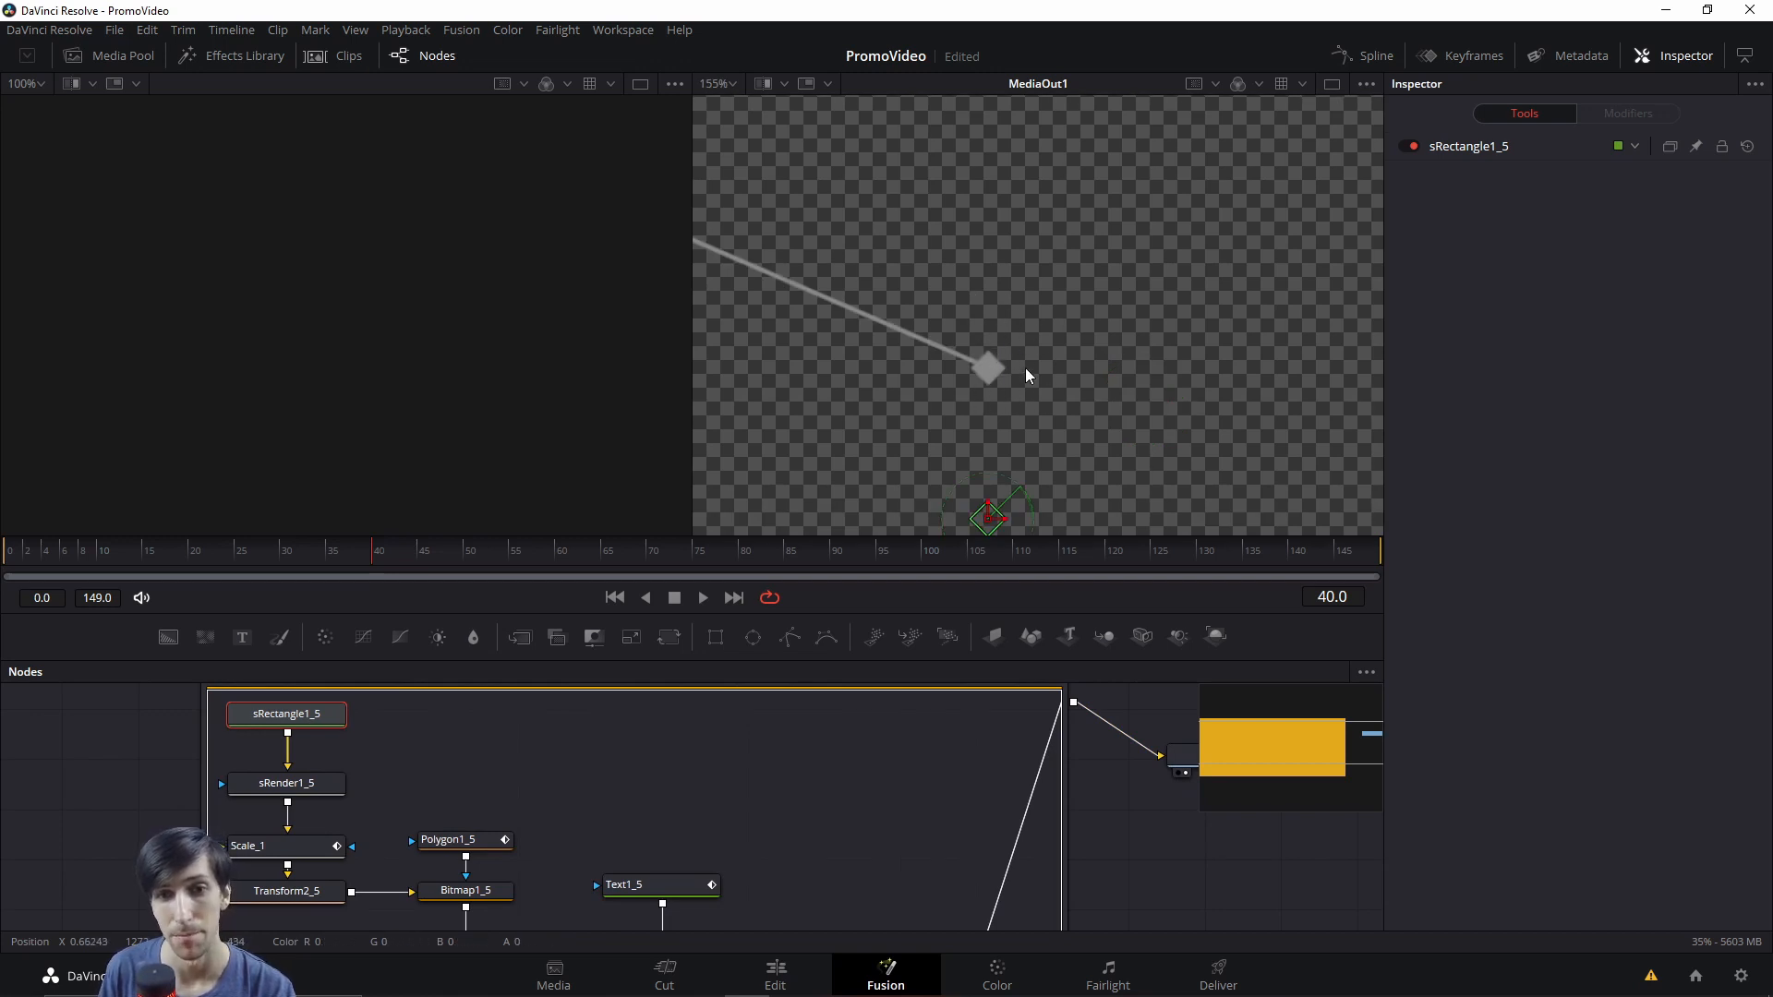
pyautogui.moveTo(1252, 275)
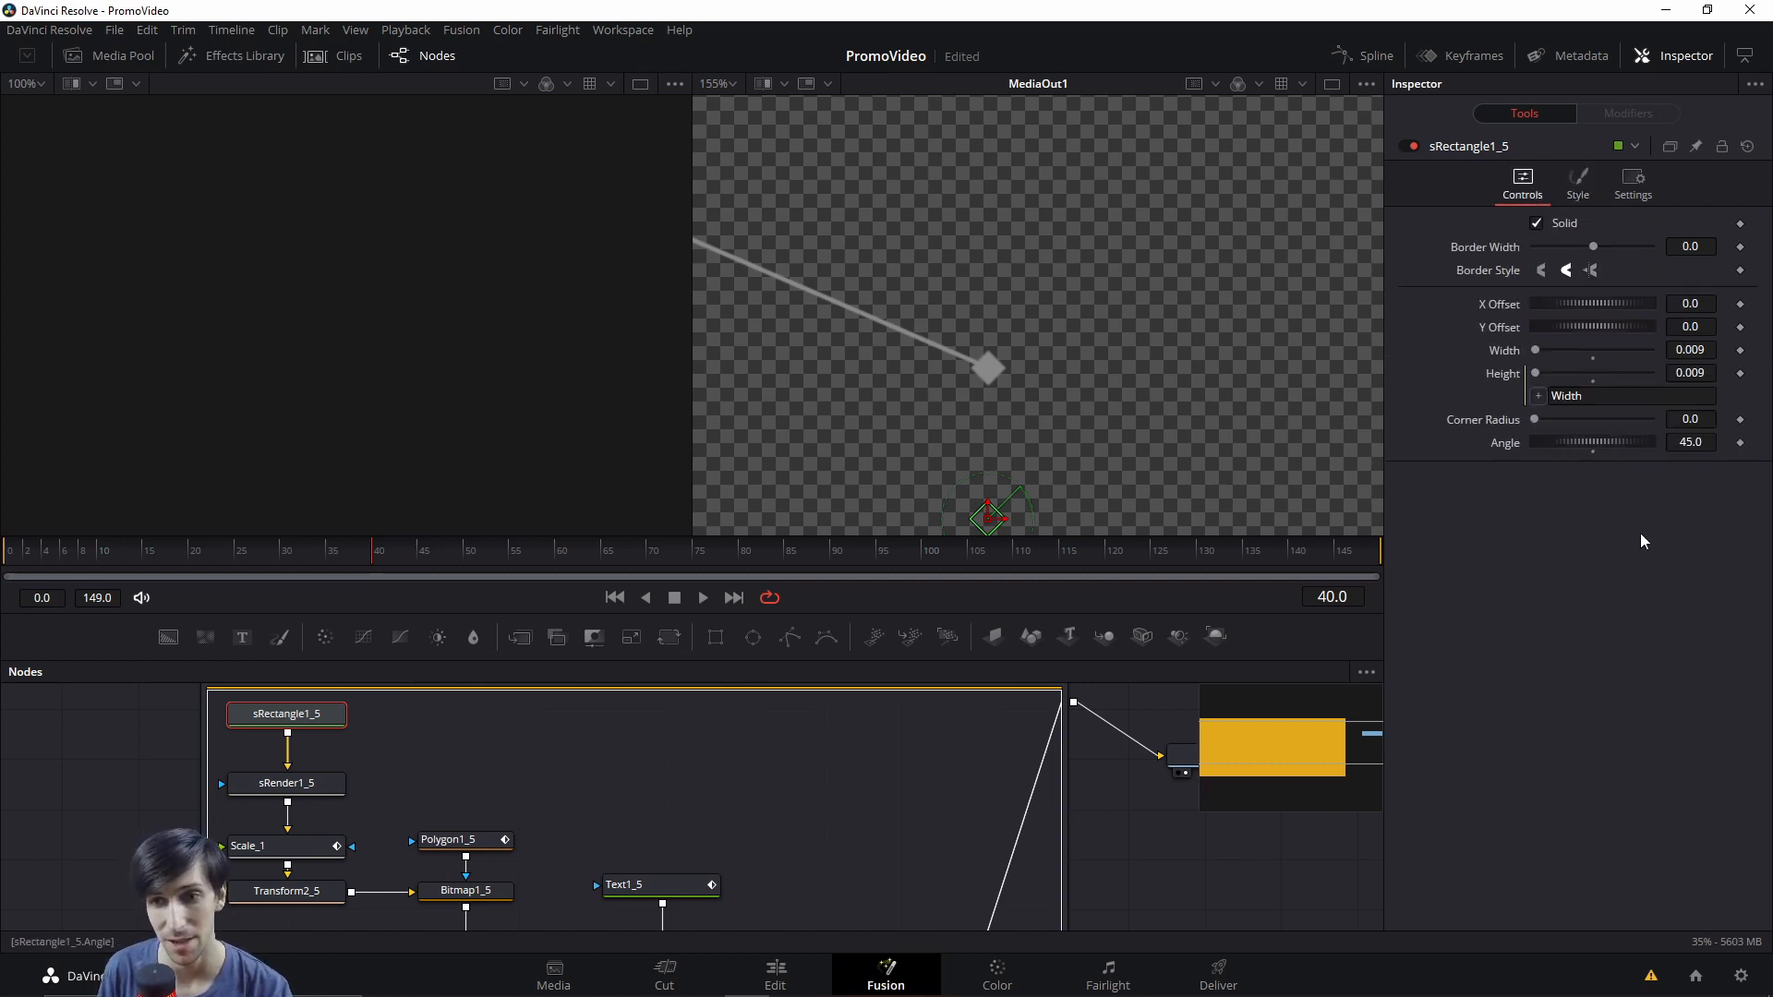
pyautogui.moveTo(986, 406)
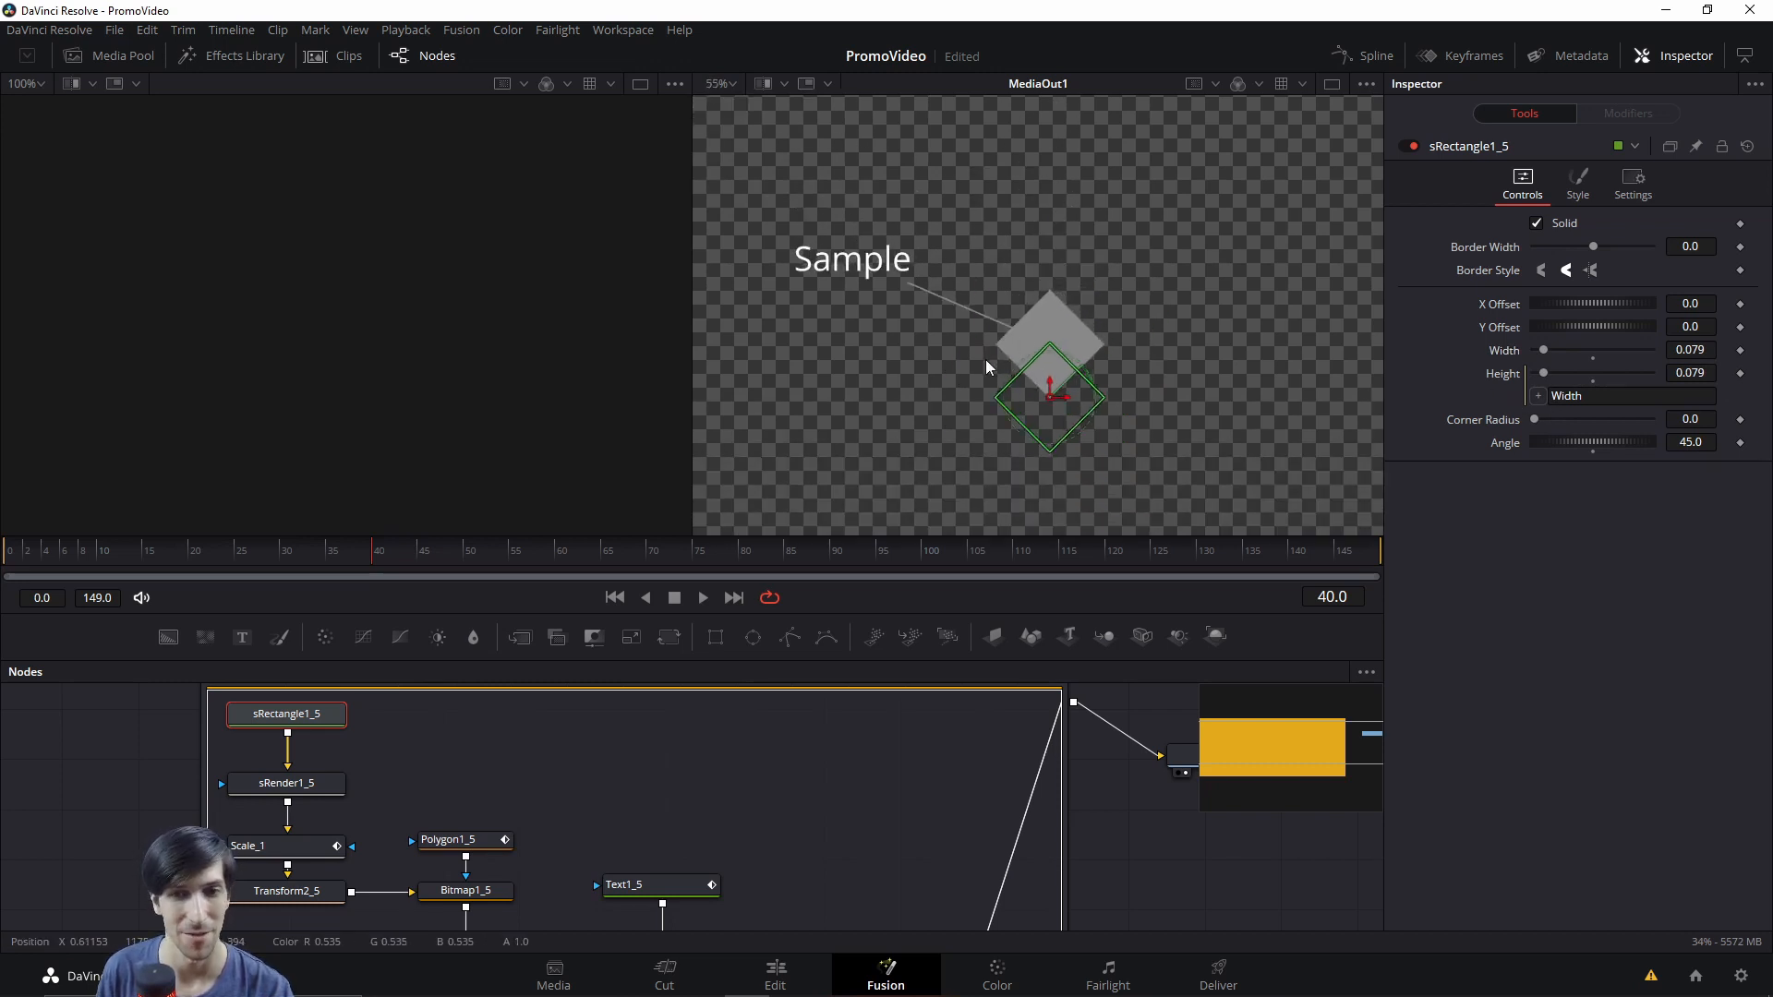
pyautogui.moveTo(1655, 351)
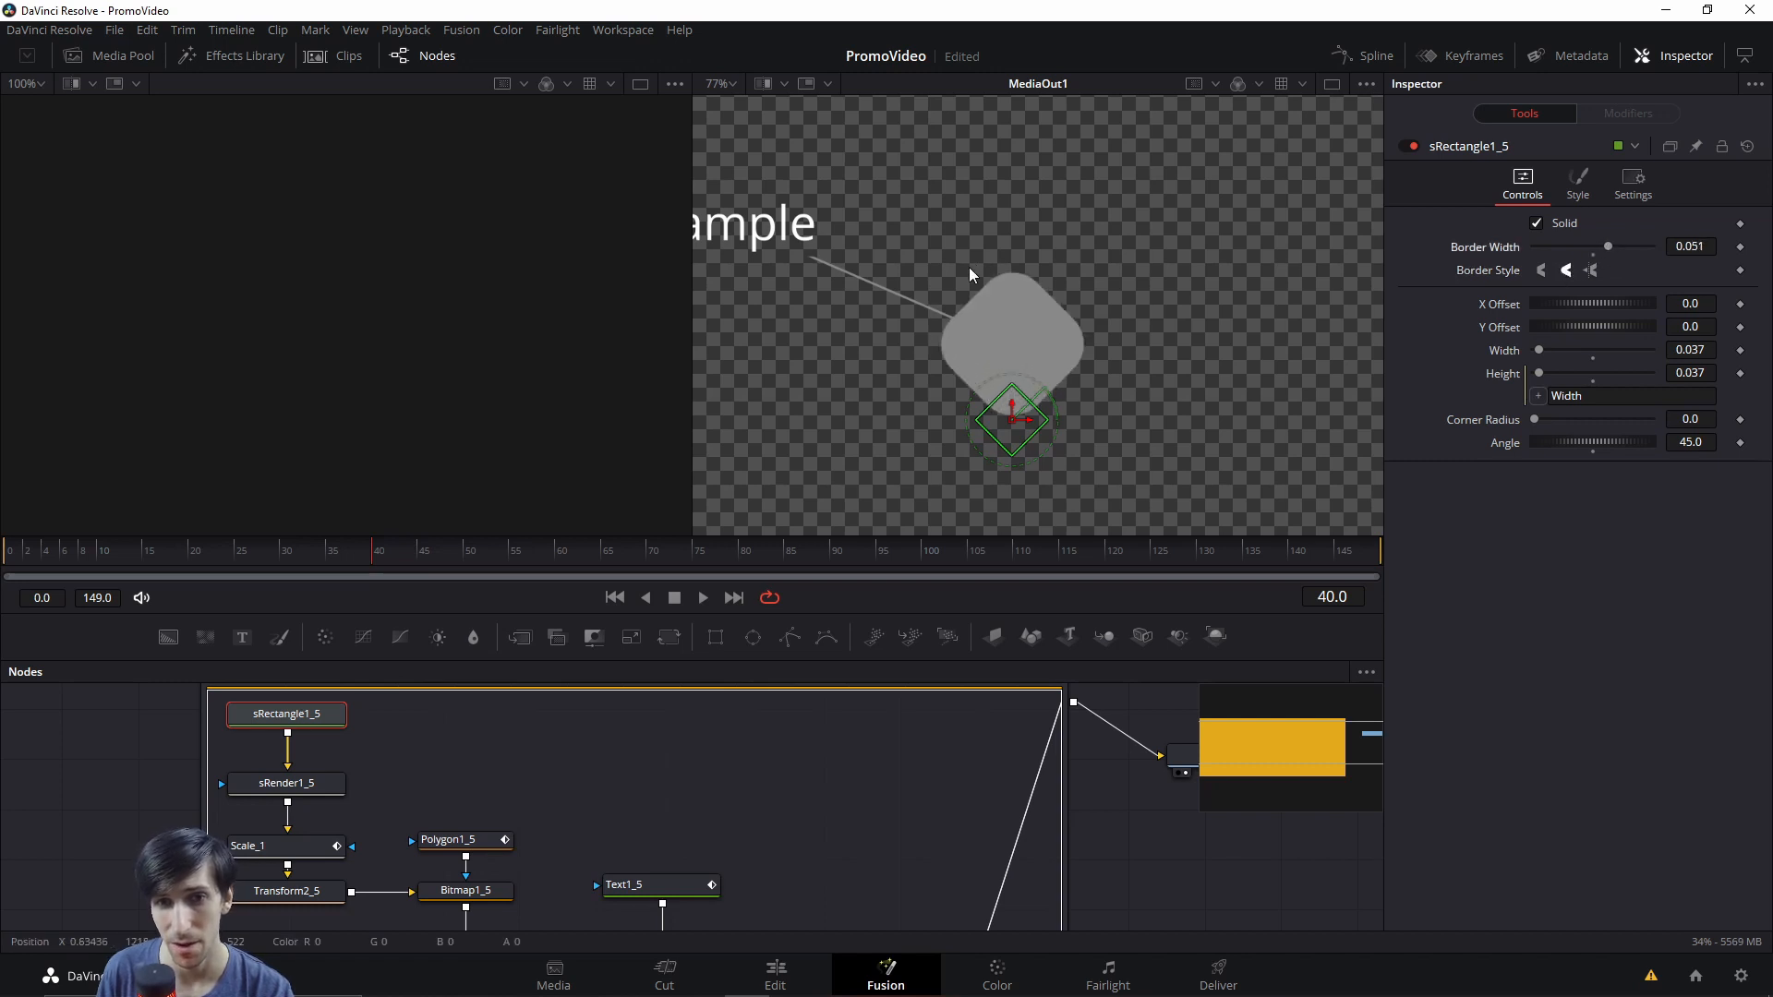
pyautogui.moveTo(949, 395)
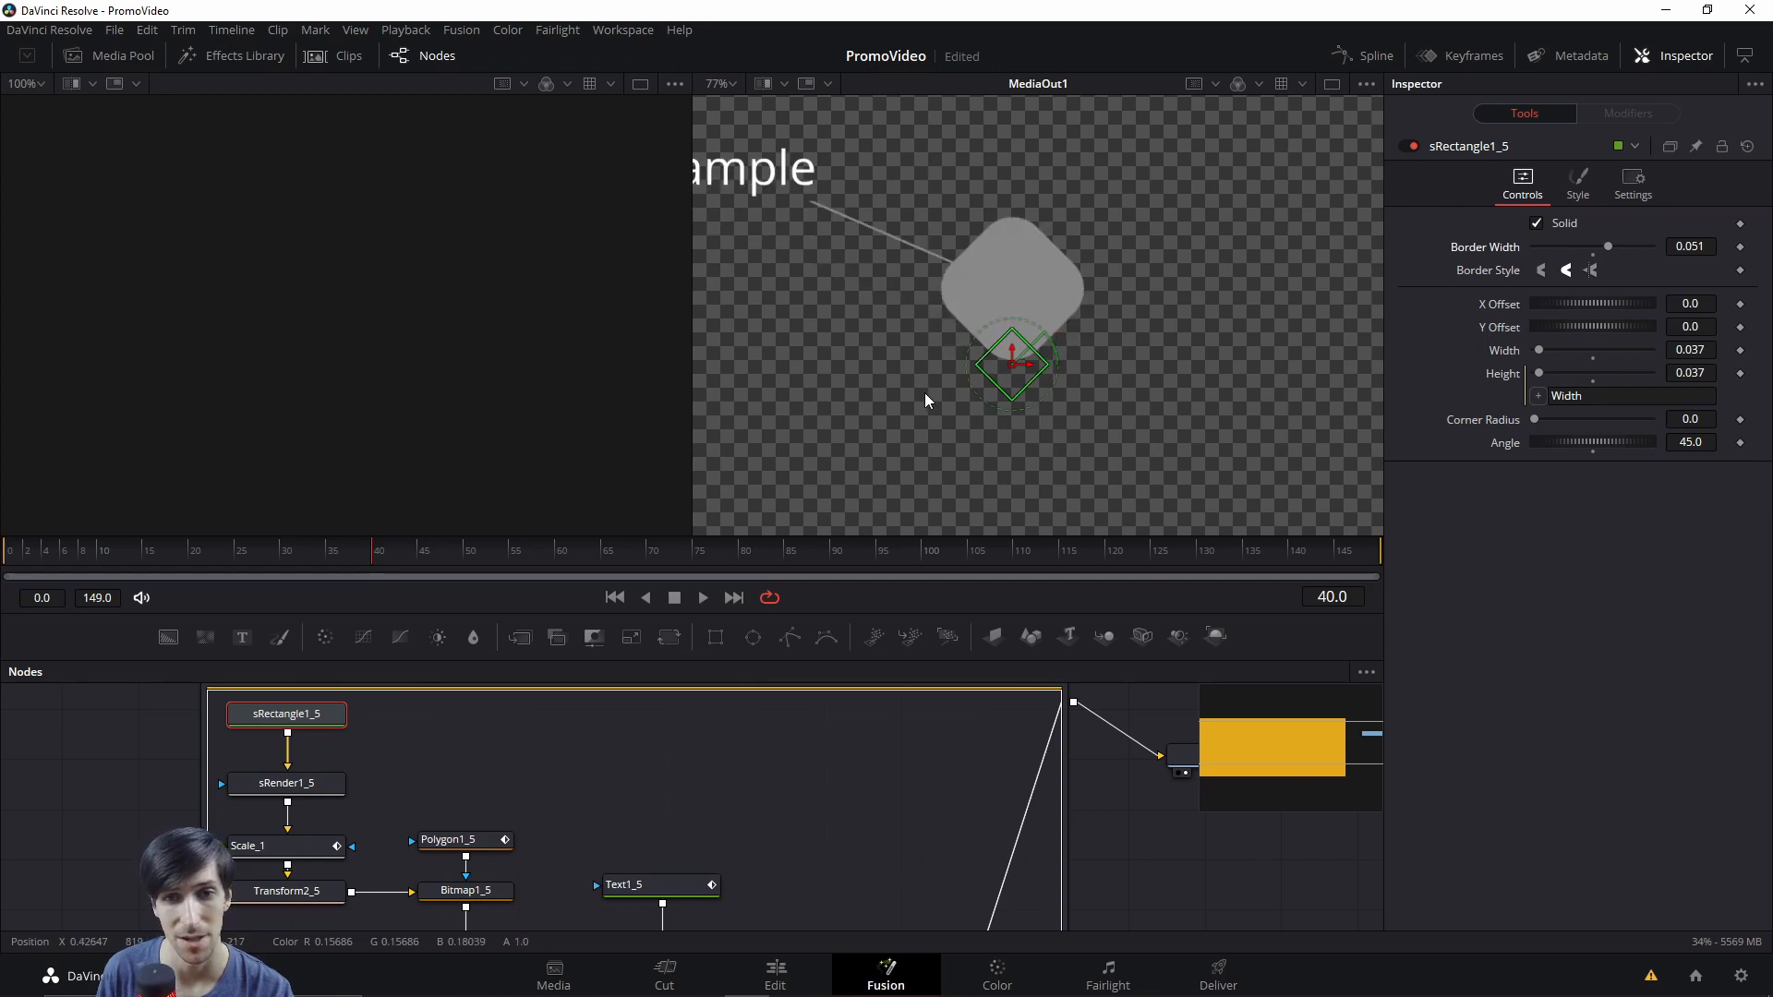
pyautogui.click(774, 975)
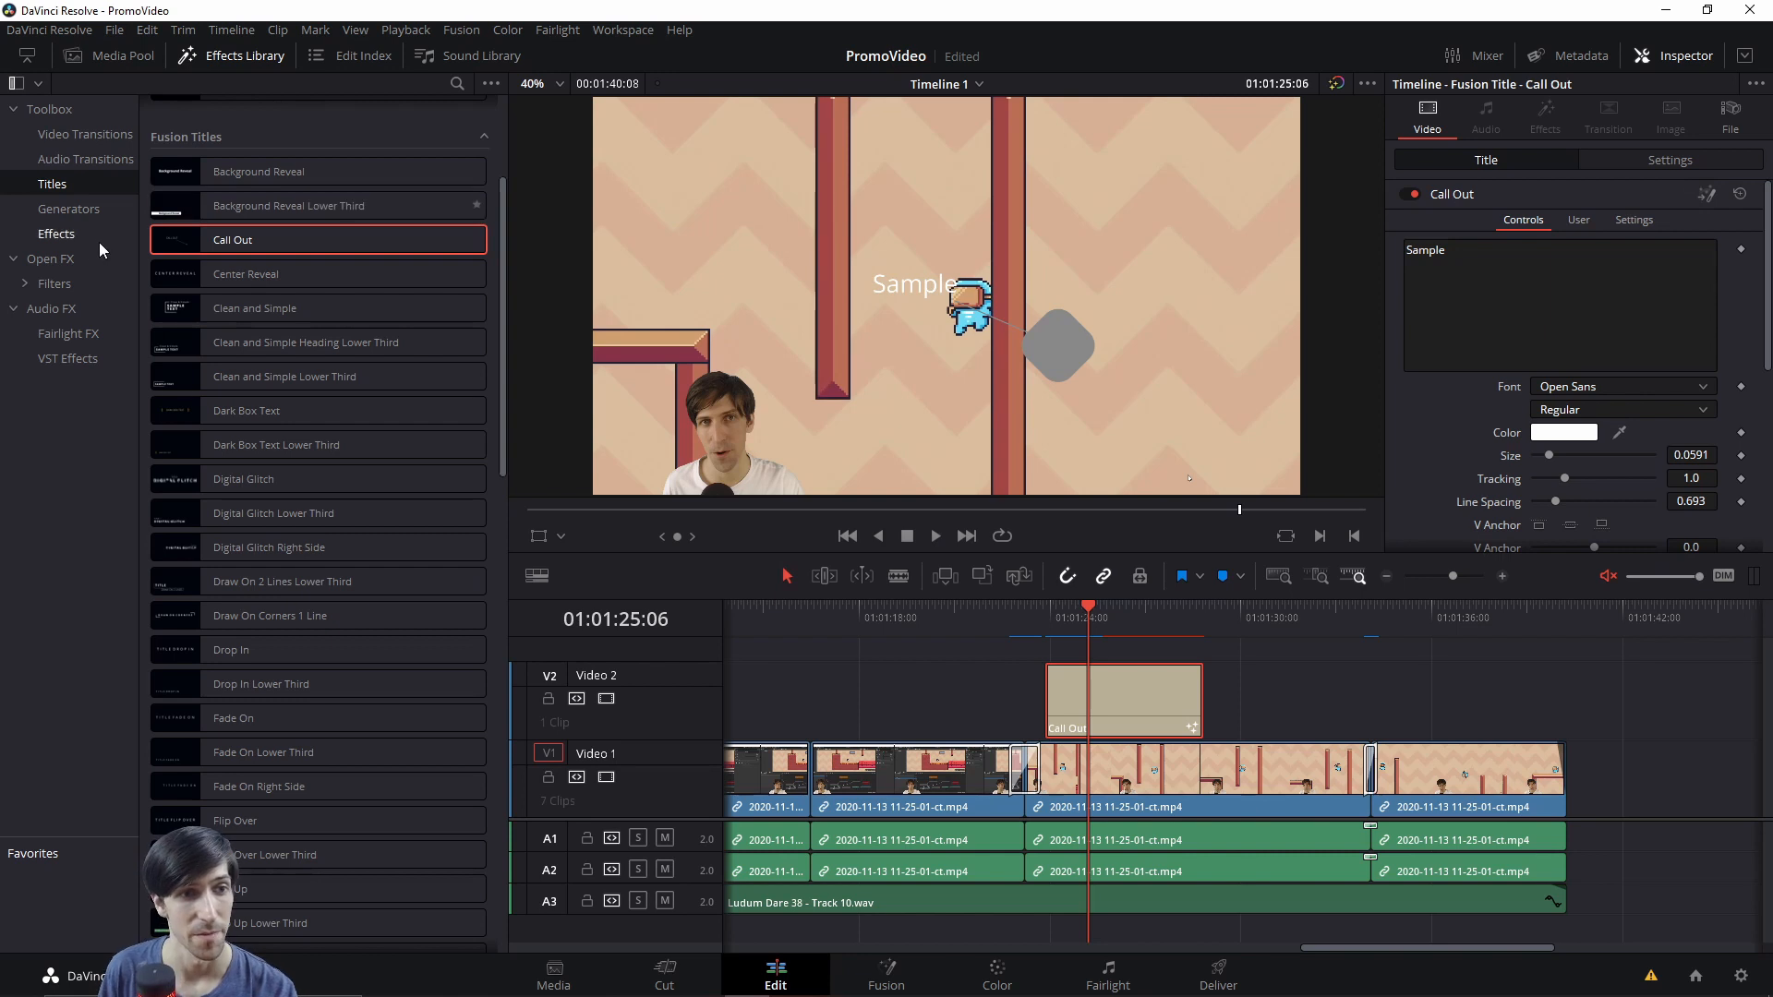
# Browse the Open FX list down through Resolve FX blur, light and stylize effects to Light Rays
pyautogui.click(50, 258)
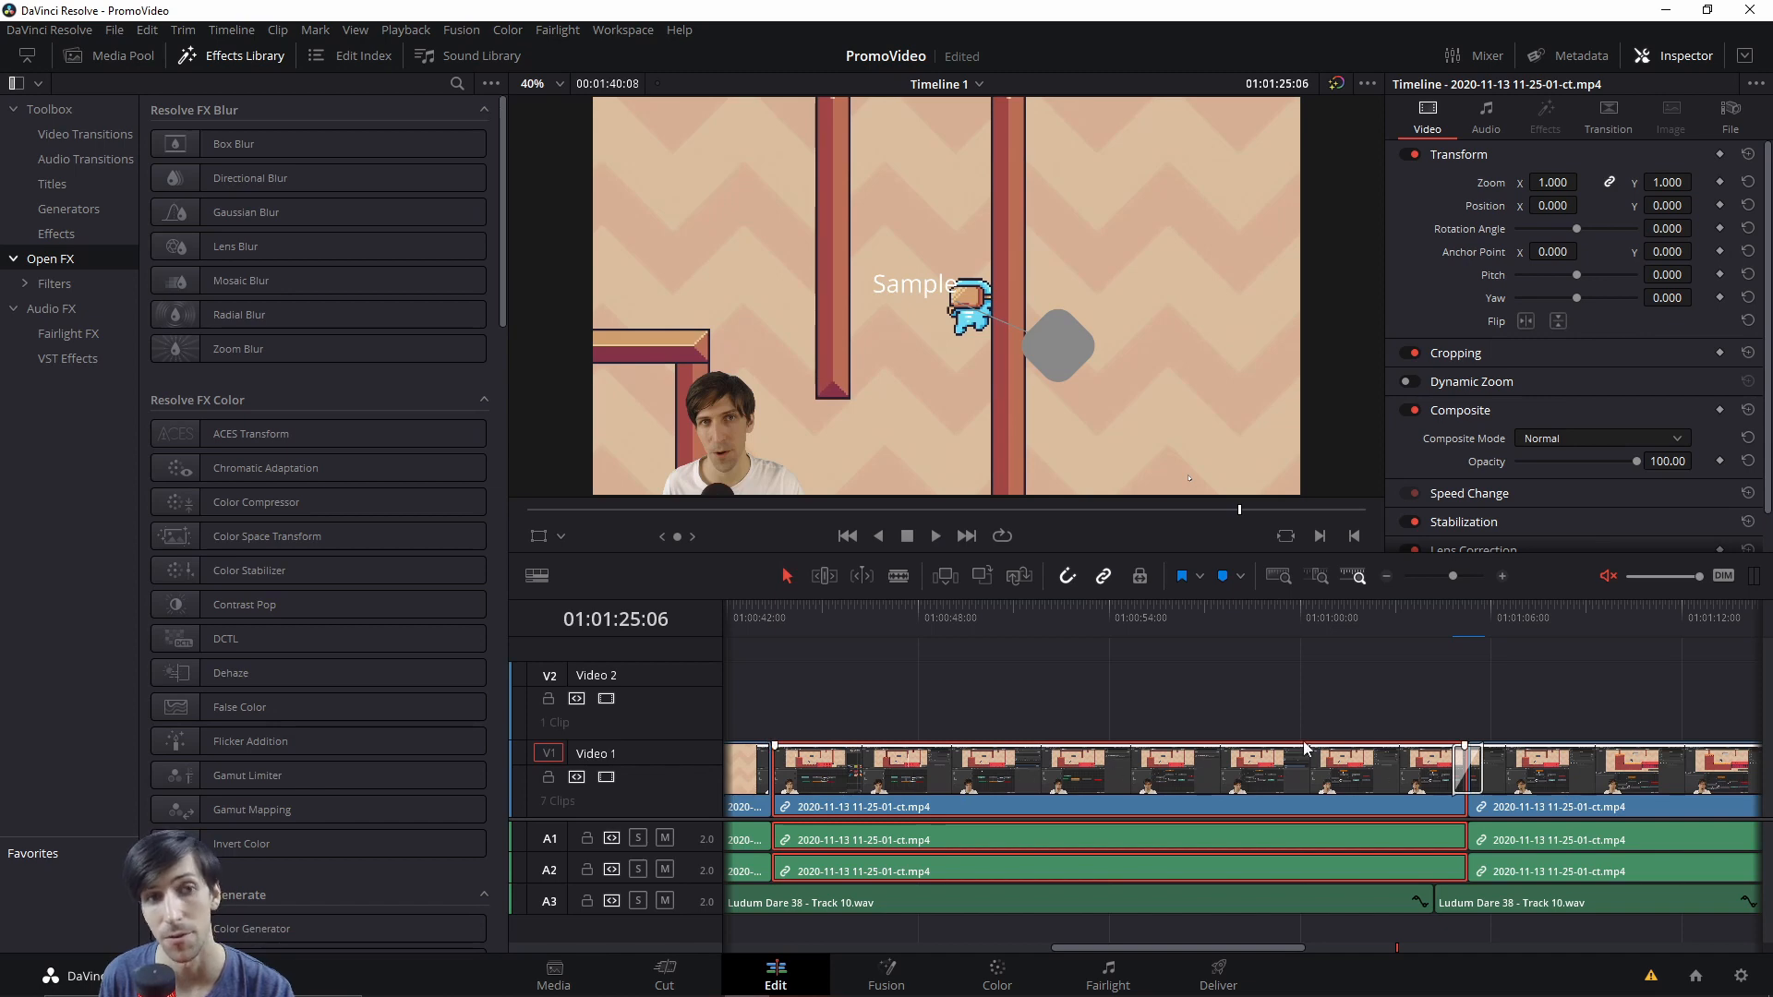
pyautogui.moveTo(506, 277)
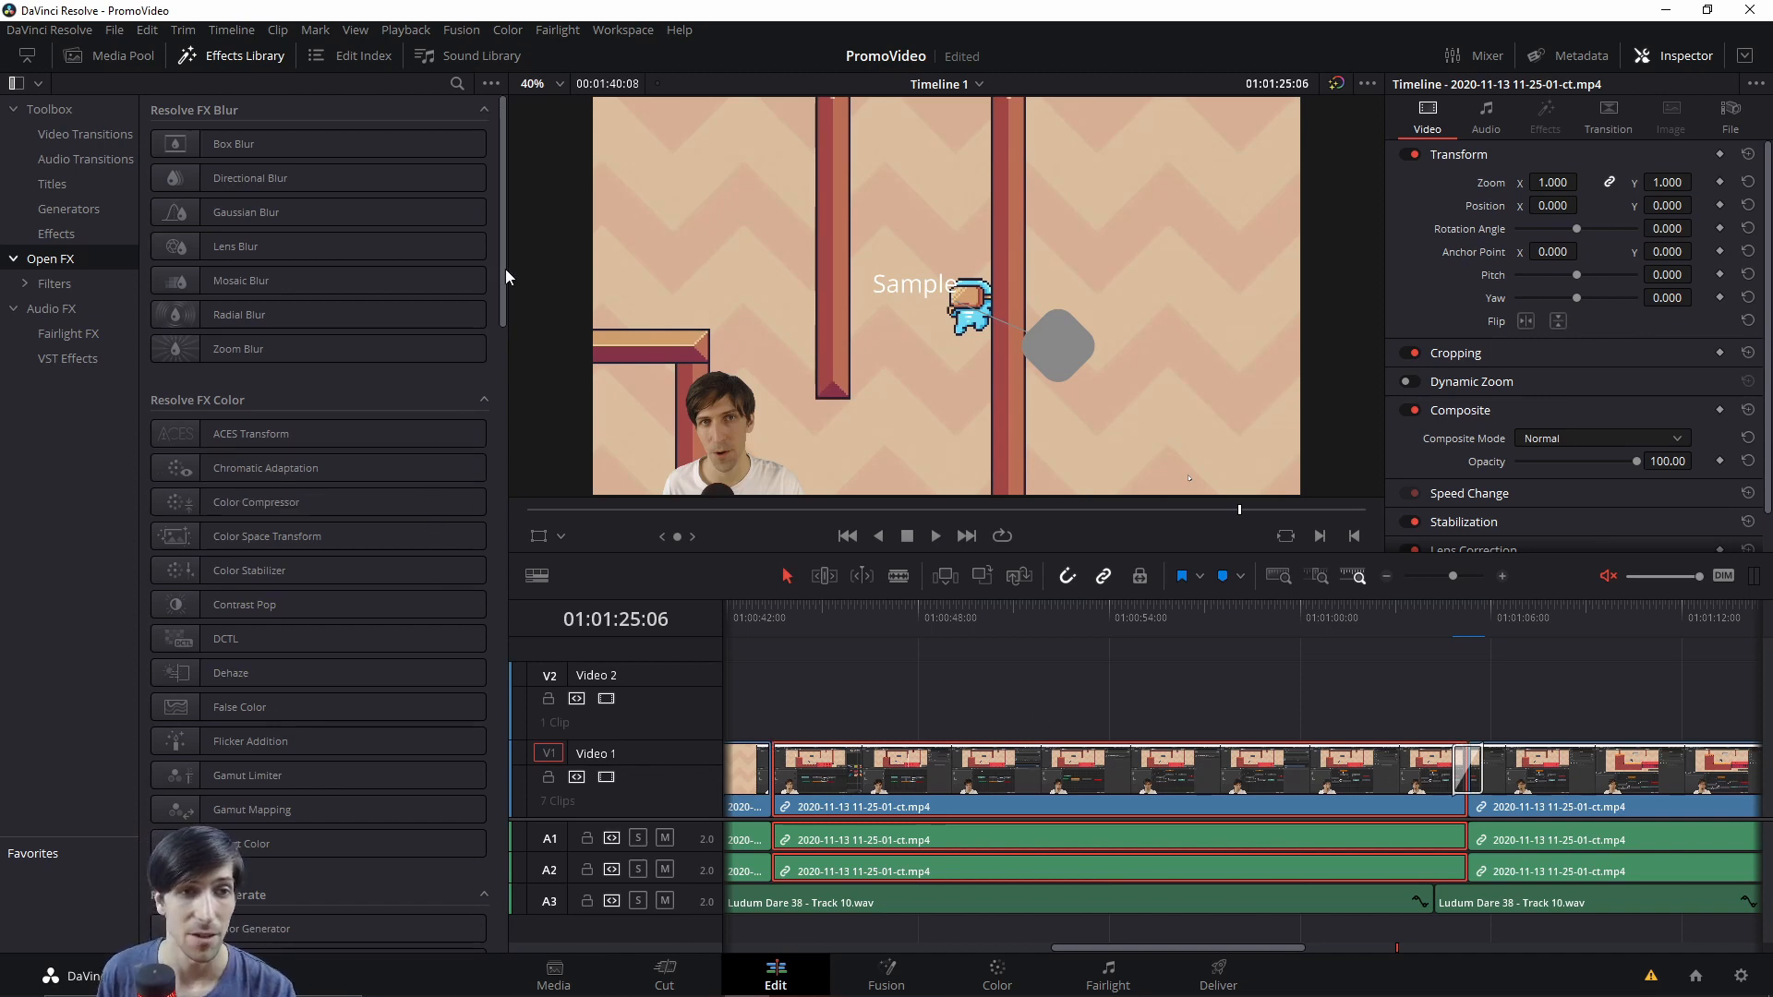
pyautogui.scroll(-3)
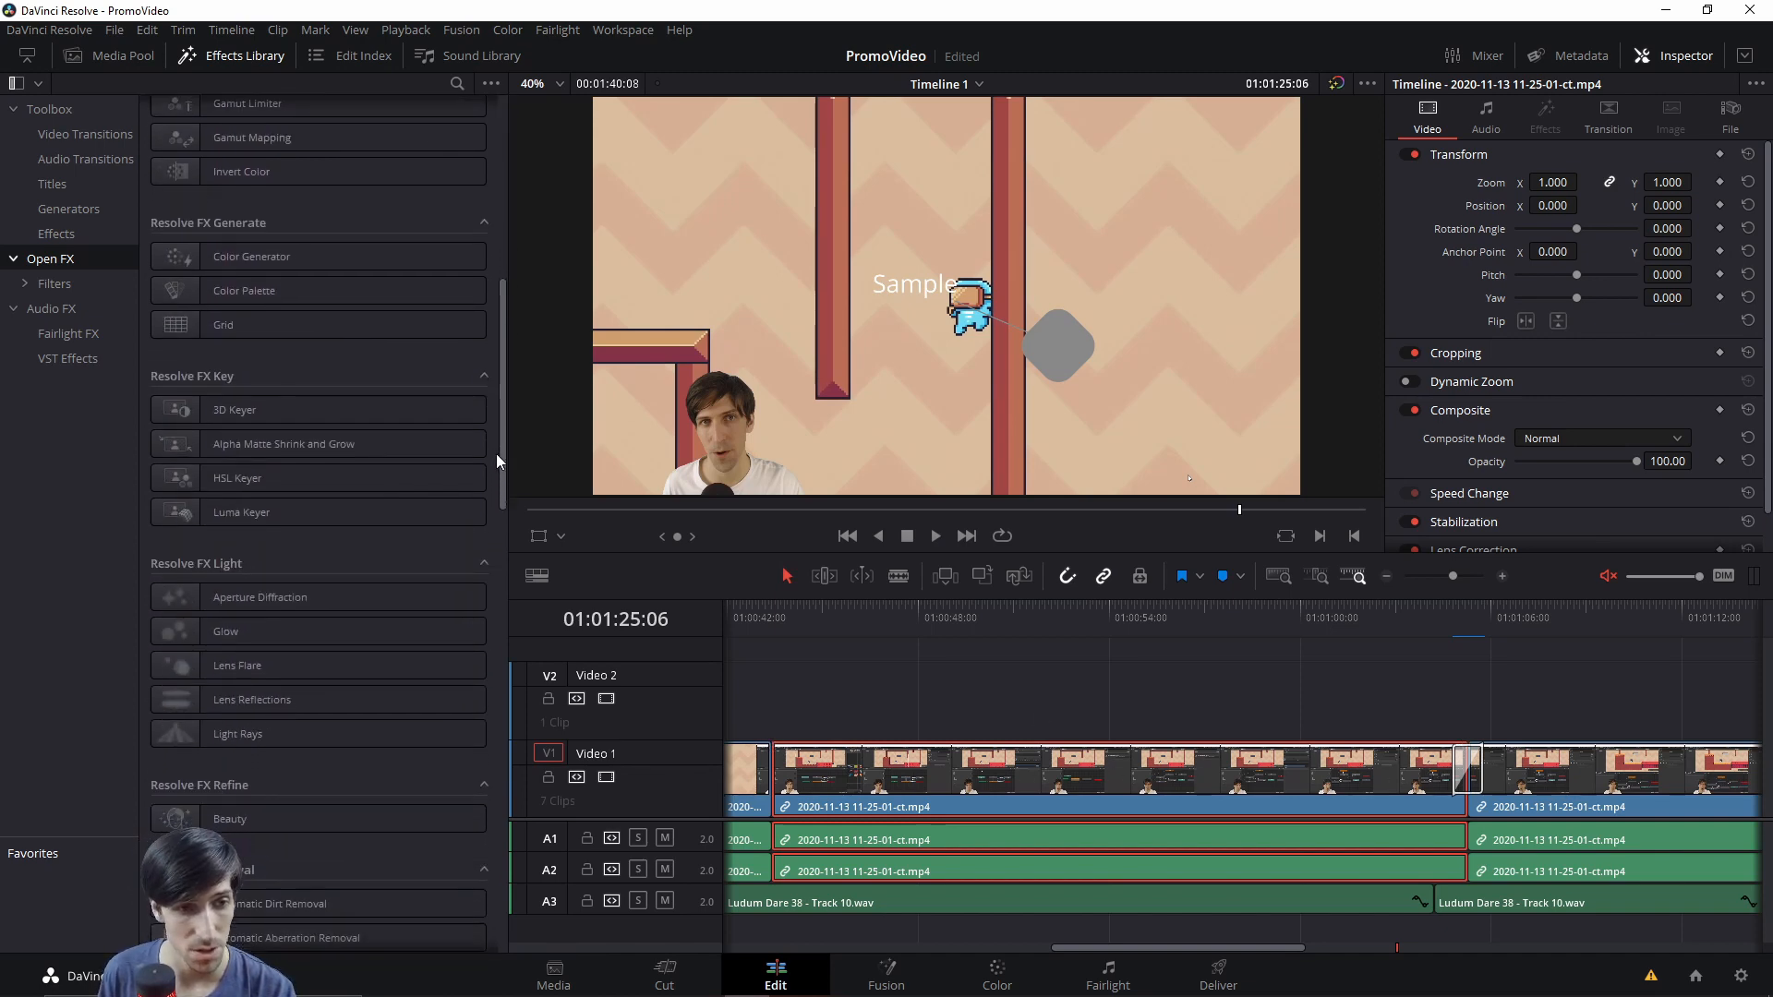
pyautogui.scroll(-3)
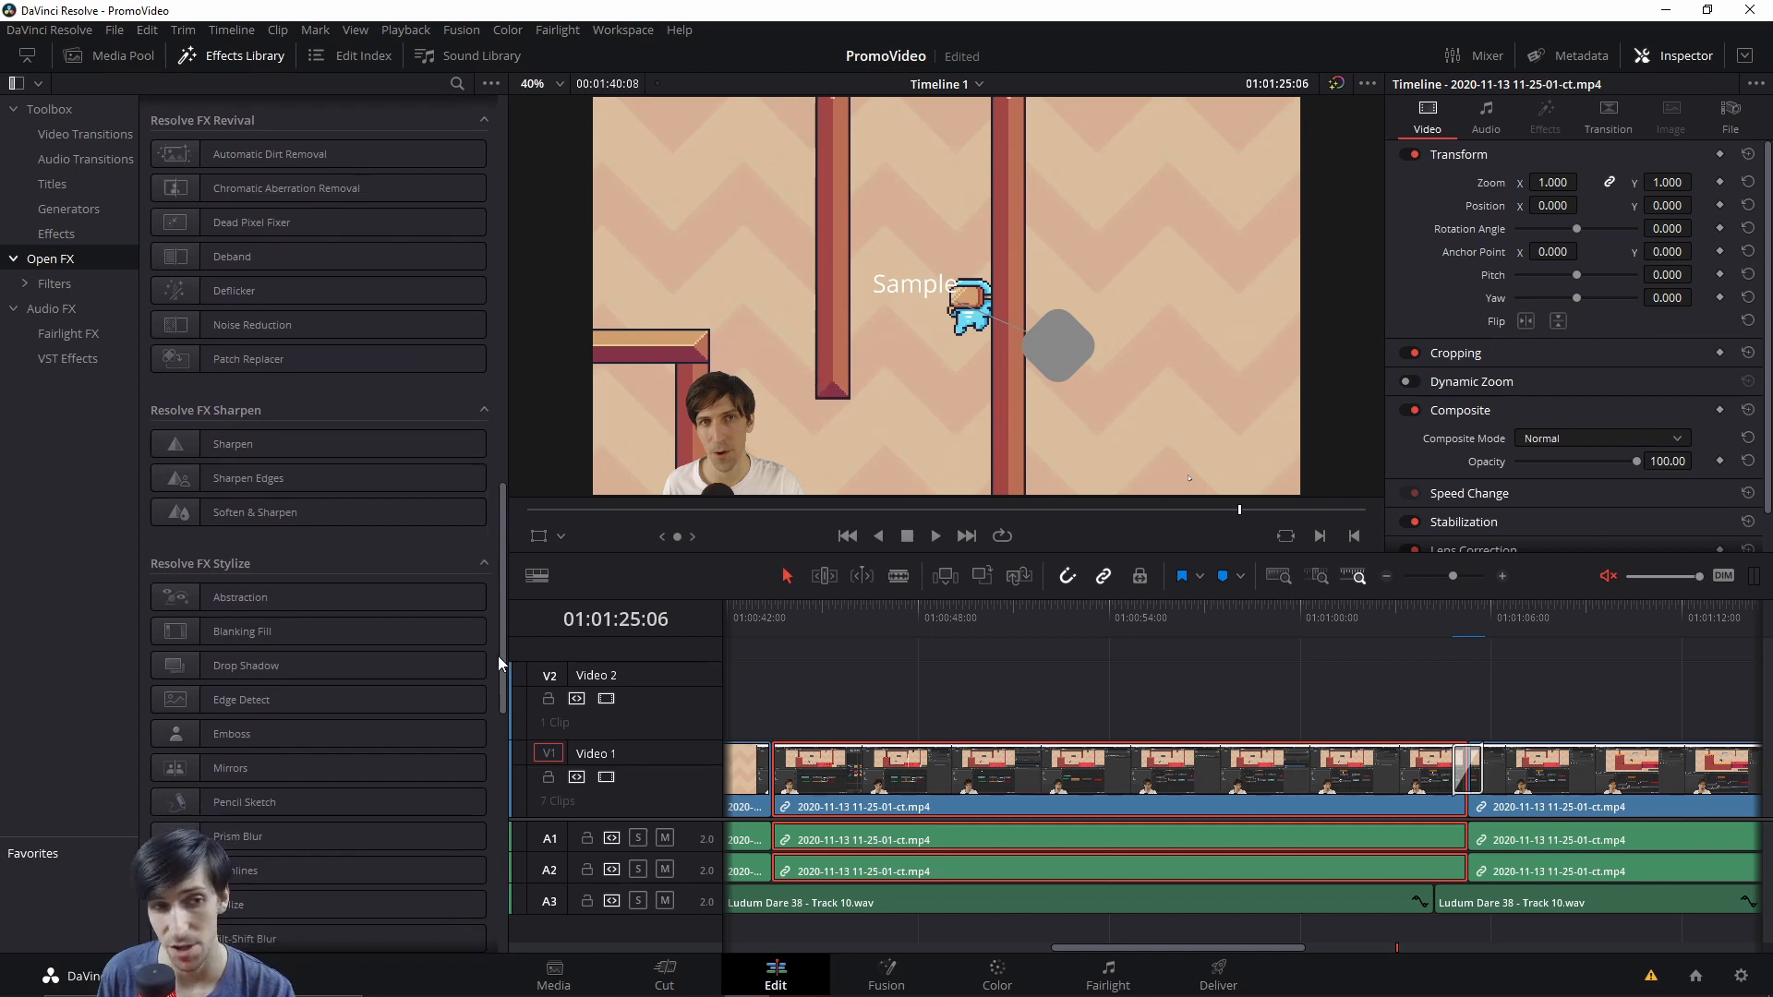
pyautogui.moveTo(192, 511)
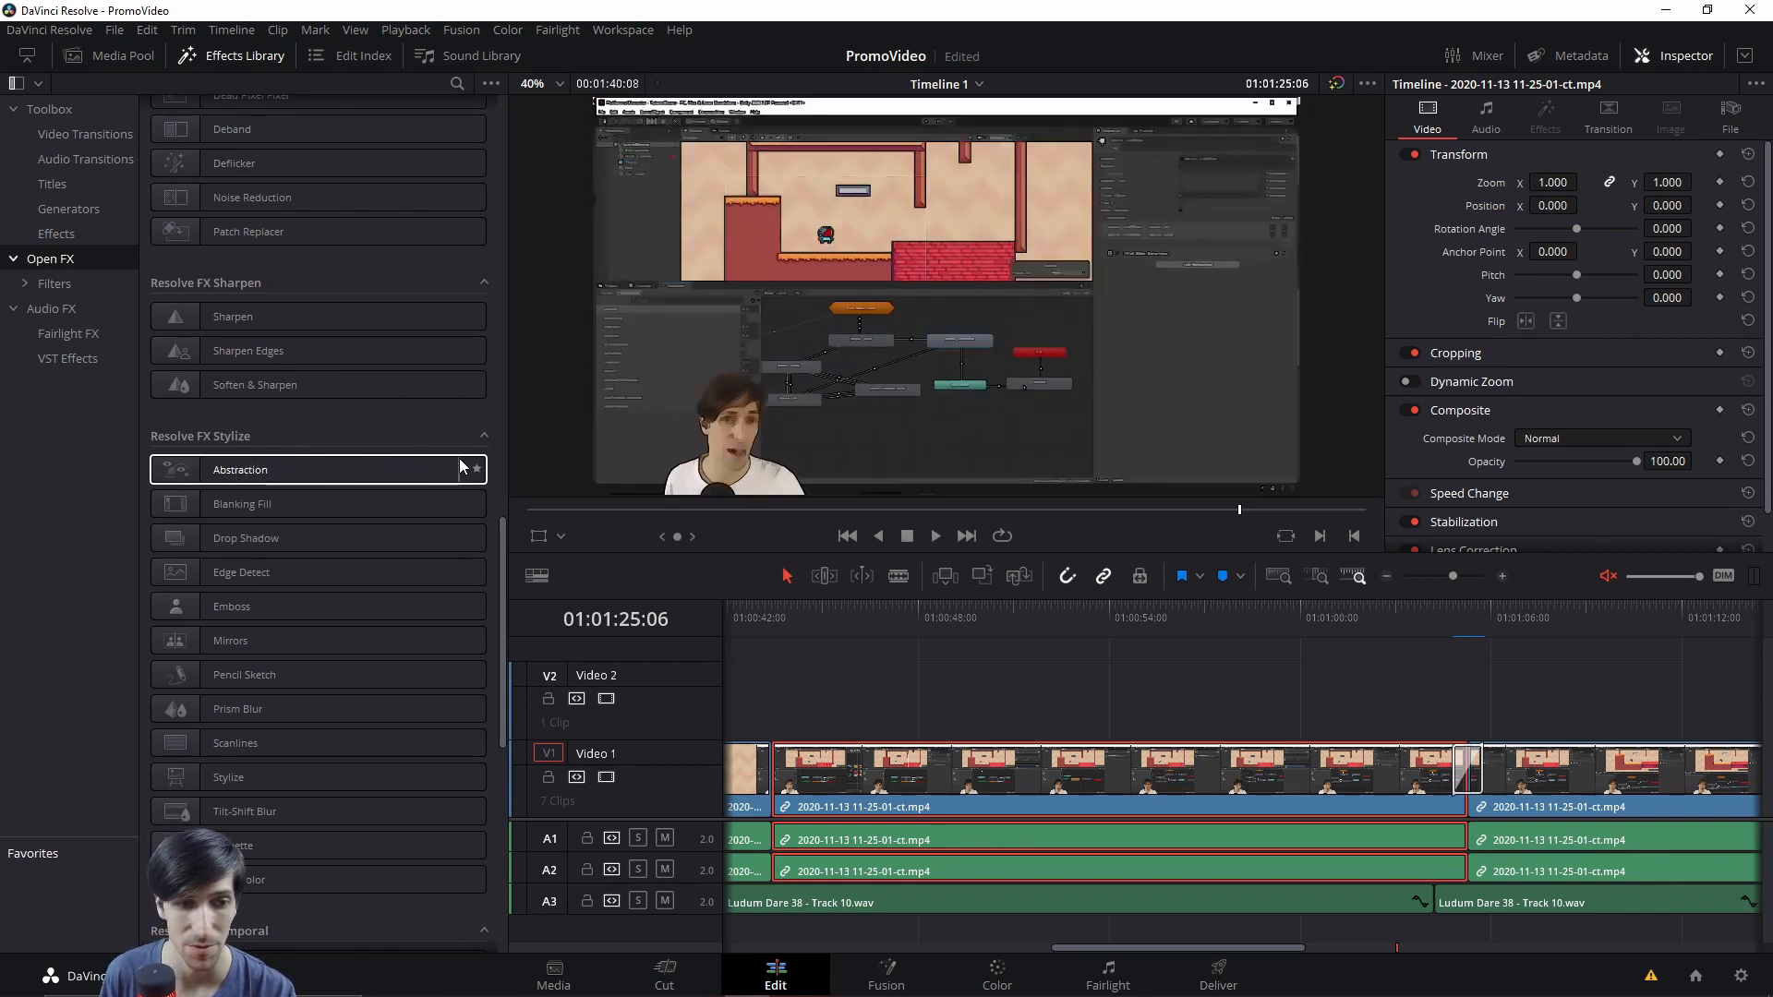
pyautogui.scroll(-3)
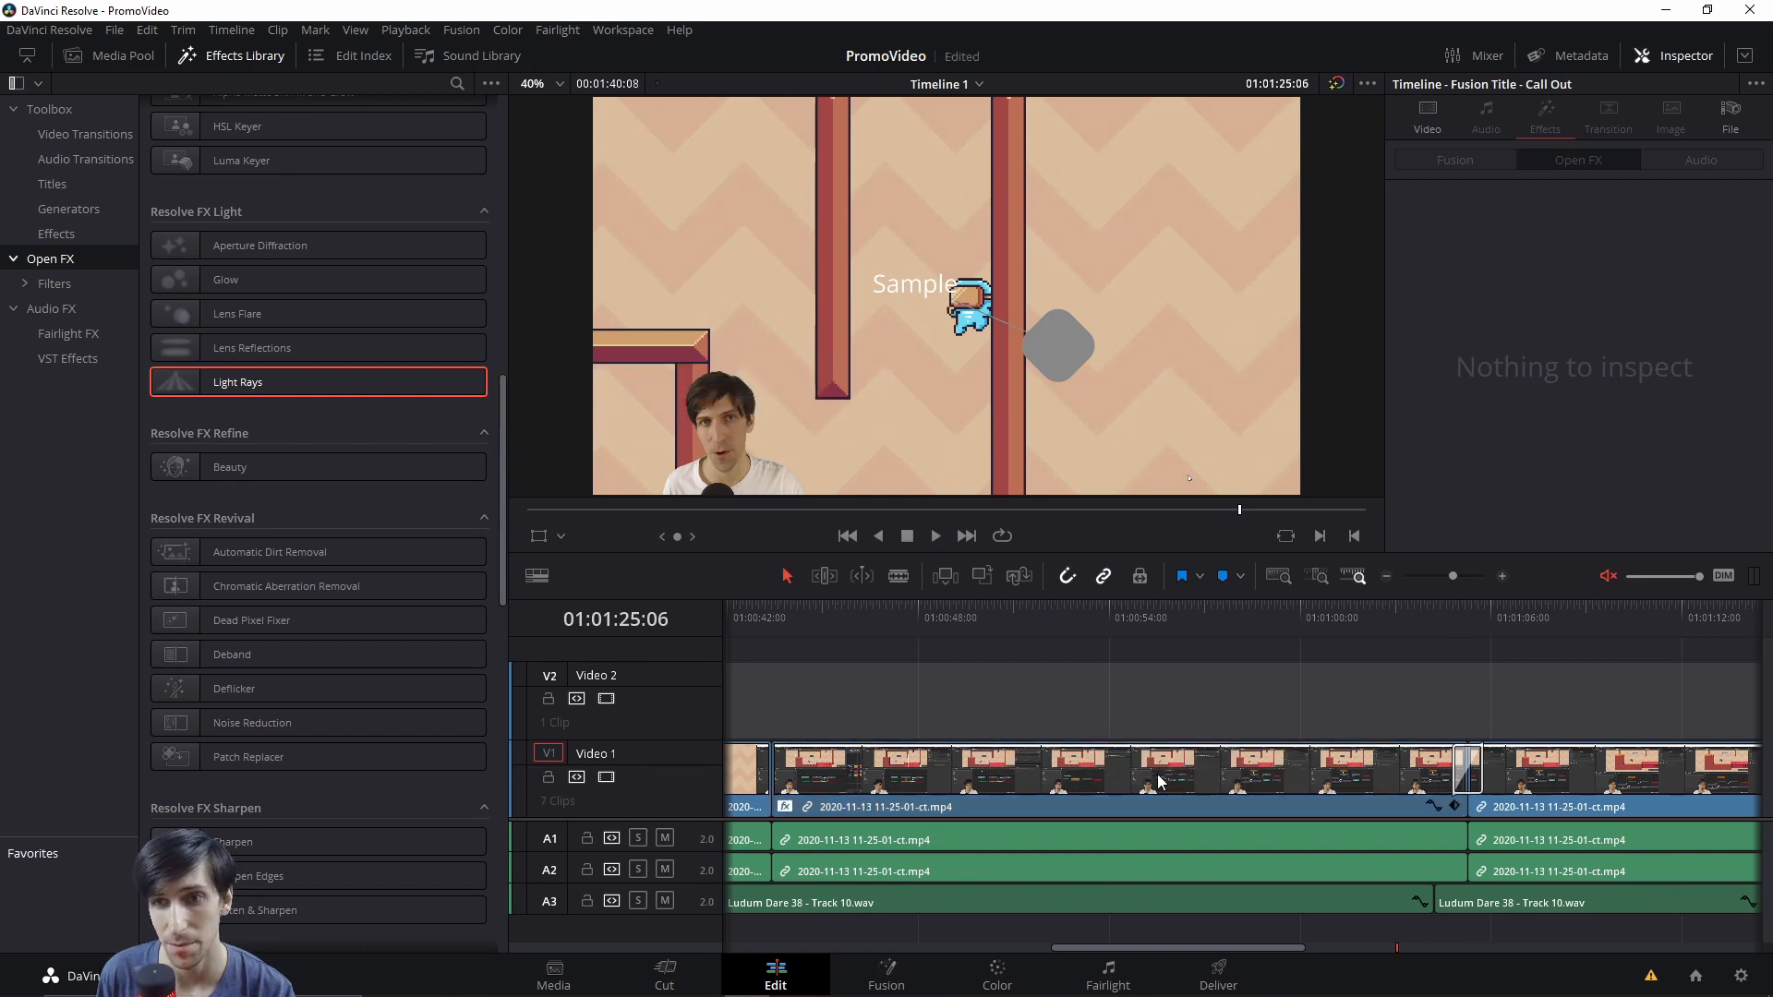
# Select the V1 clip to show its Light Rays settings, then return the library to Video Transitions
pyautogui.click(1119, 773)
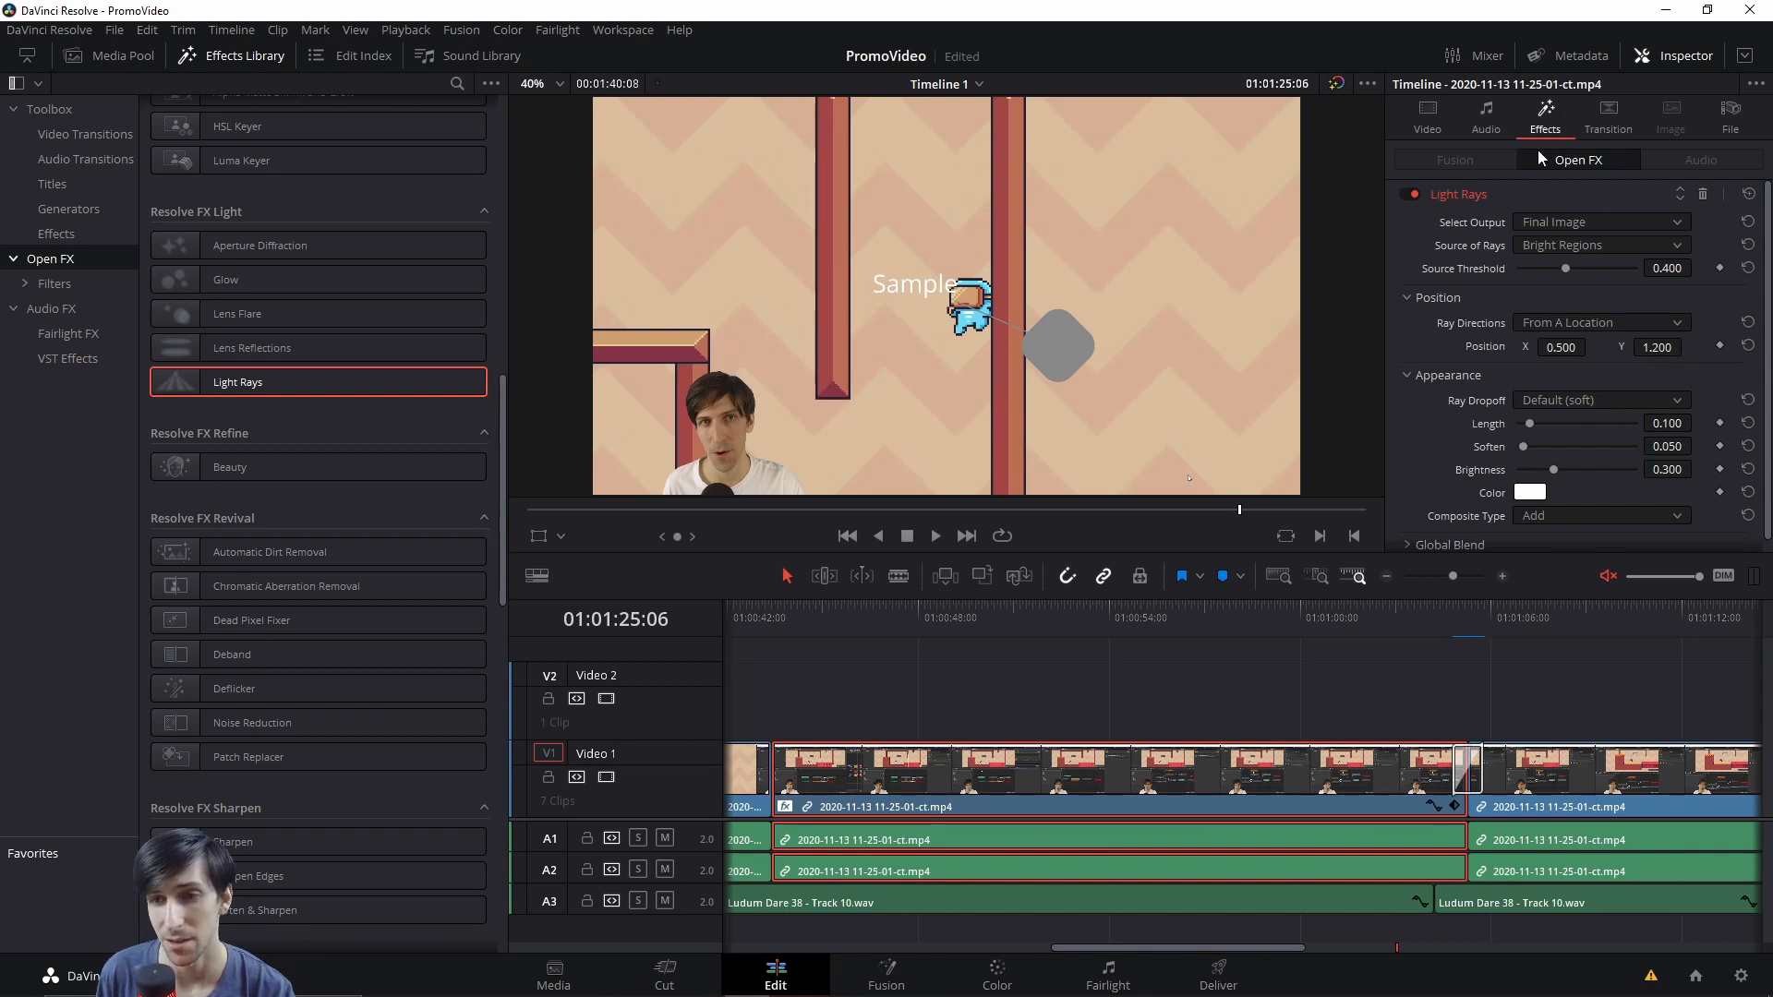
pyautogui.moveTo(1463, 172)
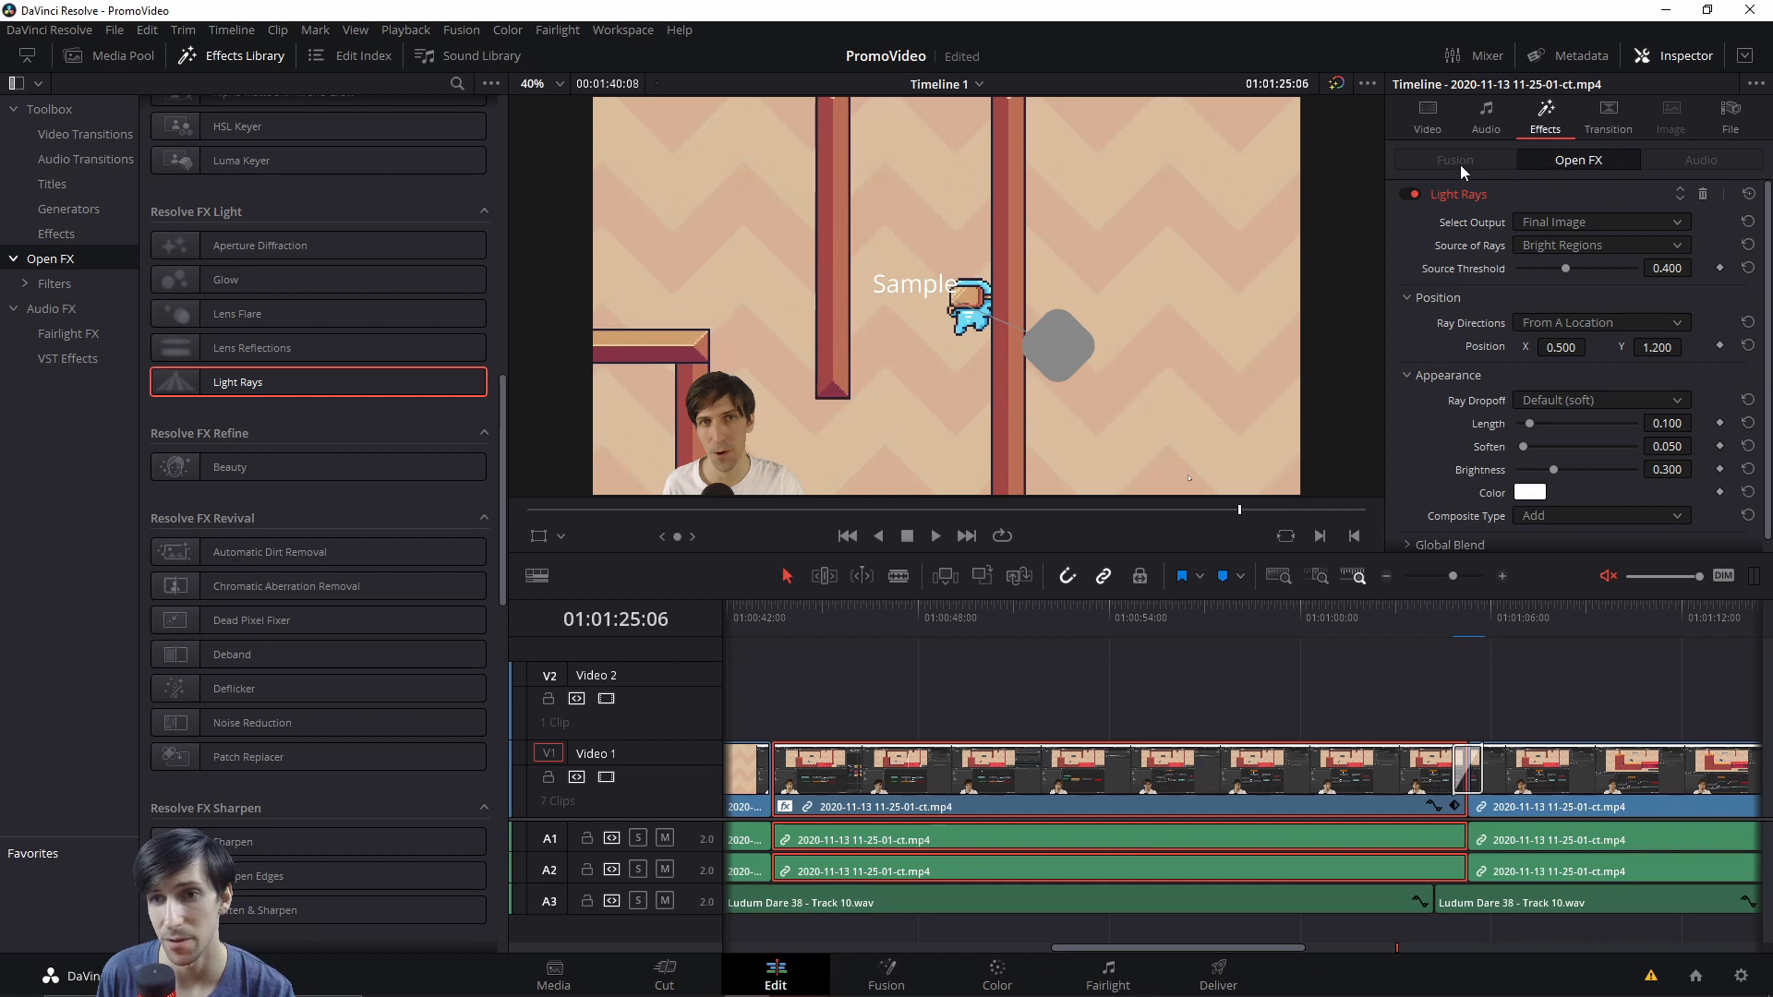
pyautogui.moveTo(1540, 170)
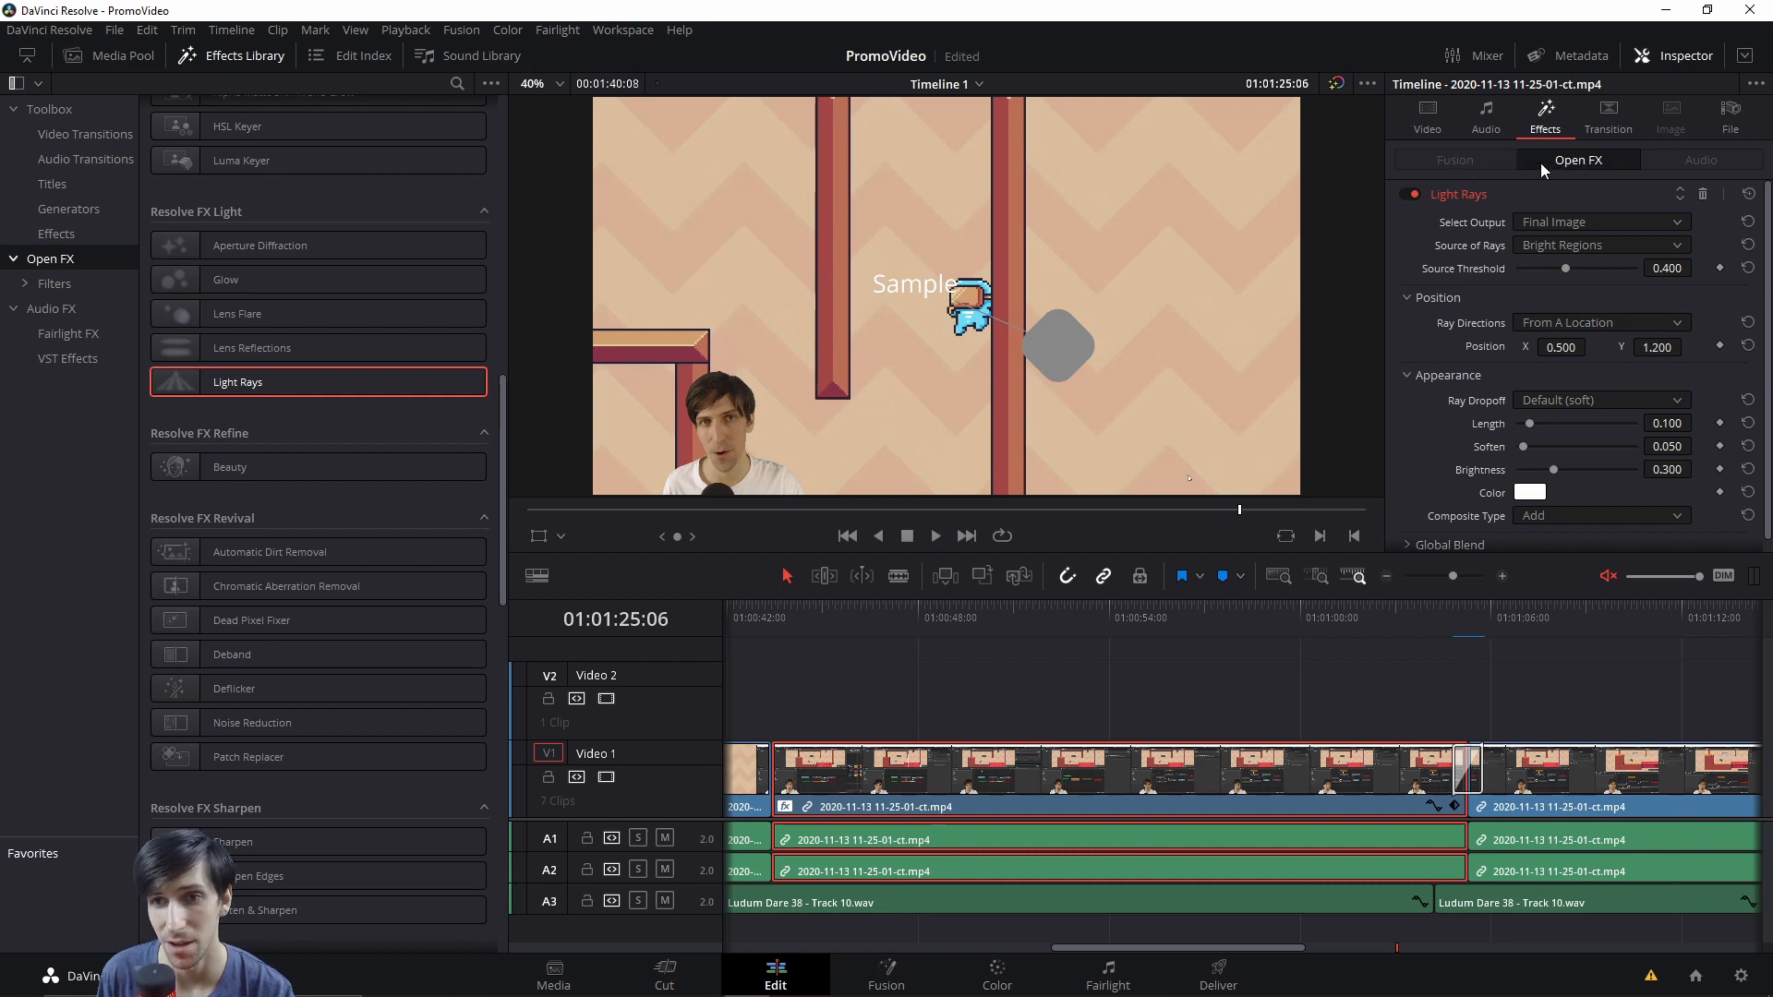
pyautogui.moveTo(1569, 181)
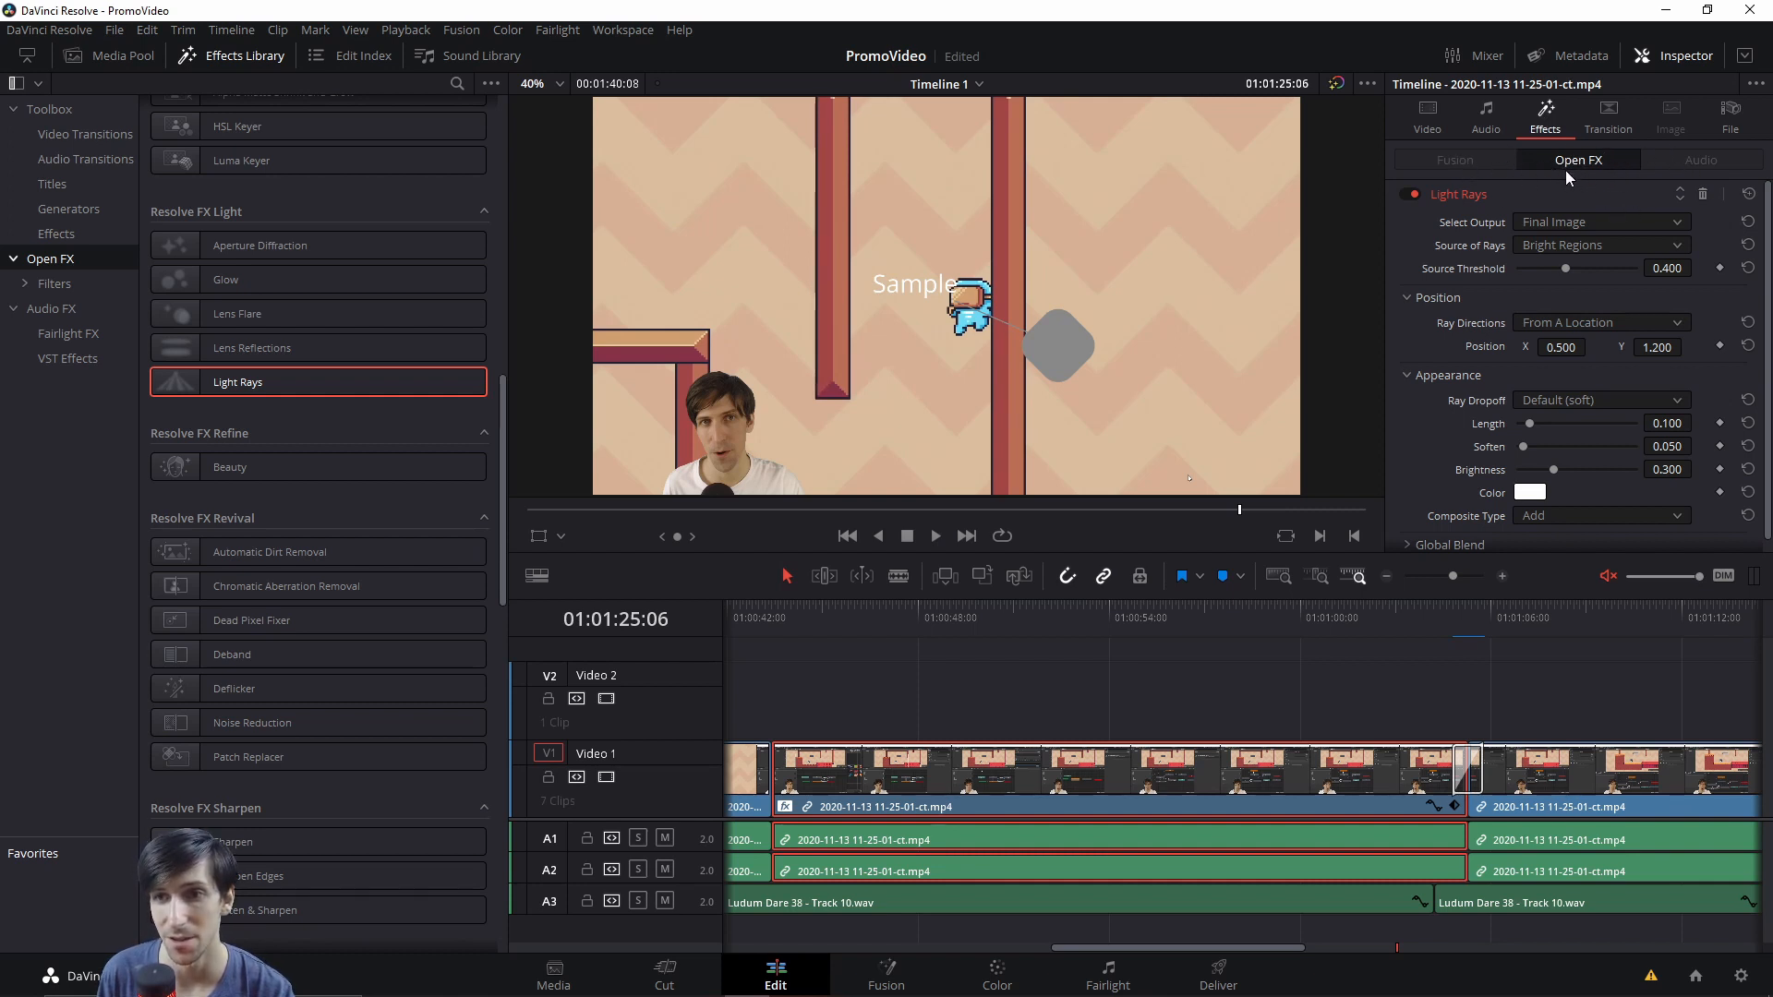
pyautogui.moveTo(1416, 260)
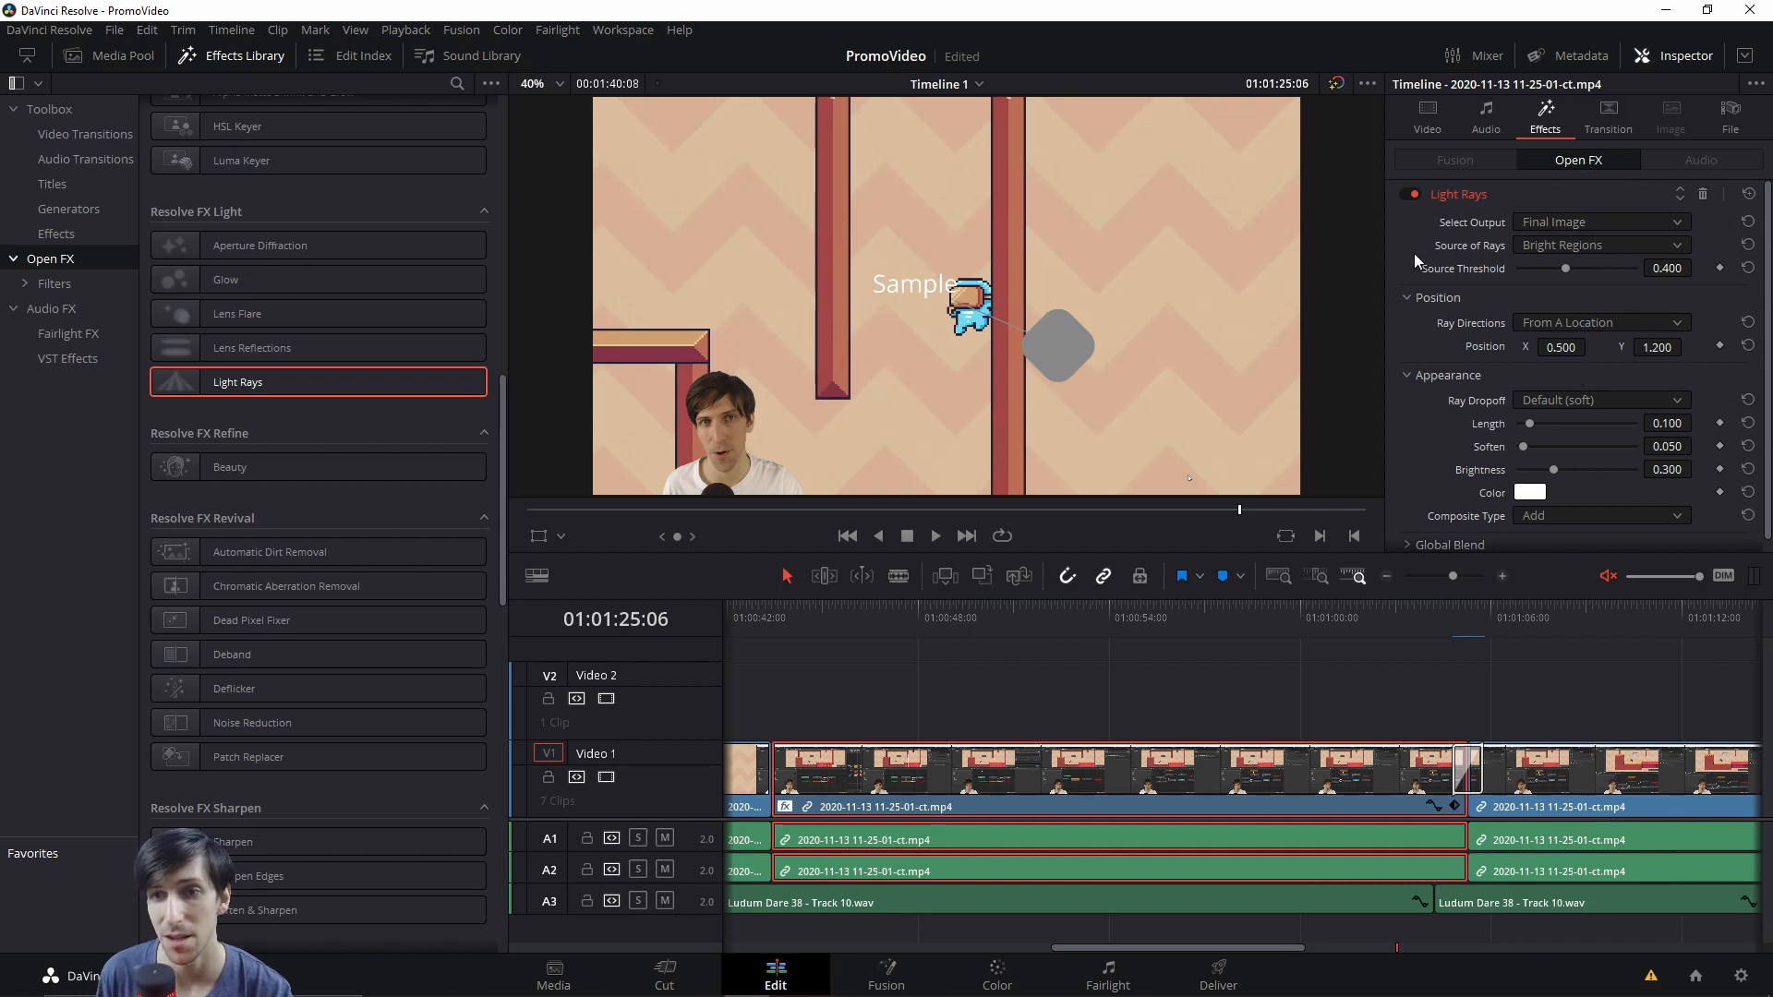
pyautogui.moveTo(1409, 205)
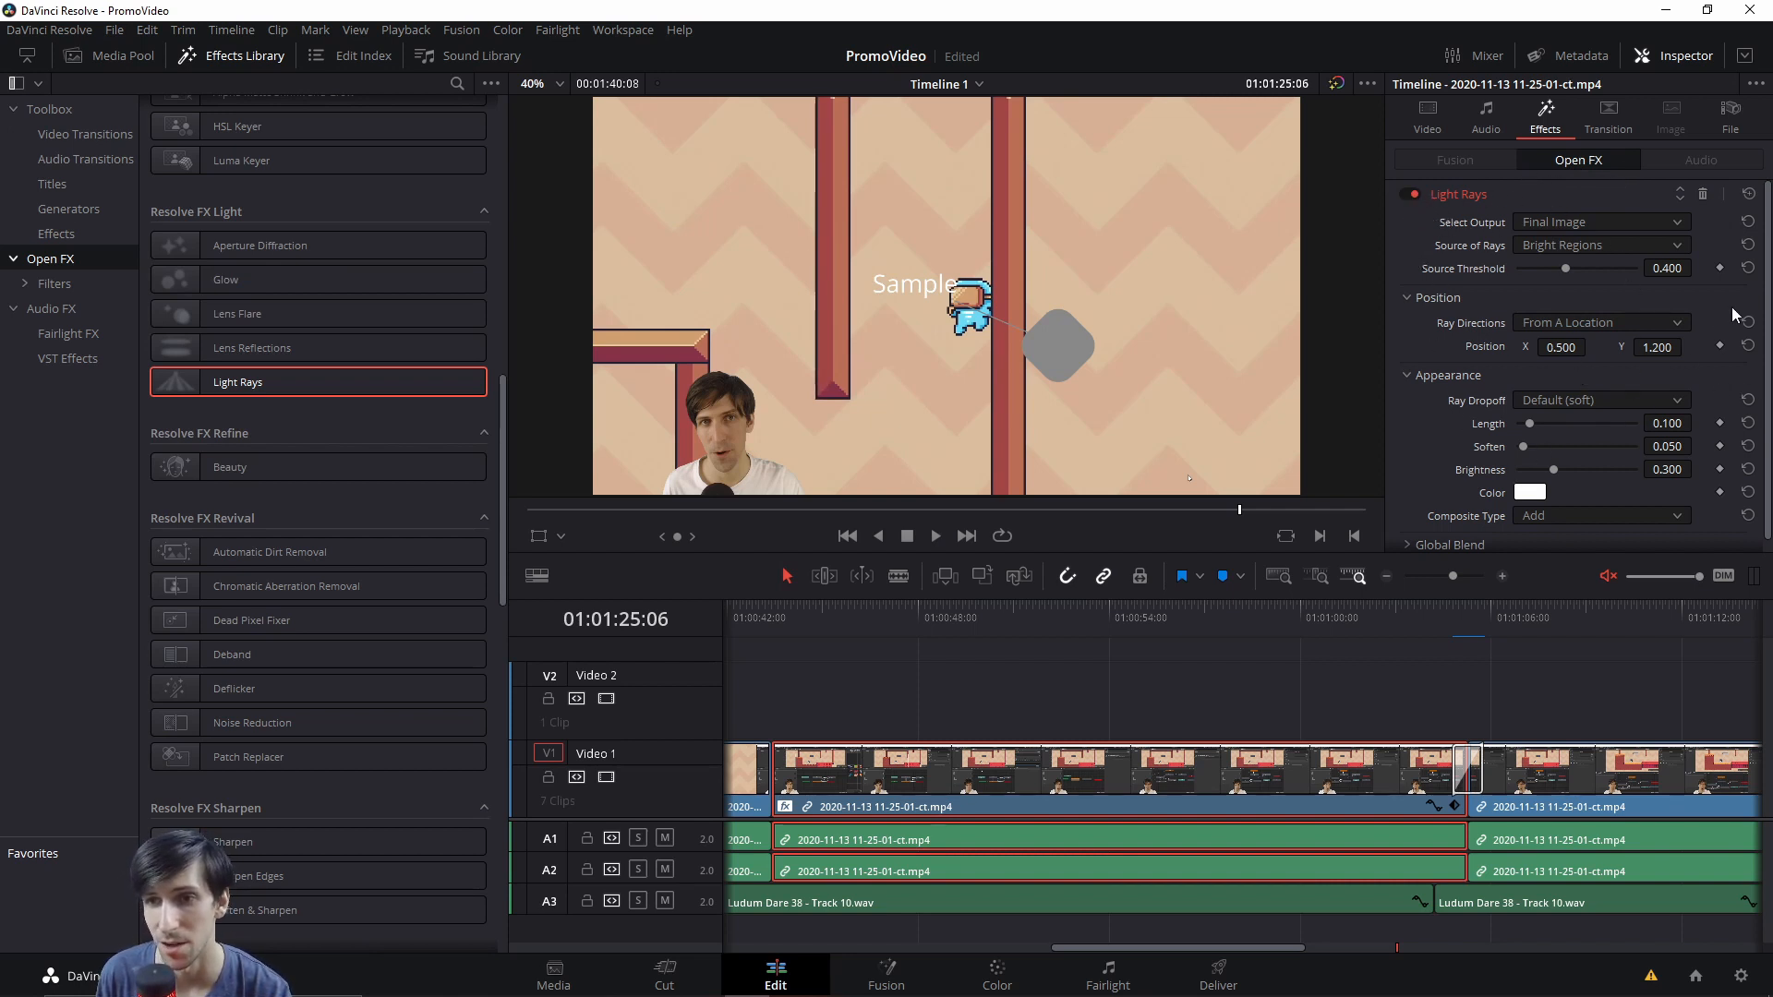
pyautogui.scroll(-3)
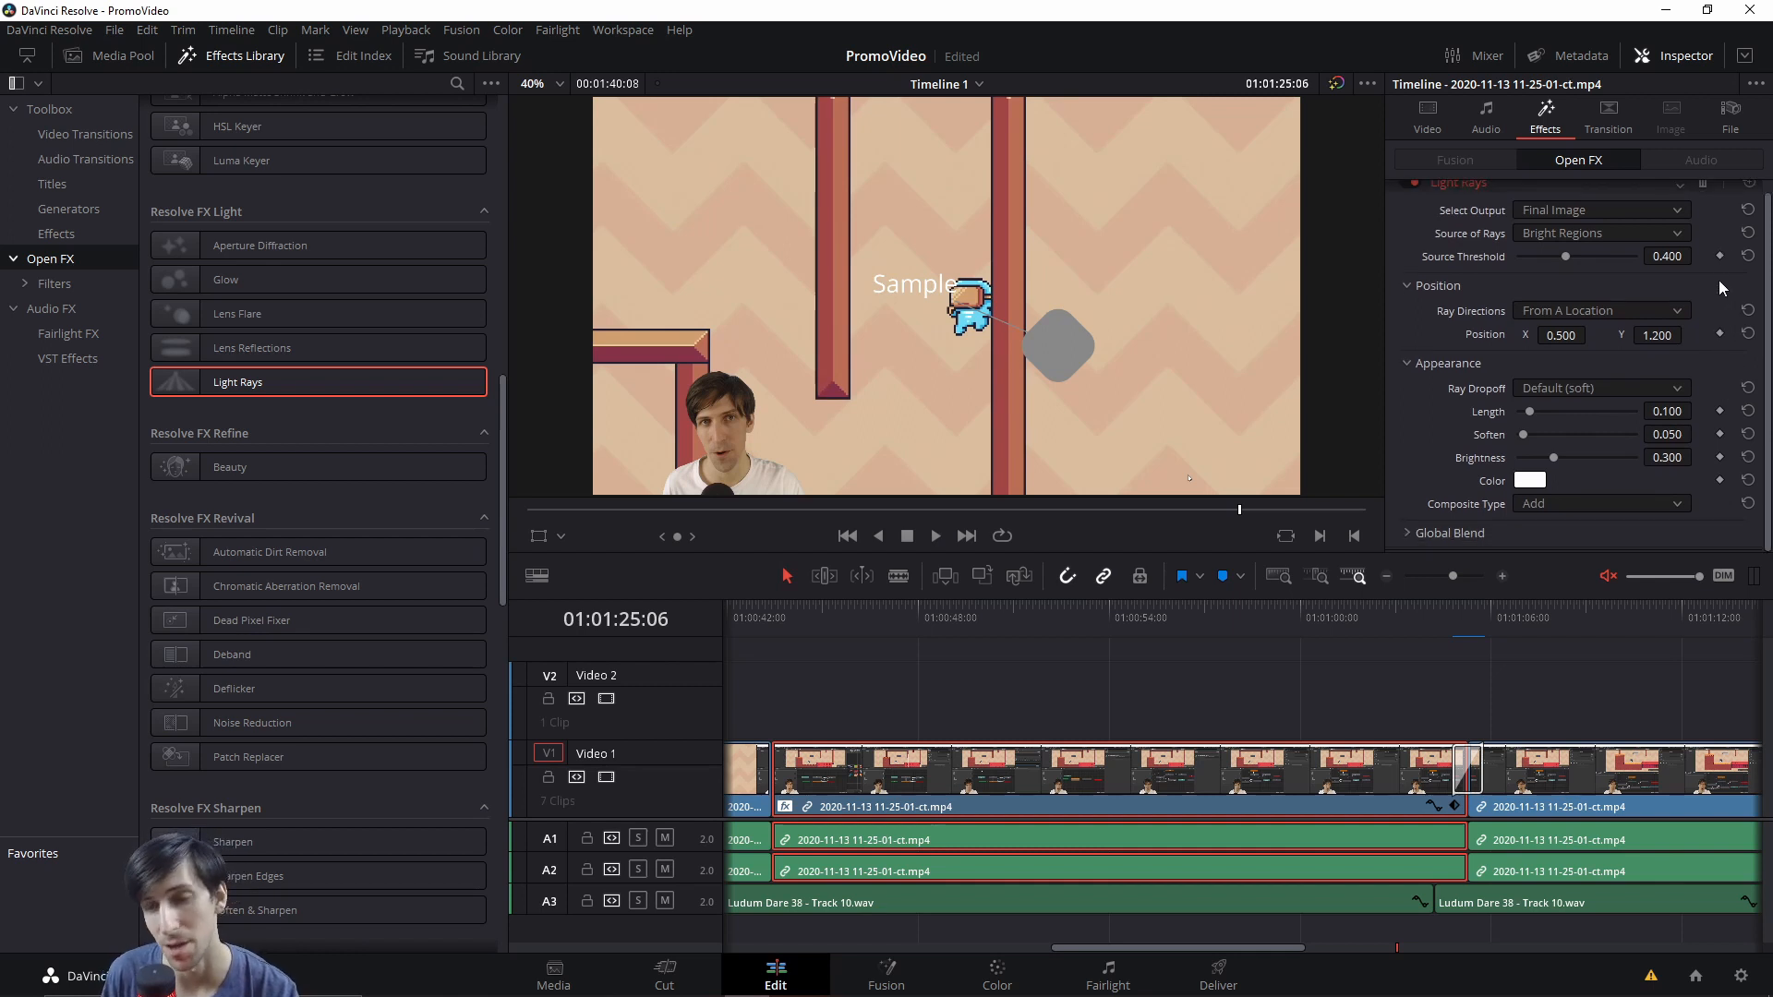
pyautogui.click(85, 133)
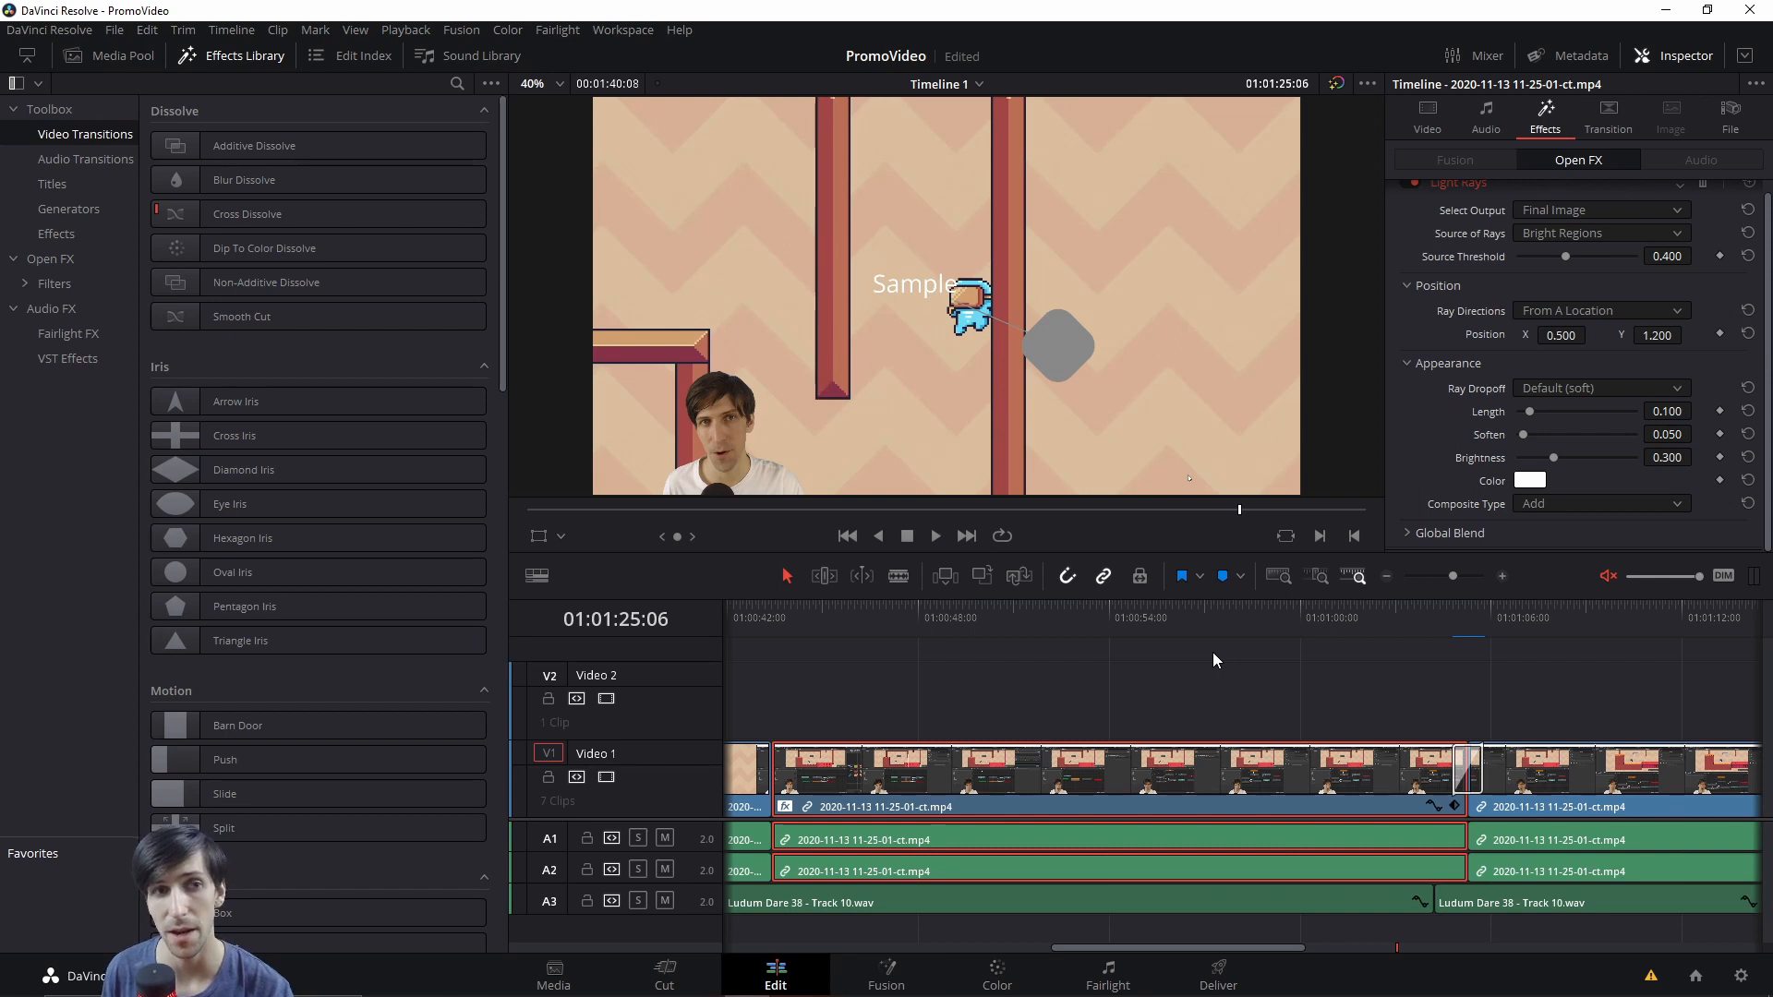
pyautogui.moveTo(1209, 656)
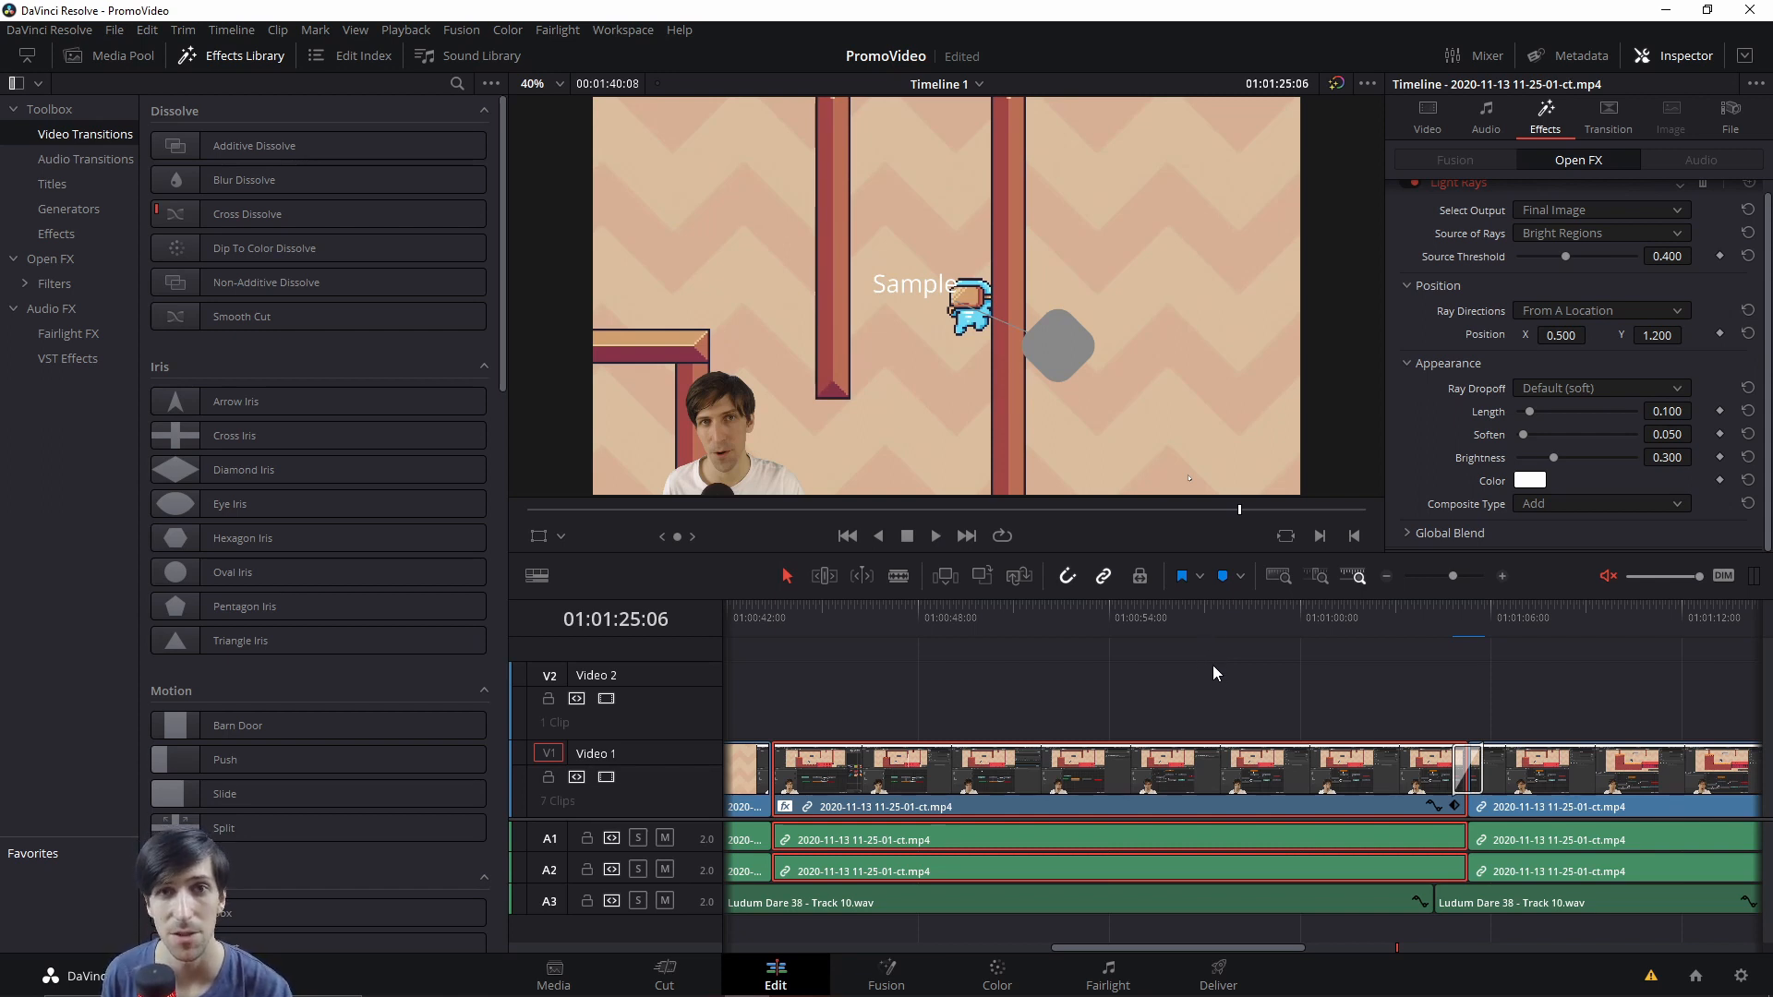
pyautogui.moveTo(1191, 613)
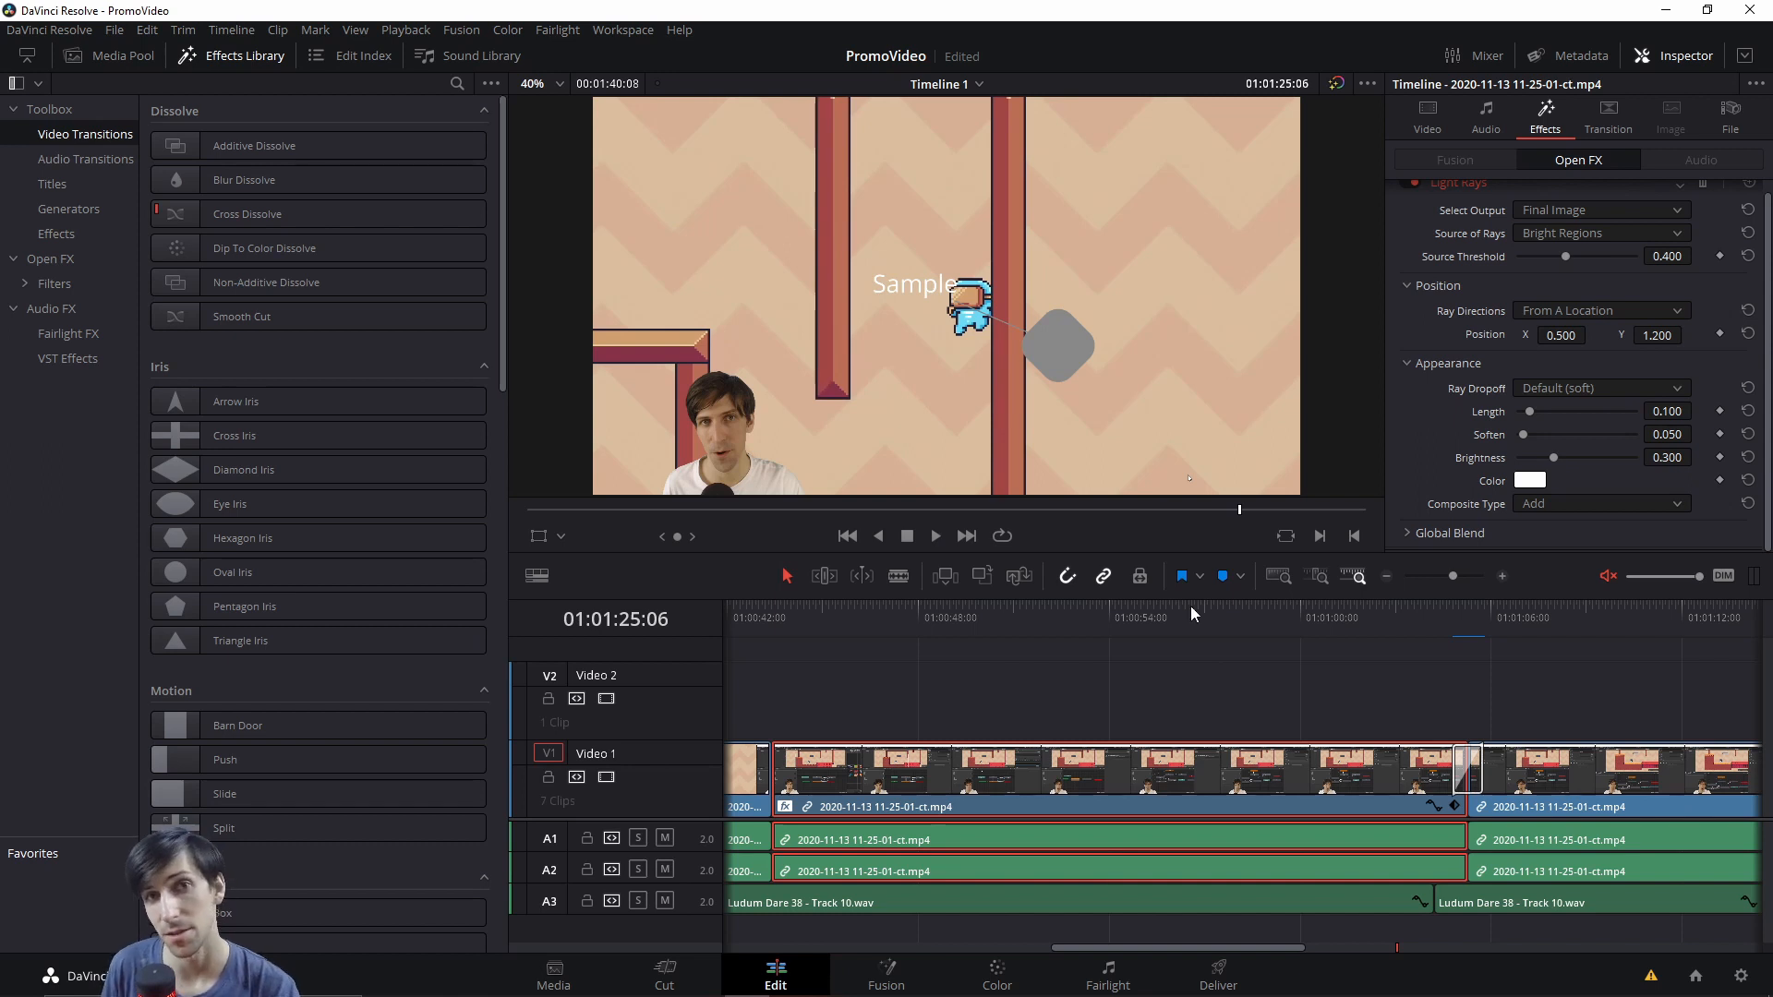
pyautogui.moveTo(1235, 642)
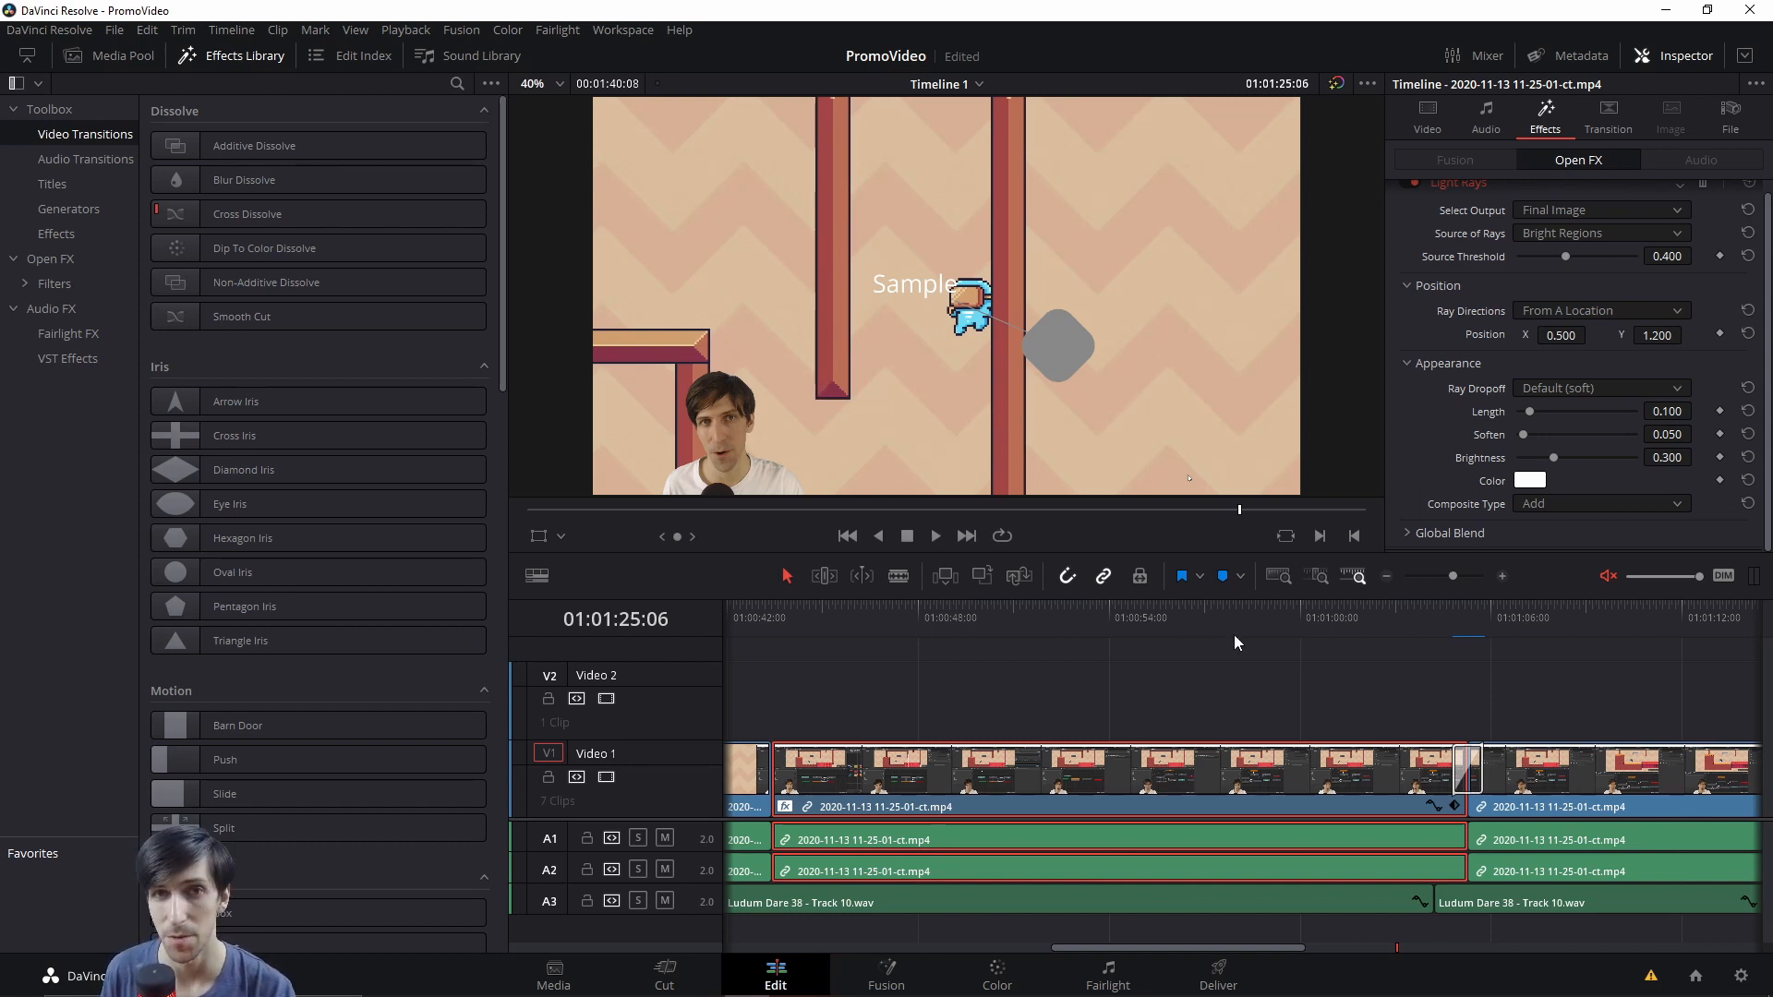